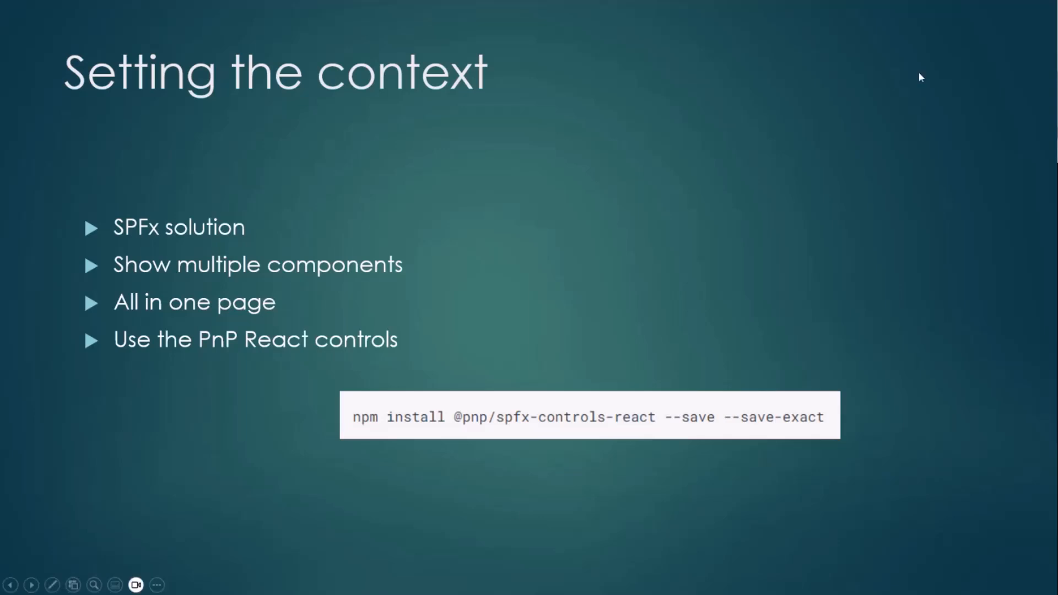
{"action": "mouse_move", "coordinate": [553, 468]}
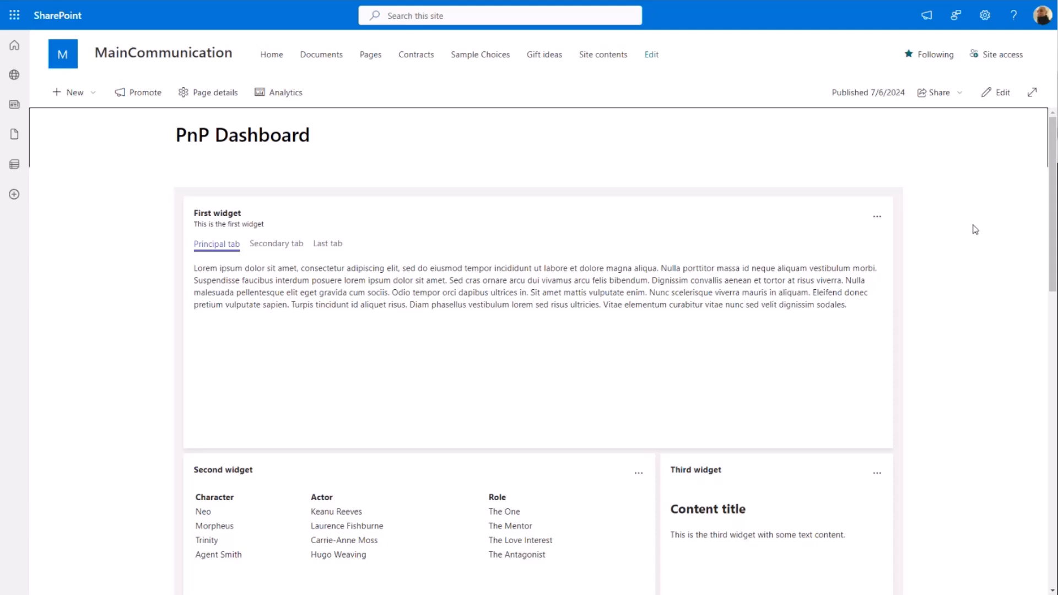
{"action": "mouse_move", "coordinate": [953, 223]}
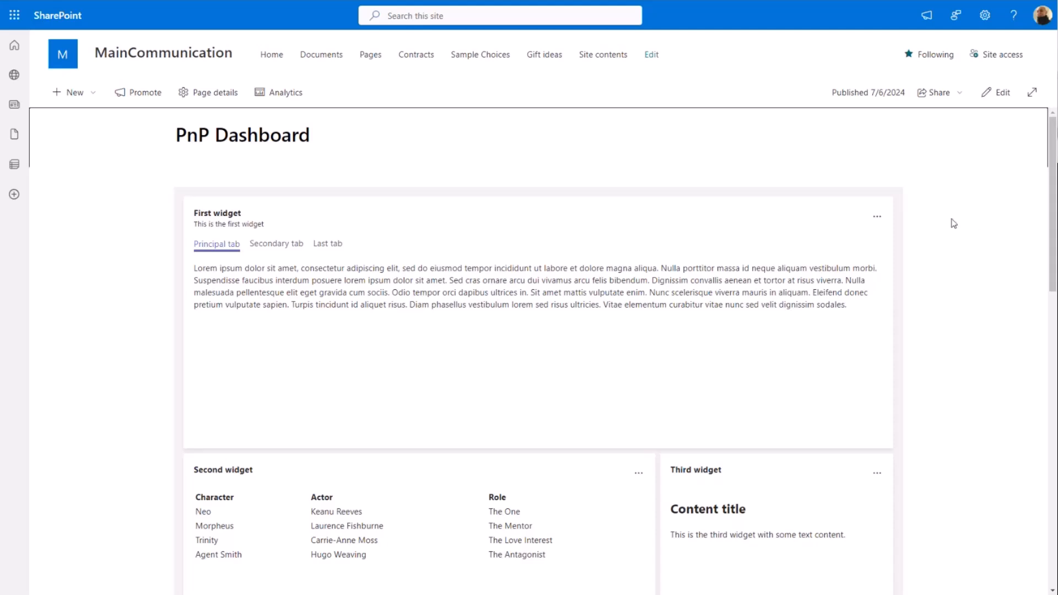
{"action": "mouse_move", "coordinate": [937, 219]}
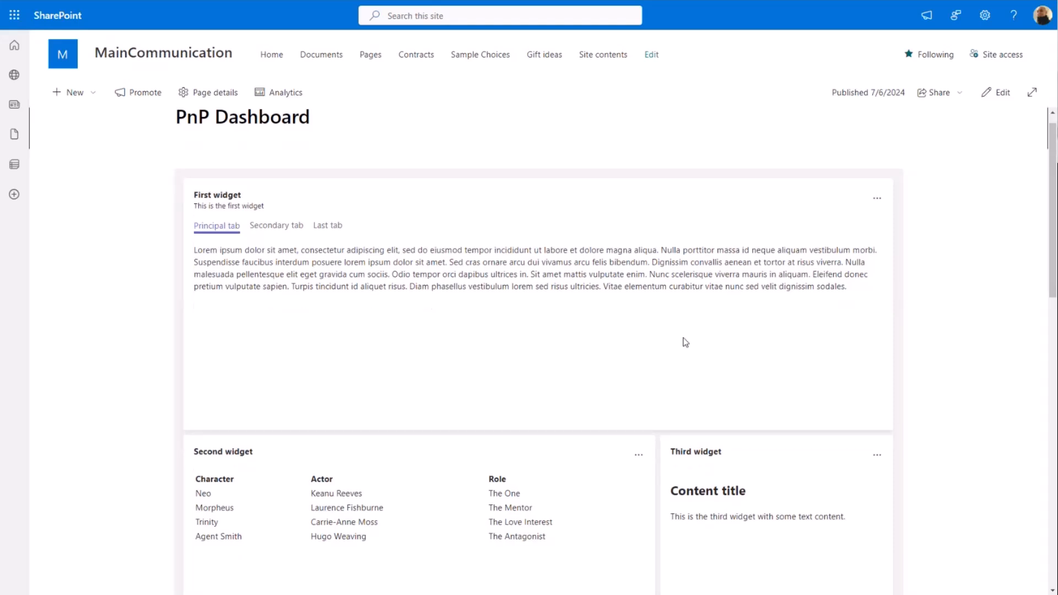
Step: Browse the dashboard's widgets, flipping the First widget to its last tab and back to Principal
{"action": "scroll", "scroll_direction": "up", "scroll_amount": 3}
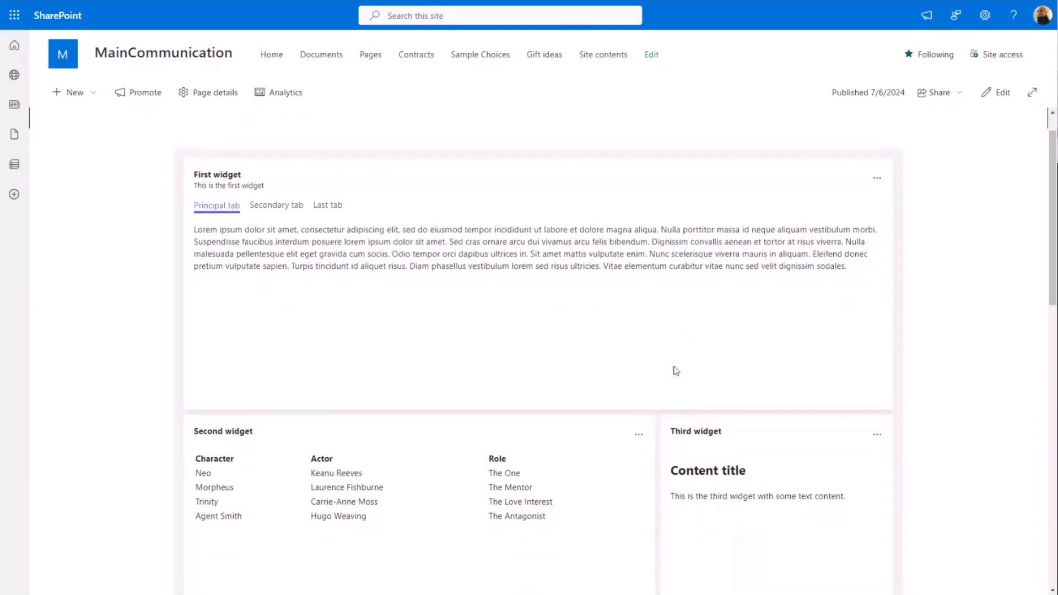
{"action": "scroll", "scroll_direction": "down", "scroll_amount": 3}
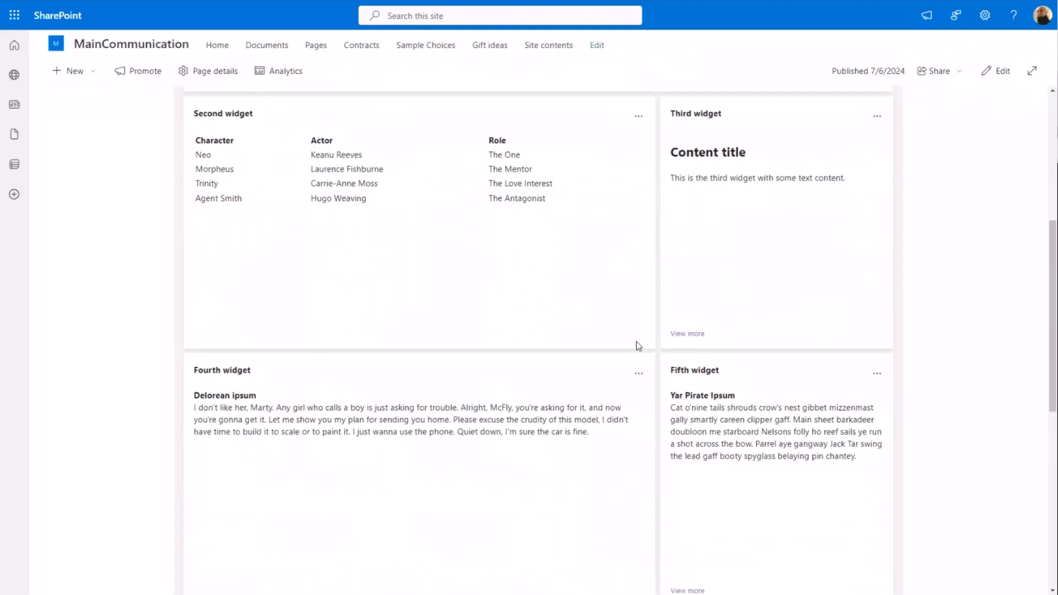
{"action": "scroll", "scroll_direction": "down", "scroll_amount": 3}
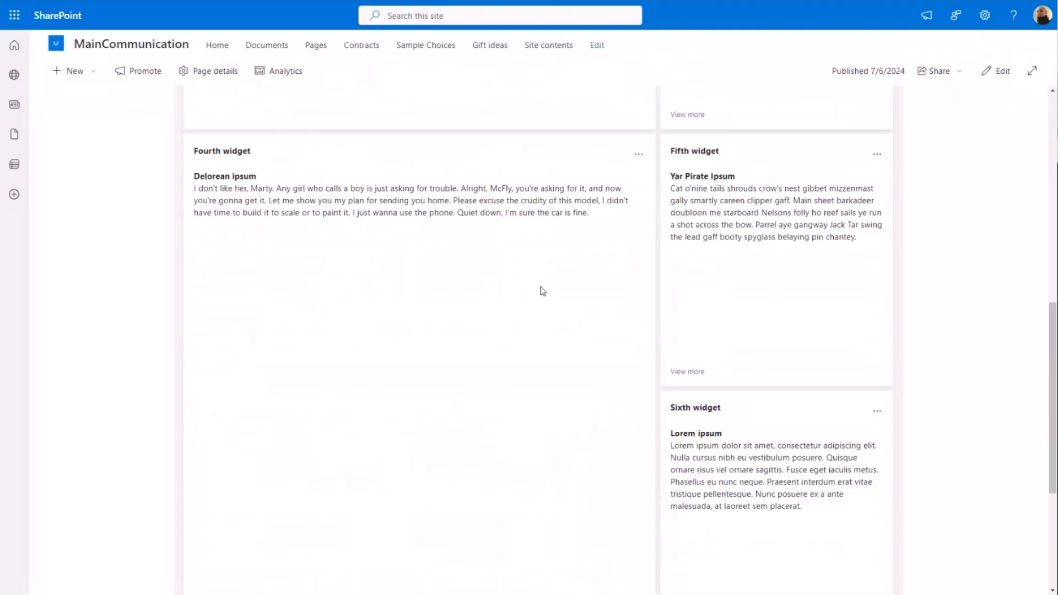
{"action": "scroll", "scroll_direction": "up", "scroll_amount": 3}
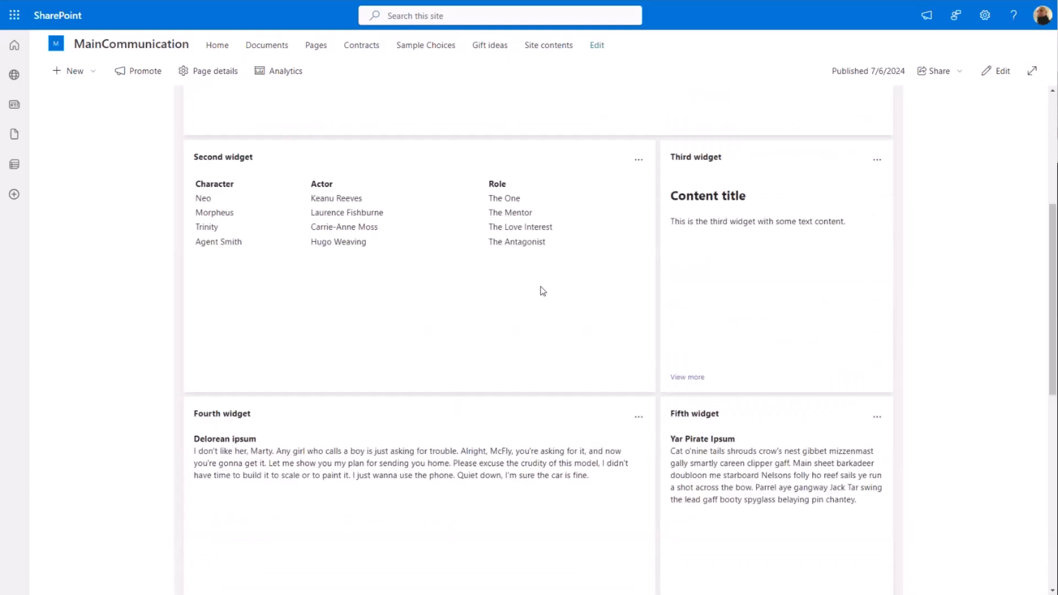
{"action": "scroll", "scroll_direction": "up", "scroll_amount": 3}
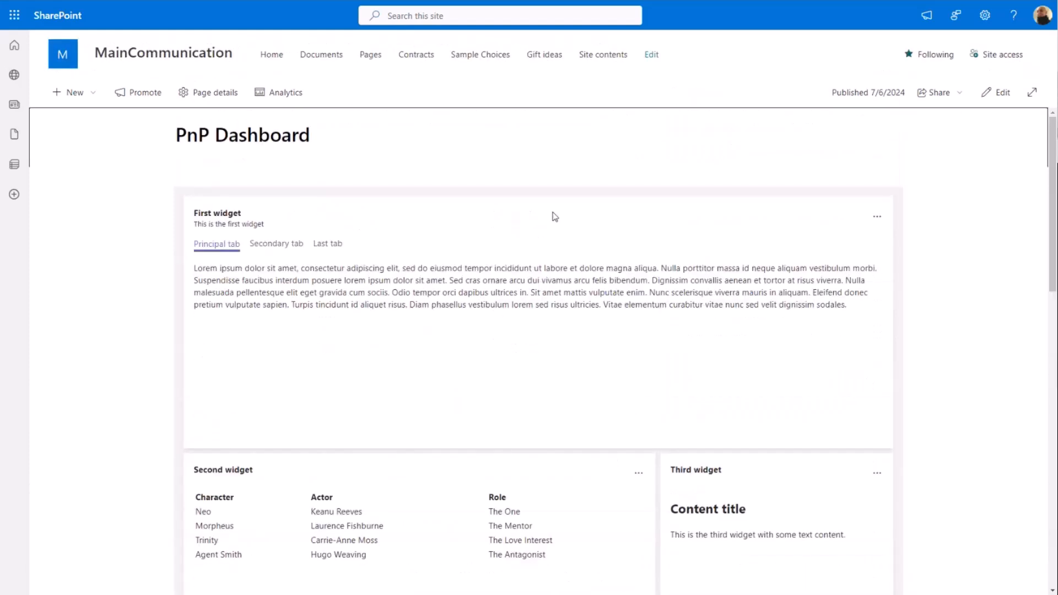
{"action": "mouse_move", "coordinate": [596, 278]}
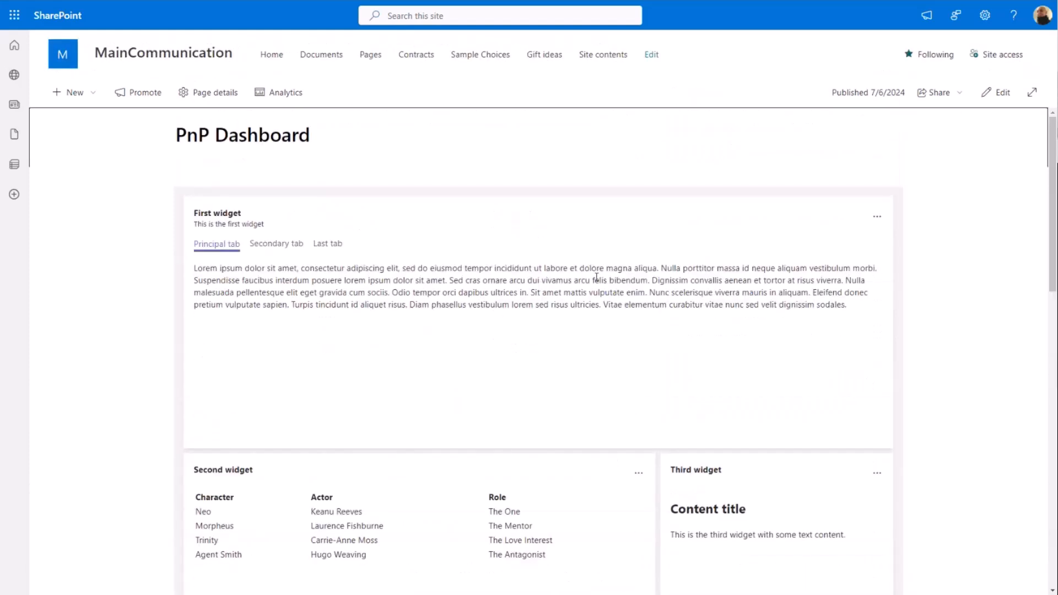
{"action": "mouse_move", "coordinate": [432, 350]}
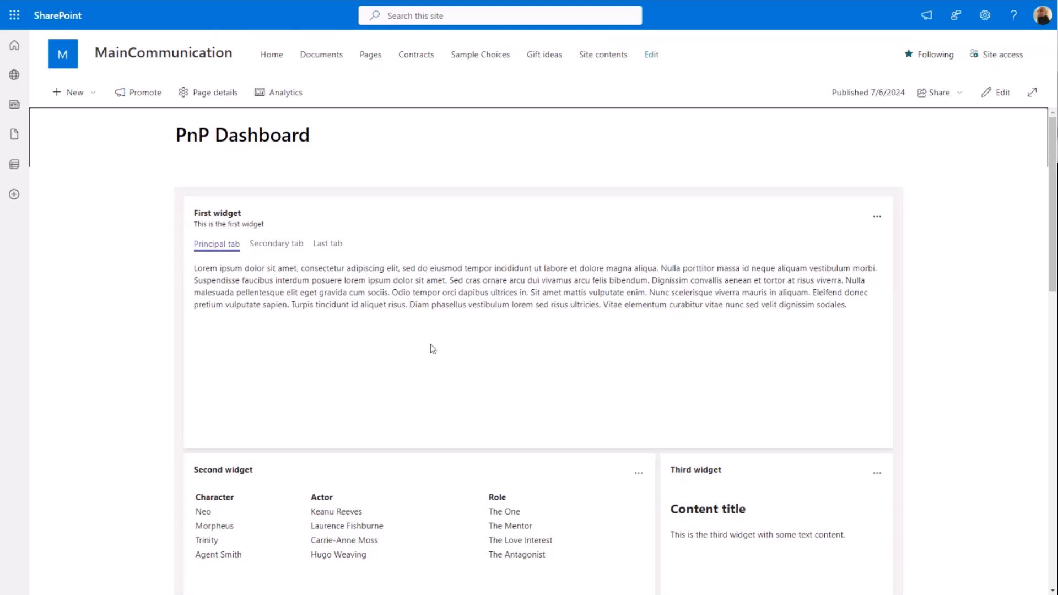
{"action": "mouse_move", "coordinate": [327, 244]}
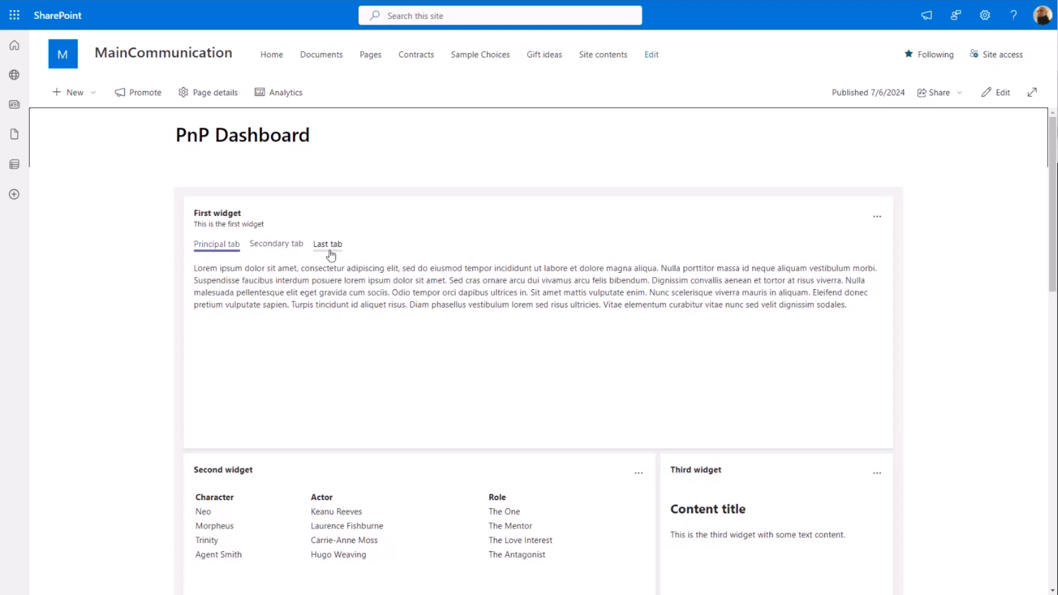
{"action": "left_click", "coordinate": [327, 244]}
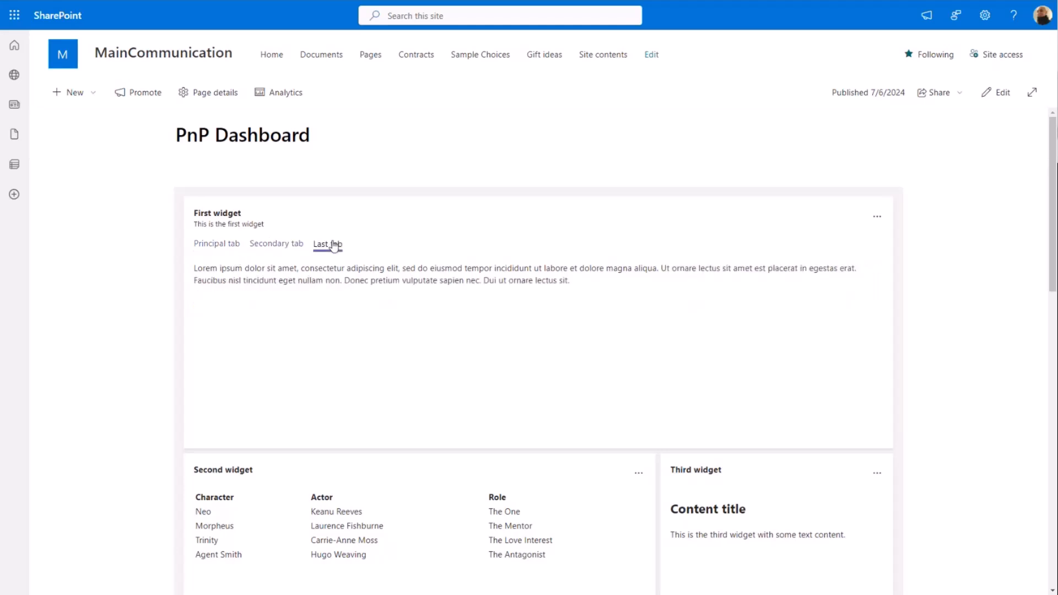
{"action": "left_click", "coordinate": [217, 244]}
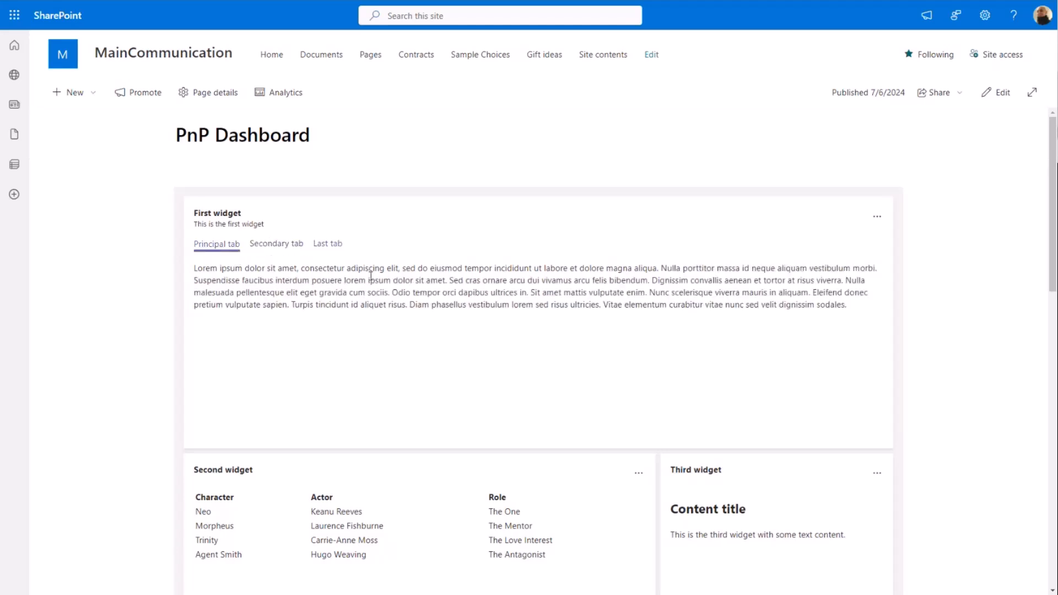
{"action": "scroll", "scroll_direction": "down", "scroll_amount": 3}
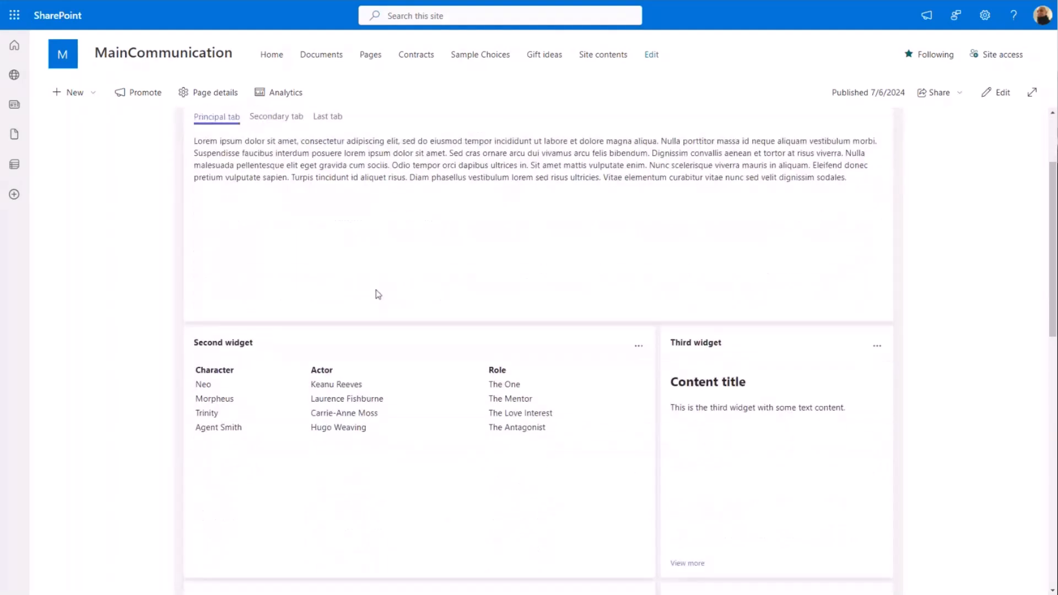
{"action": "mouse_move", "coordinate": [406, 241]}
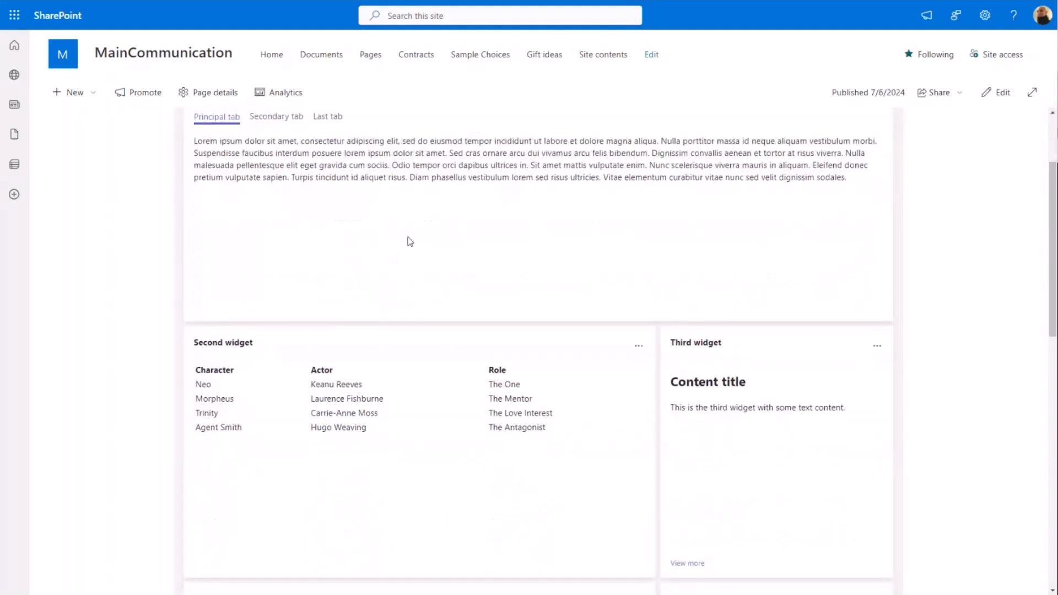
{"action": "mouse_move", "coordinate": [444, 403]}
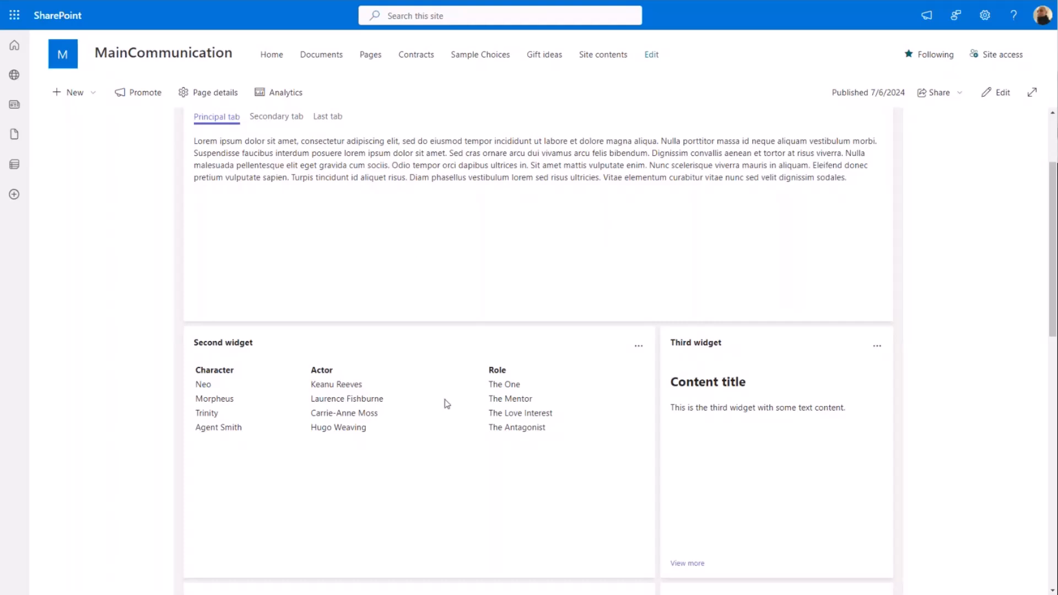
{"action": "mouse_move", "coordinate": [583, 327]}
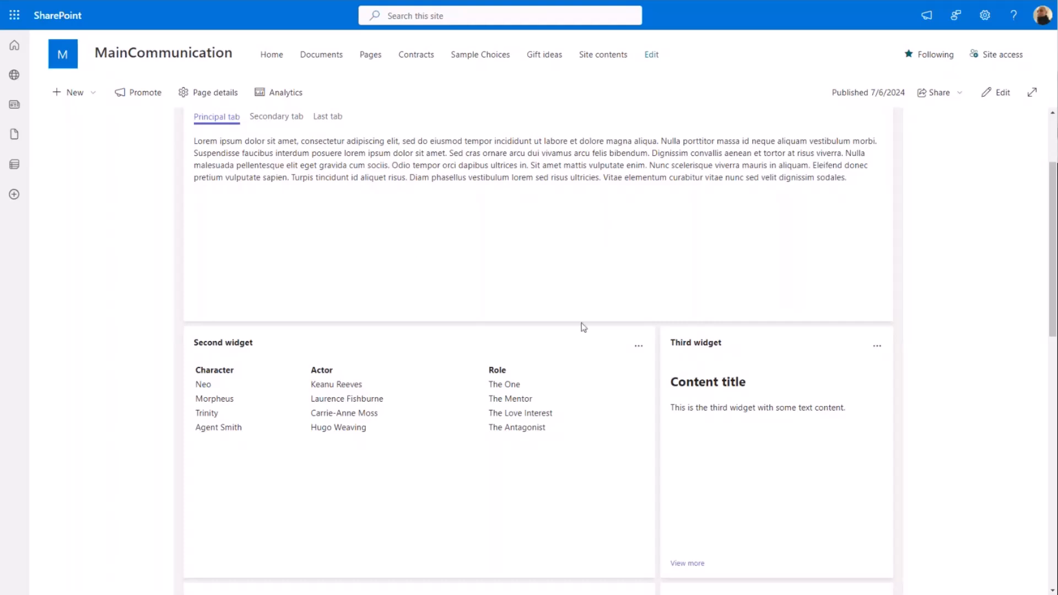
{"action": "mouse_move", "coordinate": [590, 264]}
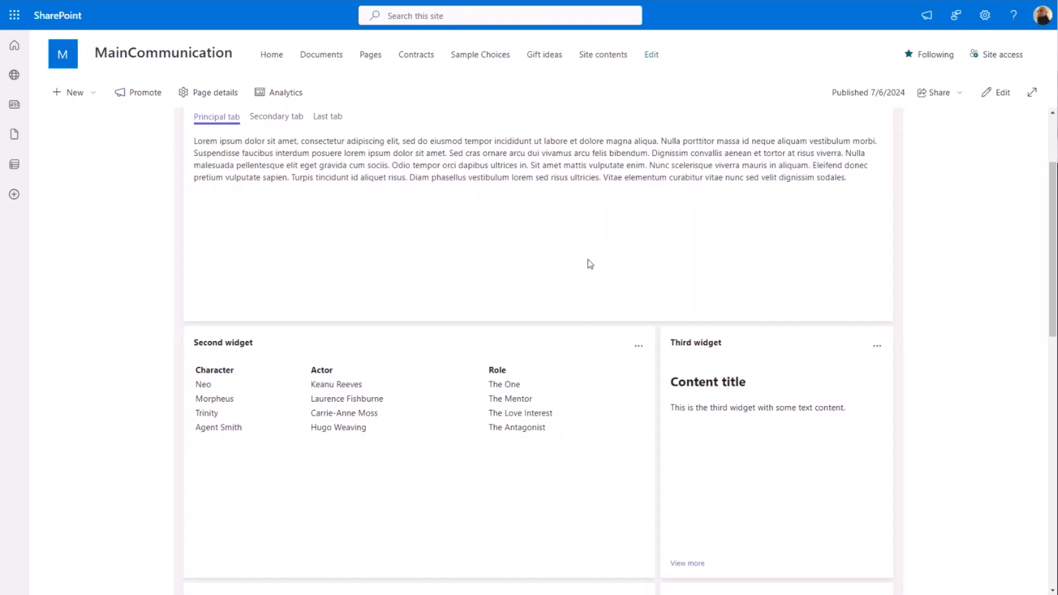
{"action": "scroll", "scroll_direction": "down", "scroll_amount": 3}
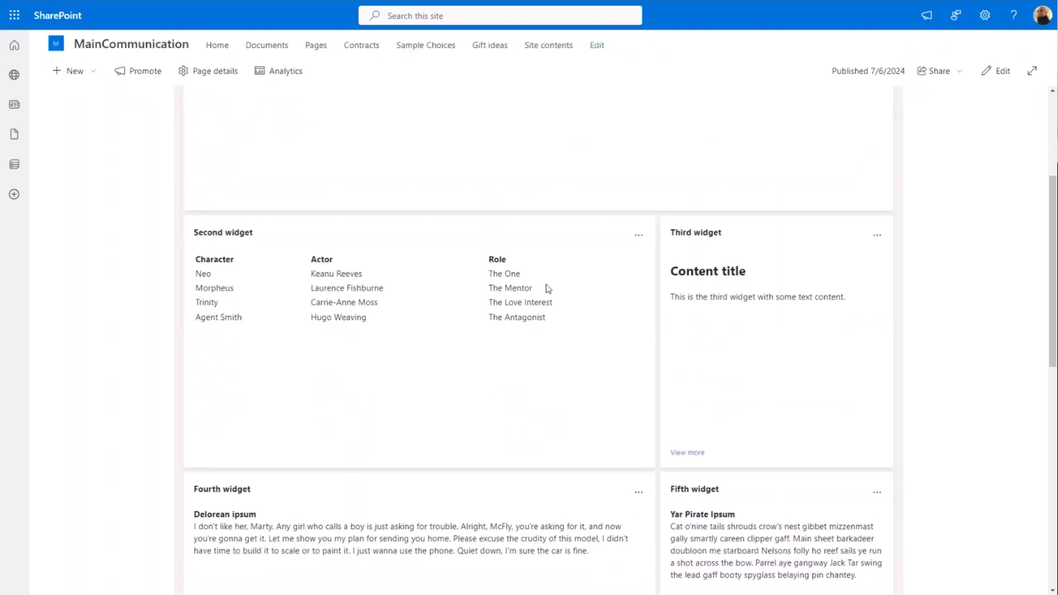
{"action": "mouse_move", "coordinate": [400, 338]}
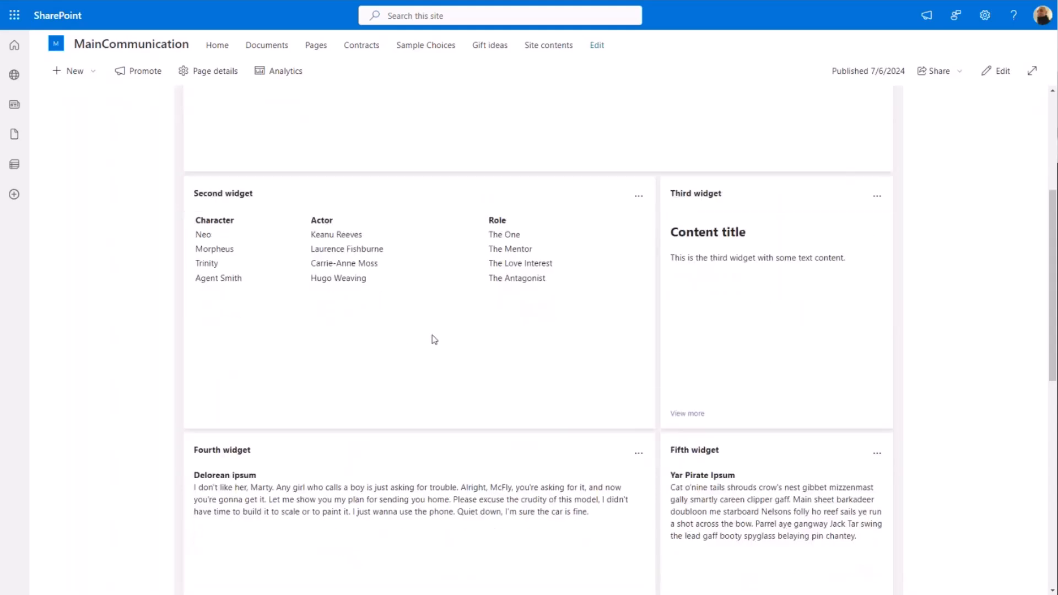
{"action": "scroll", "scroll_direction": "down", "scroll_amount": 3}
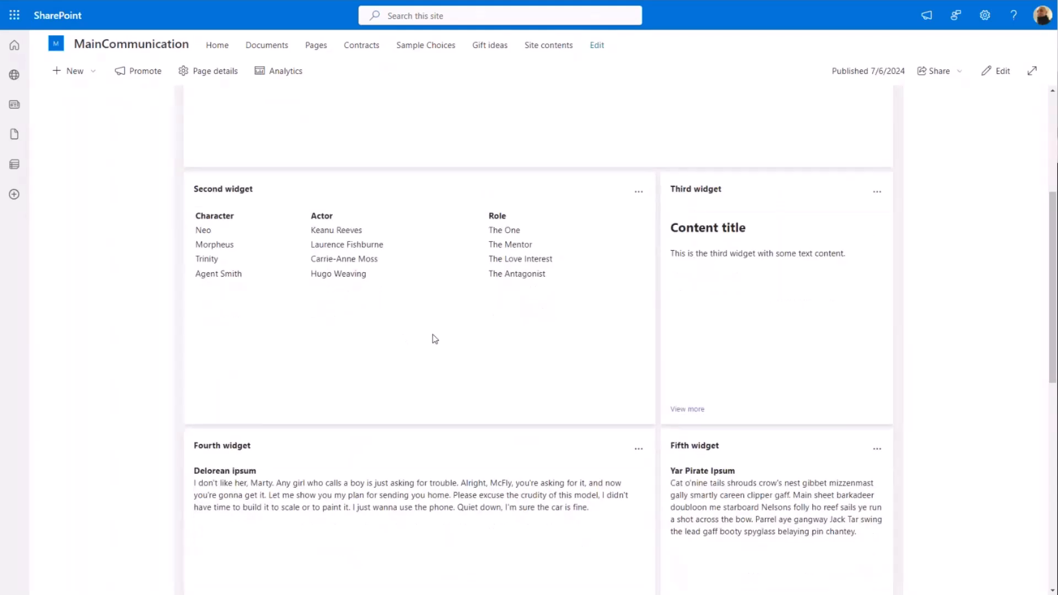
{"action": "mouse_move", "coordinate": [709, 271]}
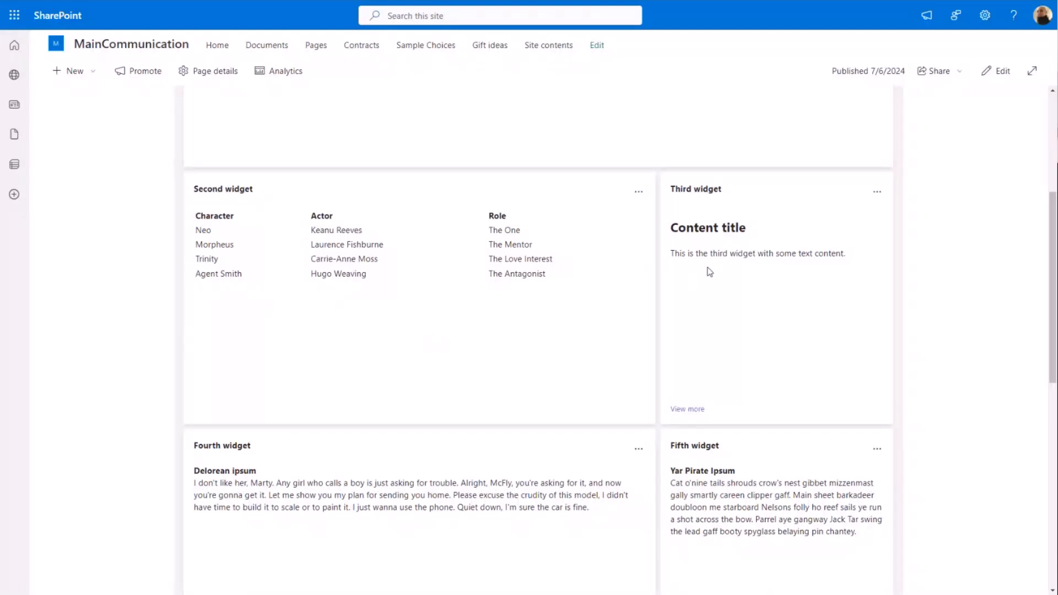
{"action": "scroll", "scroll_direction": "down", "scroll_amount": 3}
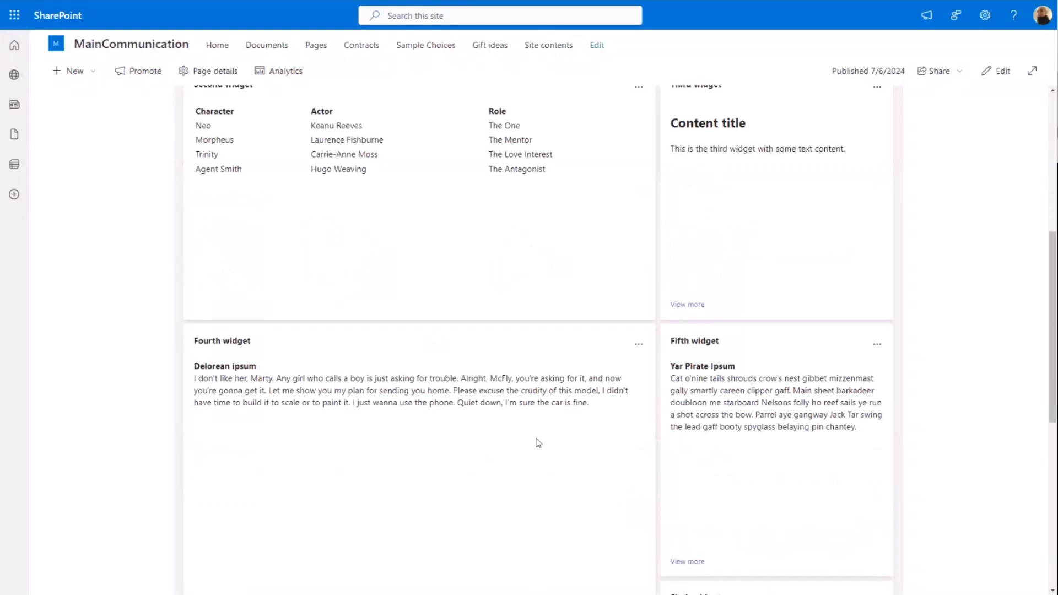
{"action": "scroll", "scroll_direction": "down", "scroll_amount": 3}
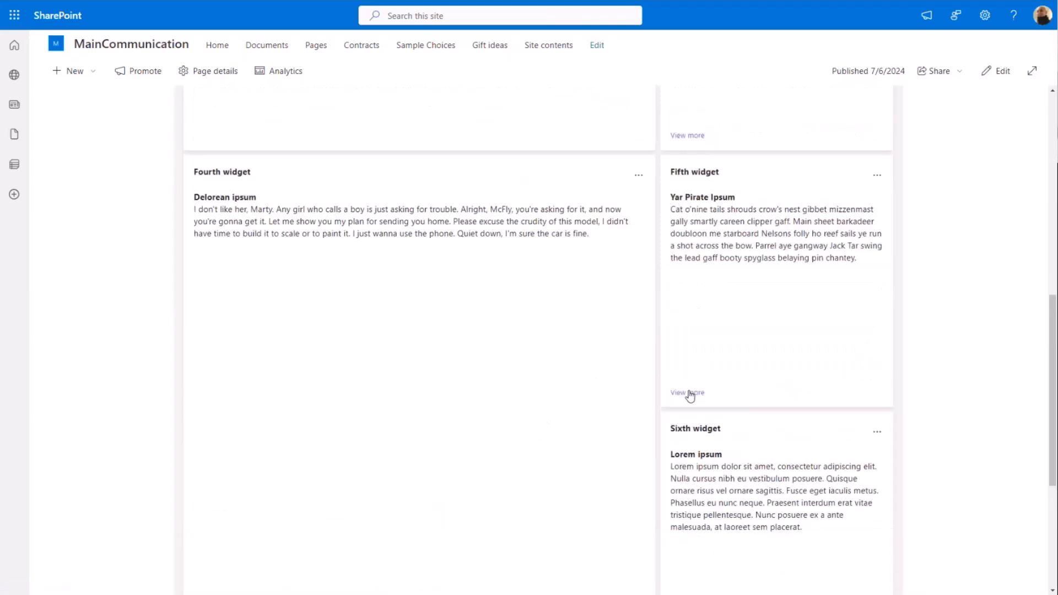
{"action": "mouse_move", "coordinate": [690, 383]}
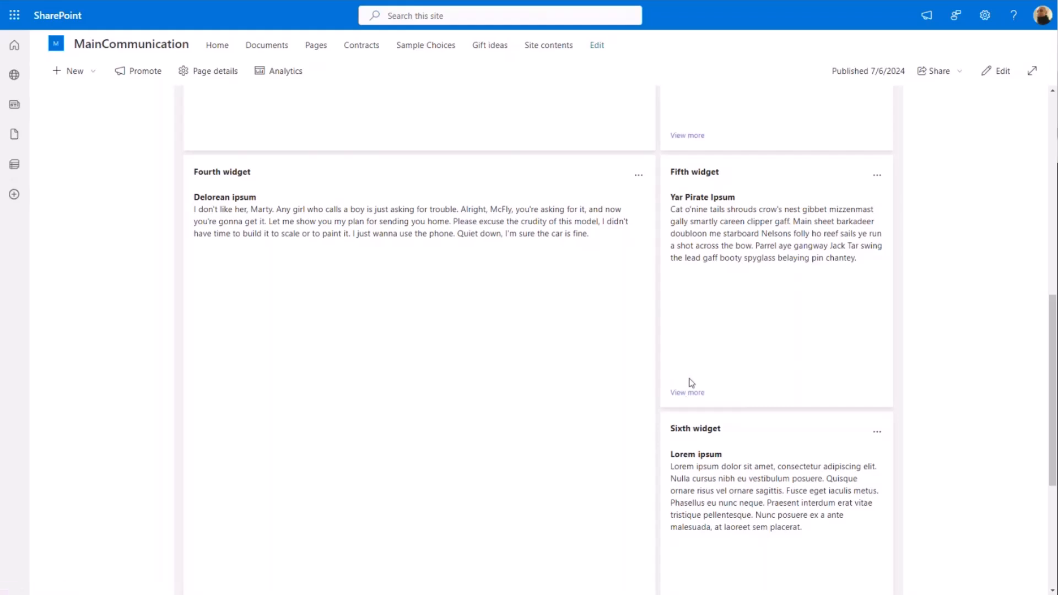
{"action": "mouse_move", "coordinate": [707, 387]}
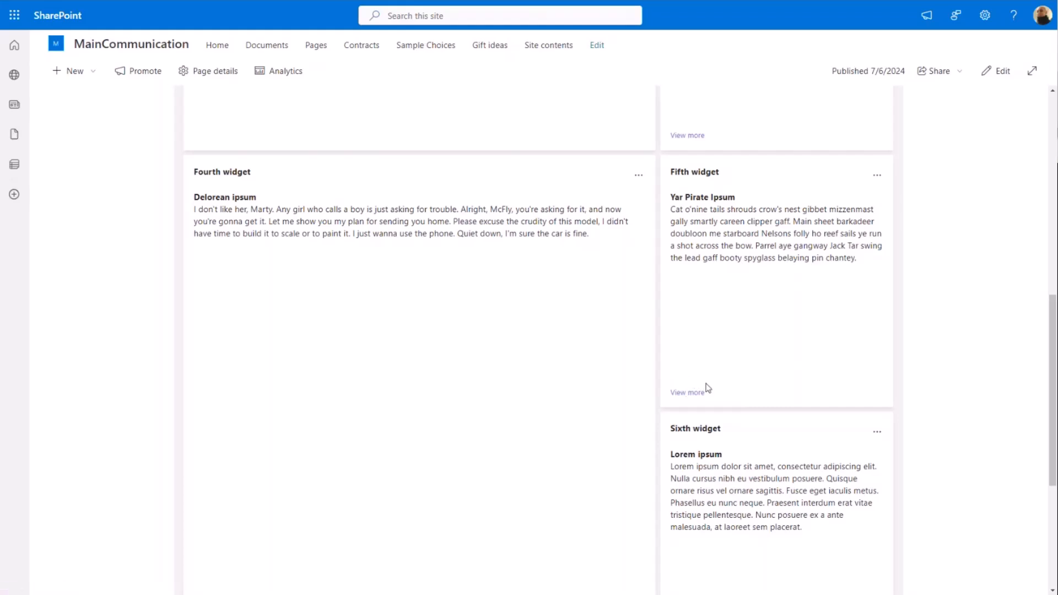
{"action": "mouse_move", "coordinate": [687, 392]}
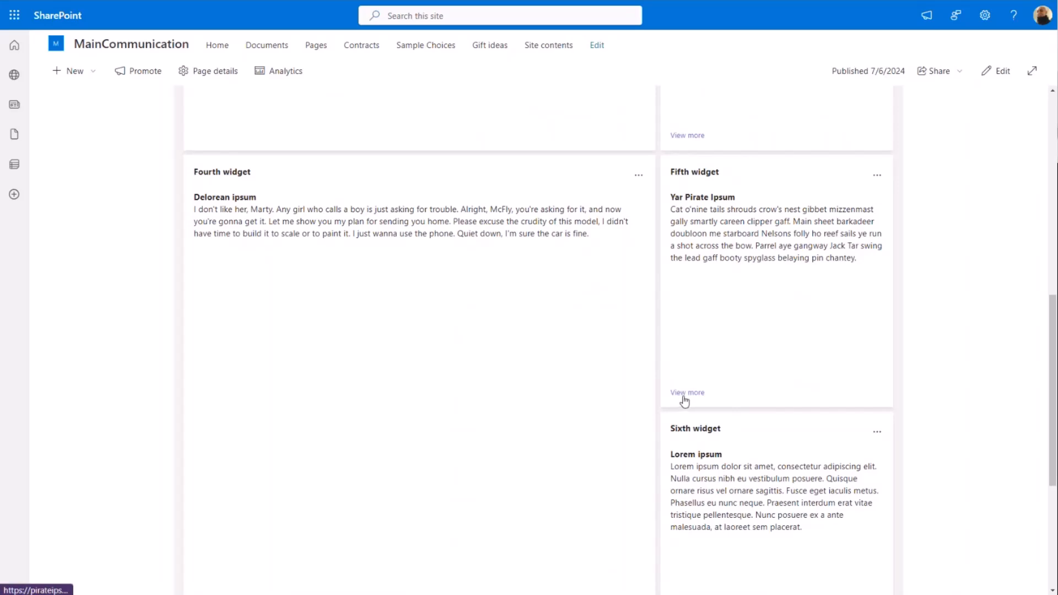
{"action": "scroll", "scroll_direction": "up", "scroll_amount": 3}
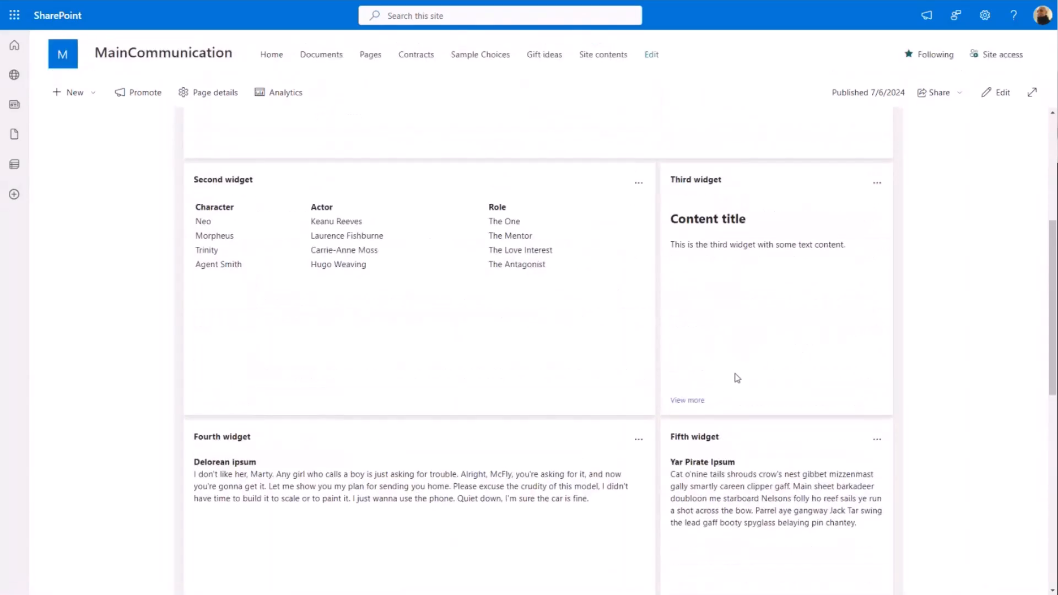
{"action": "scroll", "scroll_direction": "up", "scroll_amount": 3}
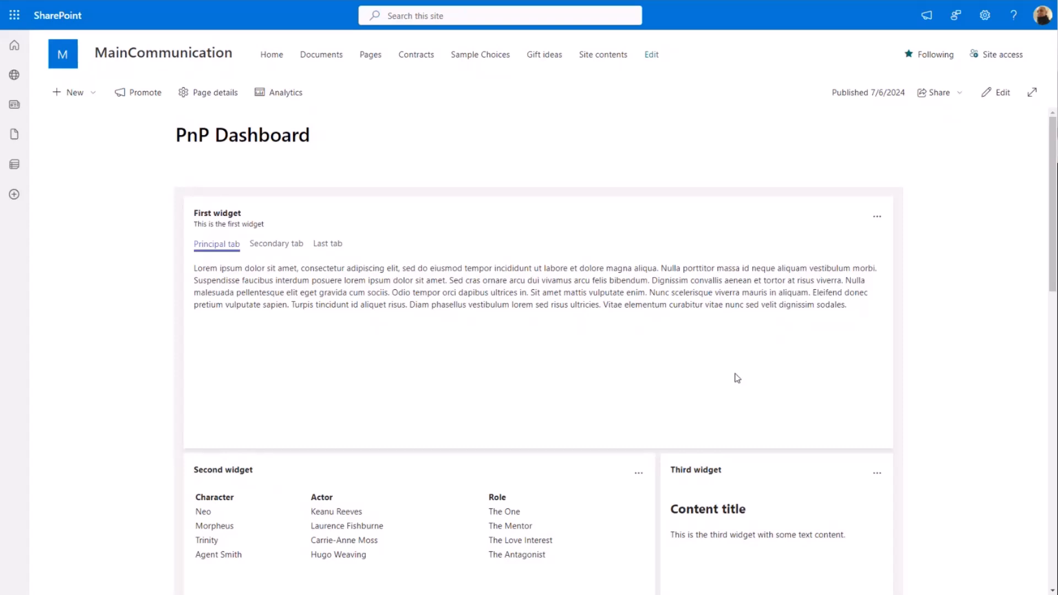
{"action": "mouse_move", "coordinate": [775, 329]}
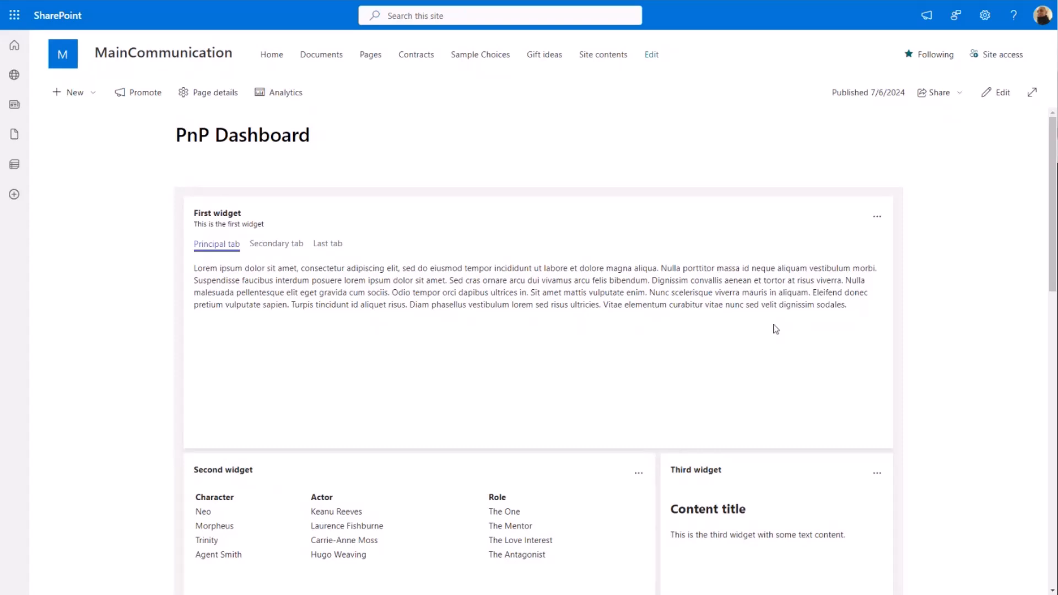
Step: Hide the Third widget via its ellipsis menu and accept the browser alert
{"action": "scroll", "scroll_direction": "down", "scroll_amount": 3}
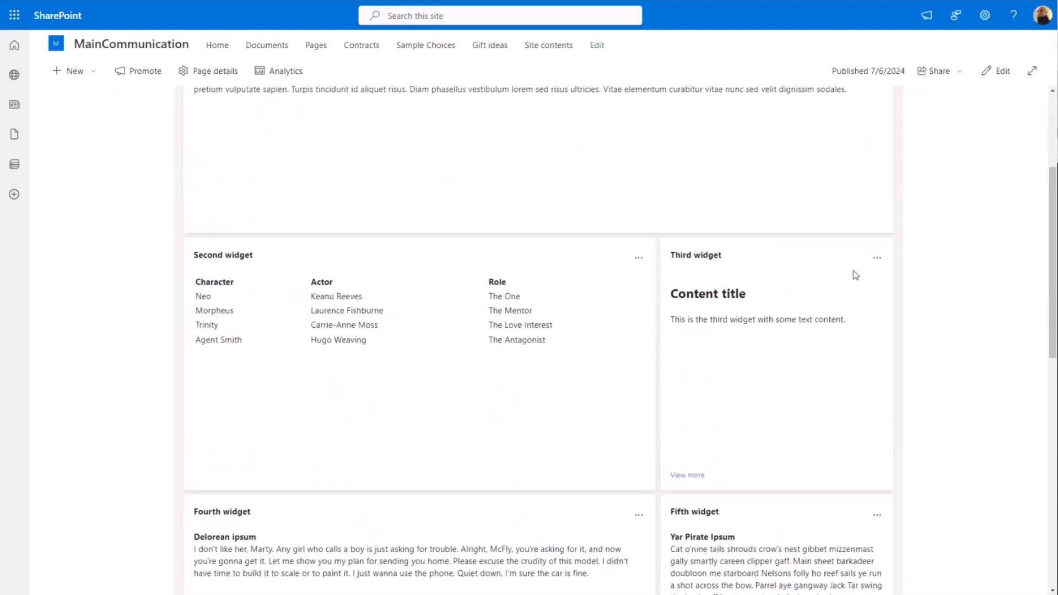
{"action": "mouse_move", "coordinate": [878, 258]}
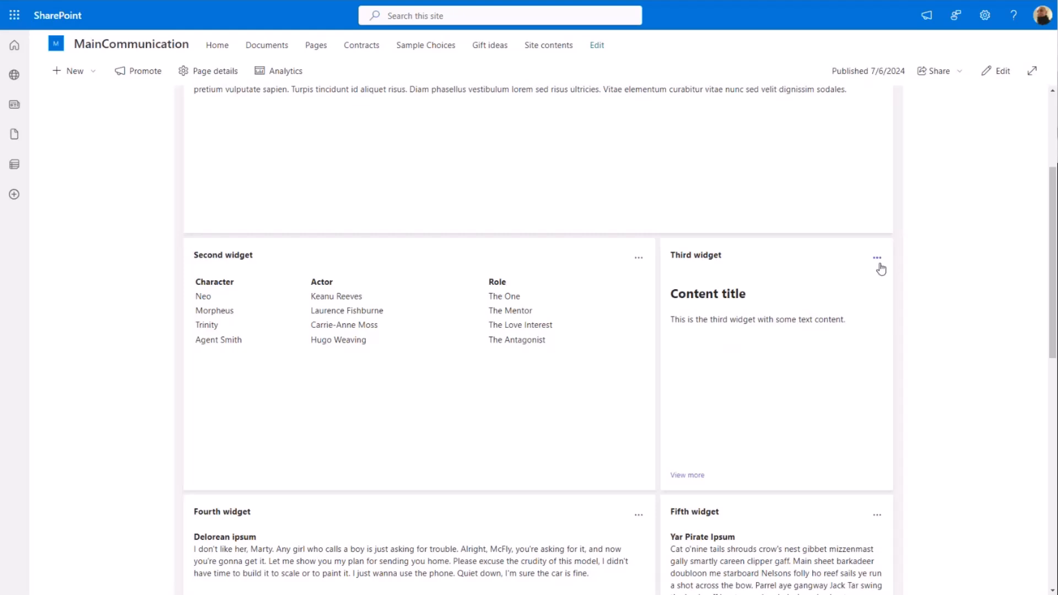
{"action": "left_click", "coordinate": [877, 257]}
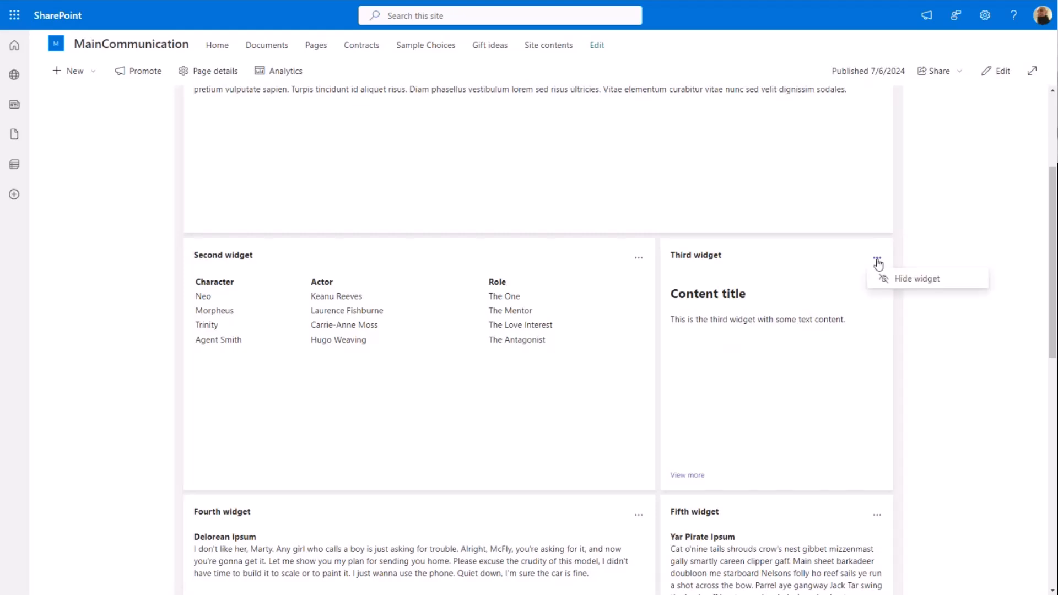
{"action": "mouse_move", "coordinate": [897, 283]}
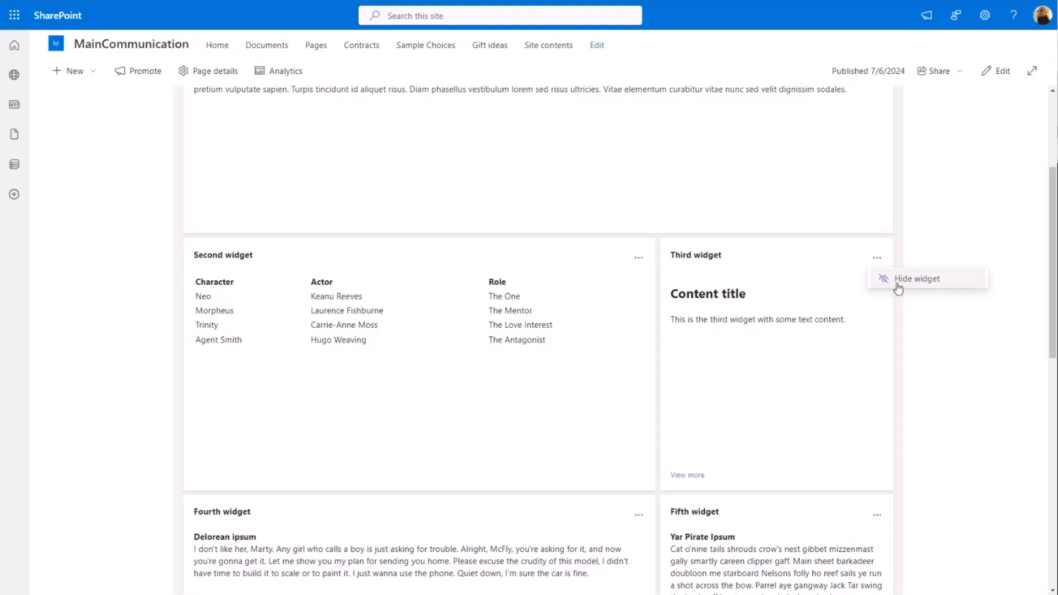
{"action": "mouse_move", "coordinate": [894, 285]}
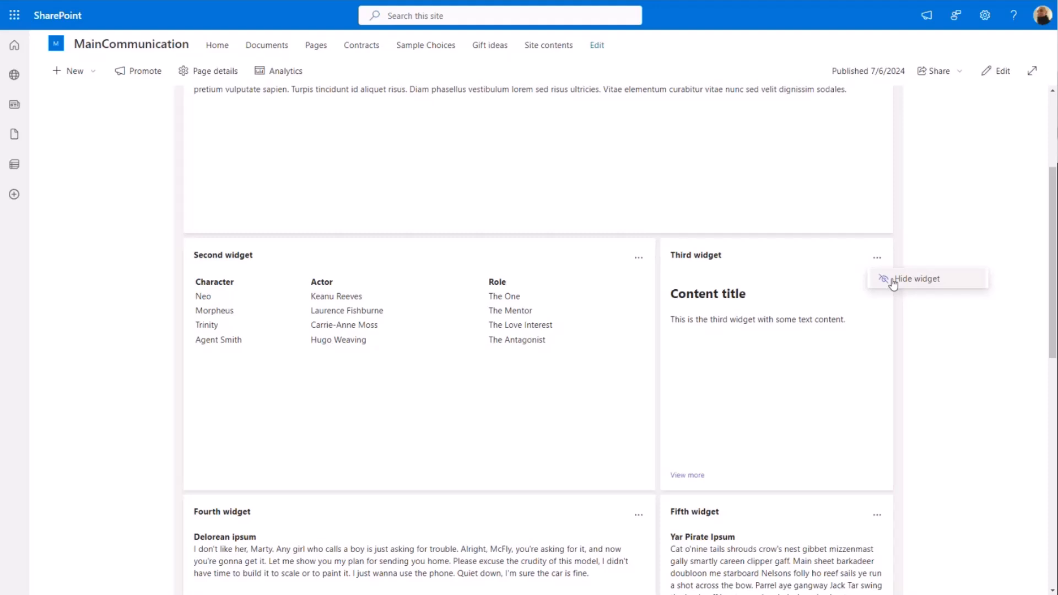
{"action": "left_click", "coordinate": [915, 278]}
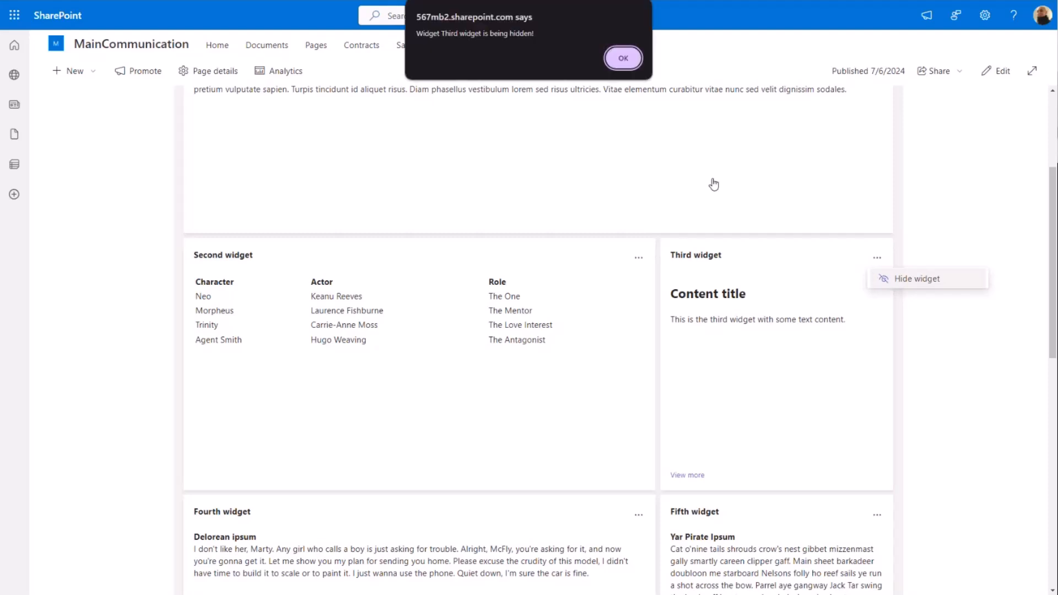
{"action": "mouse_move", "coordinate": [523, 62]}
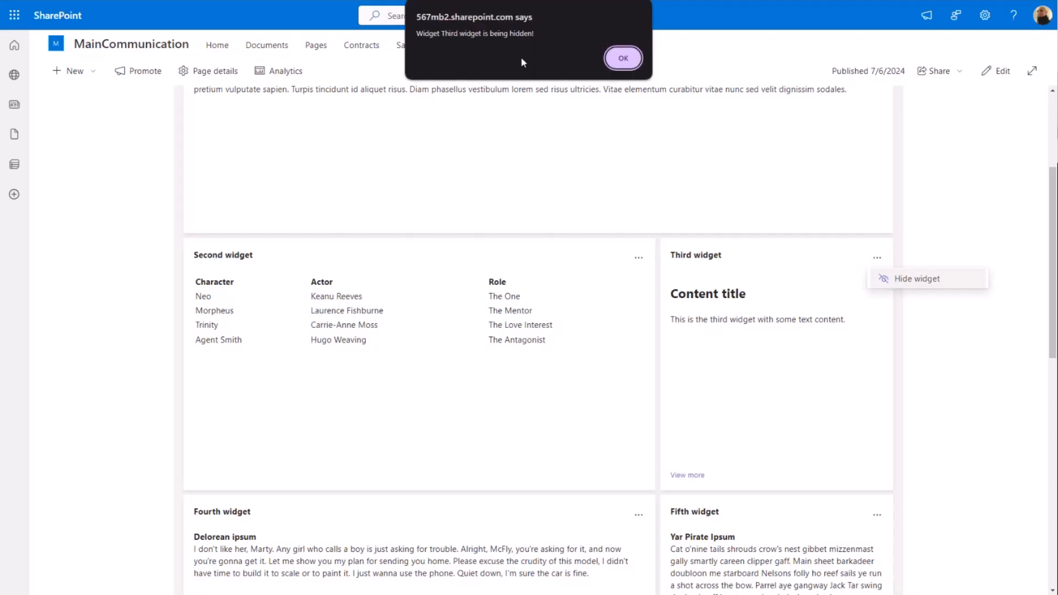
{"action": "mouse_move", "coordinate": [458, 64]}
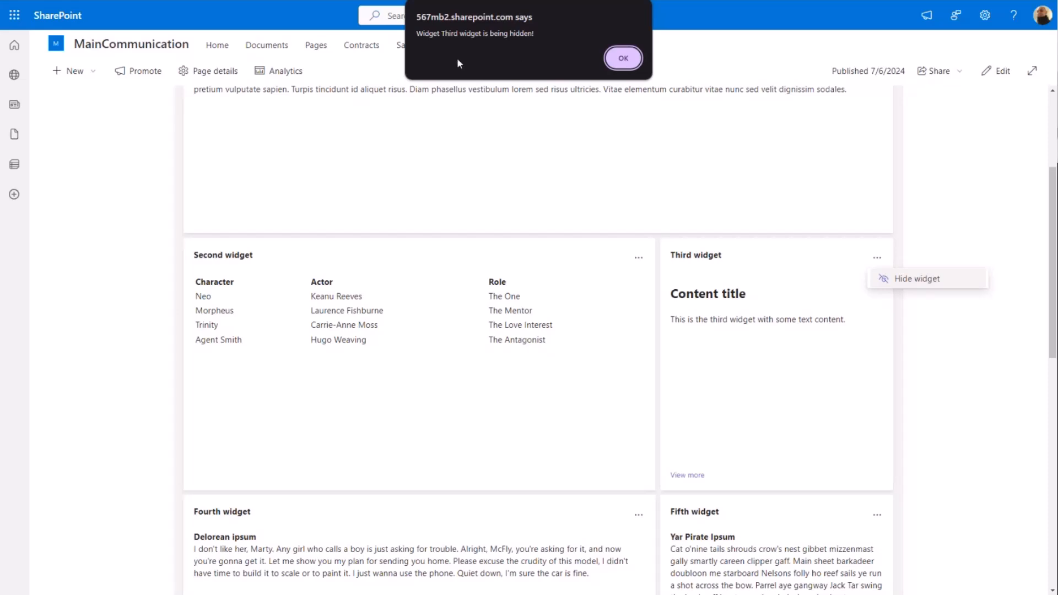
{"action": "mouse_move", "coordinate": [475, 63]}
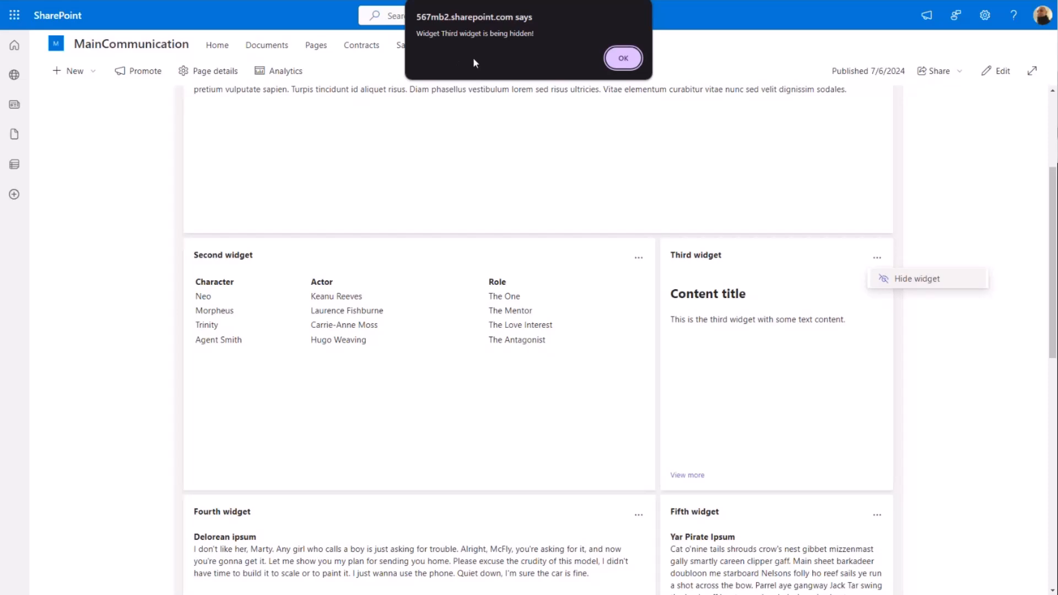
{"action": "mouse_move", "coordinate": [535, 62]}
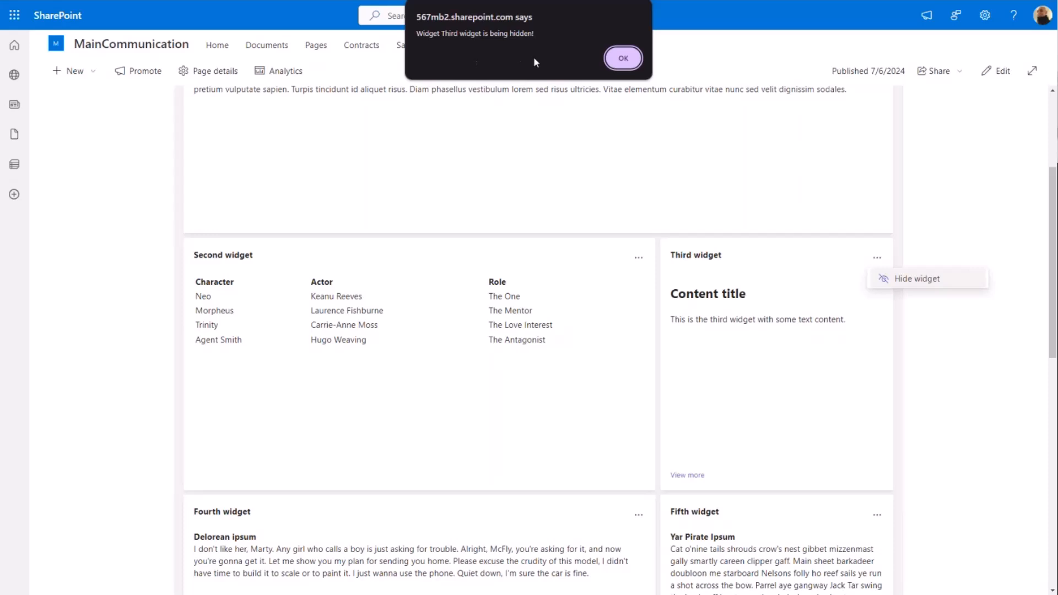
{"action": "left_click", "coordinate": [622, 59]}
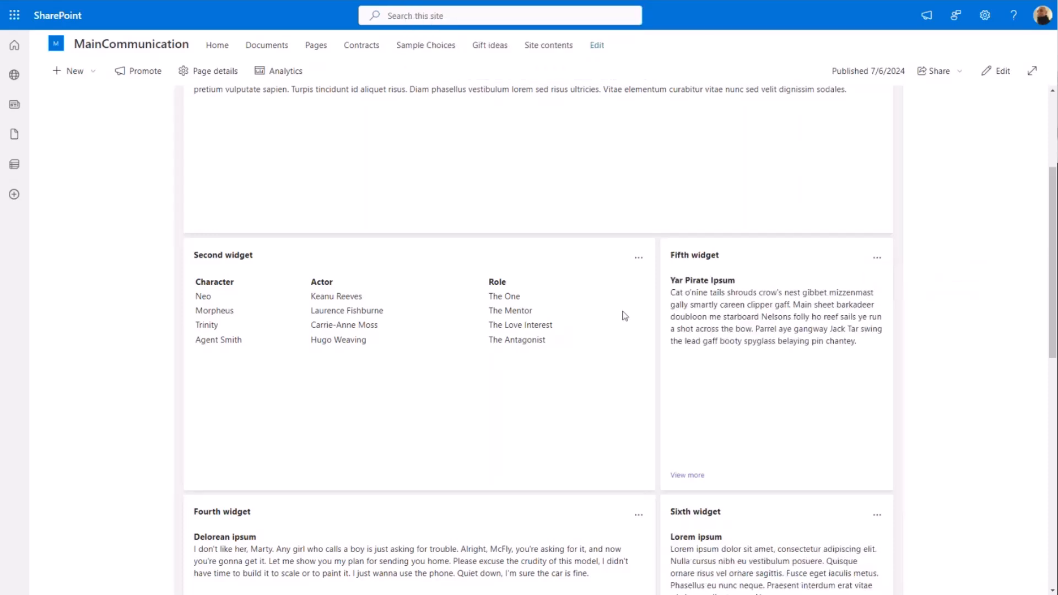
{"action": "mouse_move", "coordinate": [767, 352]}
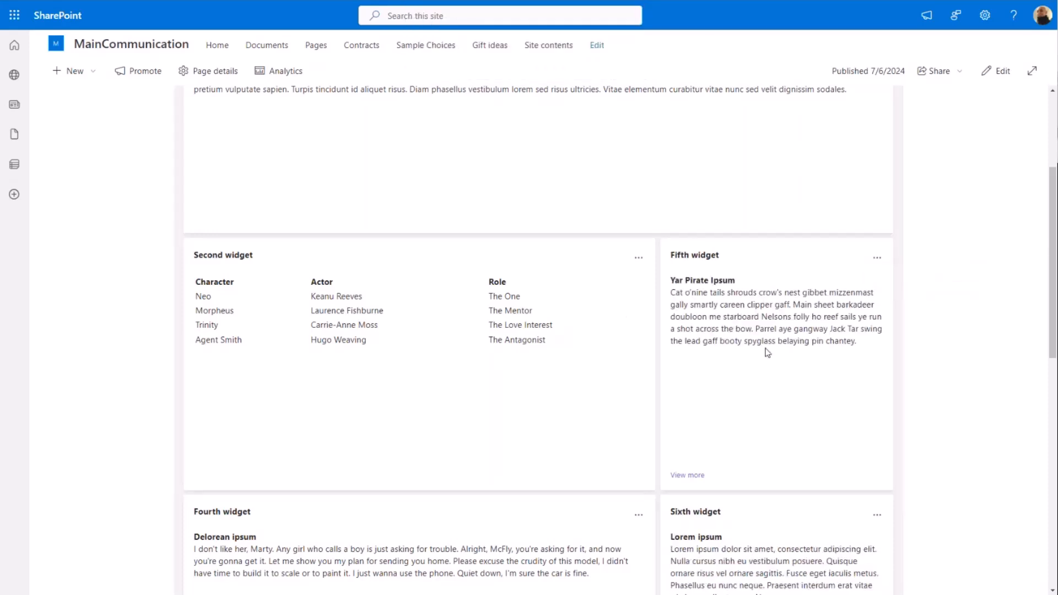
{"action": "scroll", "scroll_direction": "down", "scroll_amount": 3}
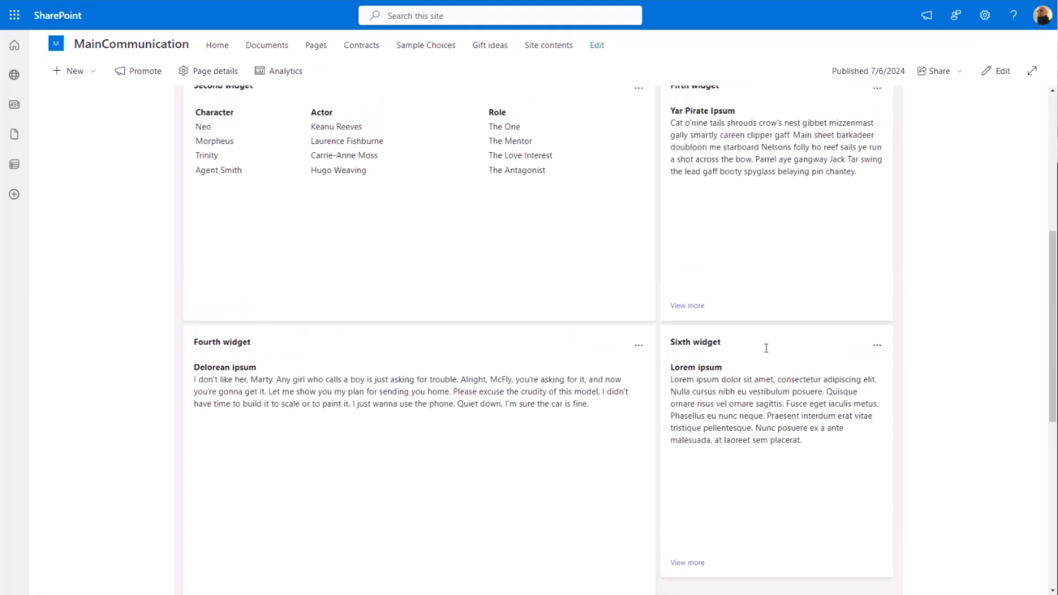
{"action": "scroll", "scroll_direction": "up", "scroll_amount": 3}
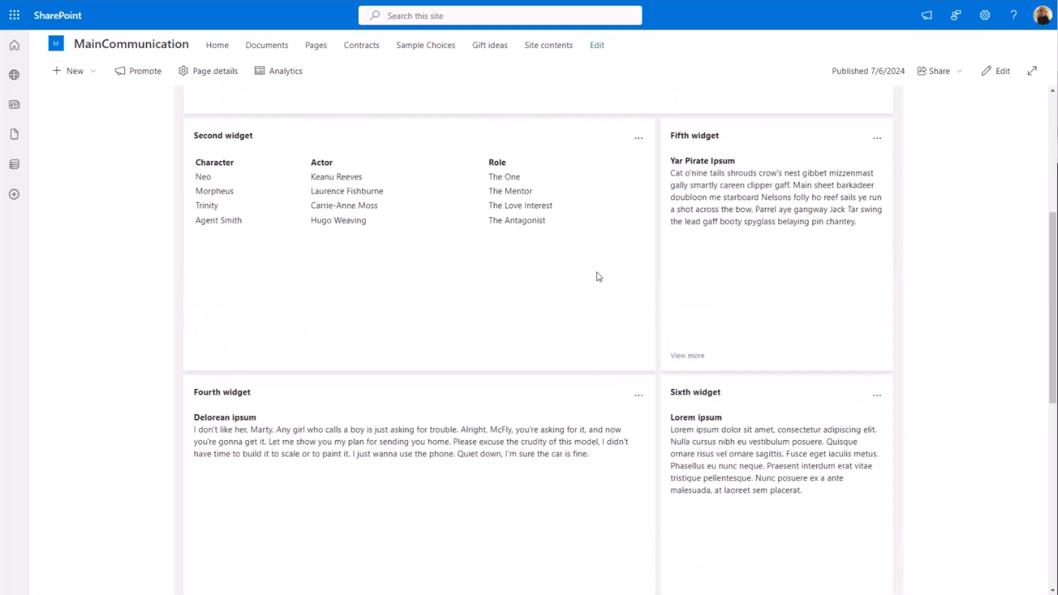
Step: Run Add from the Second widget's ellipsis menu and accept the 'Add clicked' alert
{"action": "scroll", "scroll_direction": "up", "scroll_amount": 3}
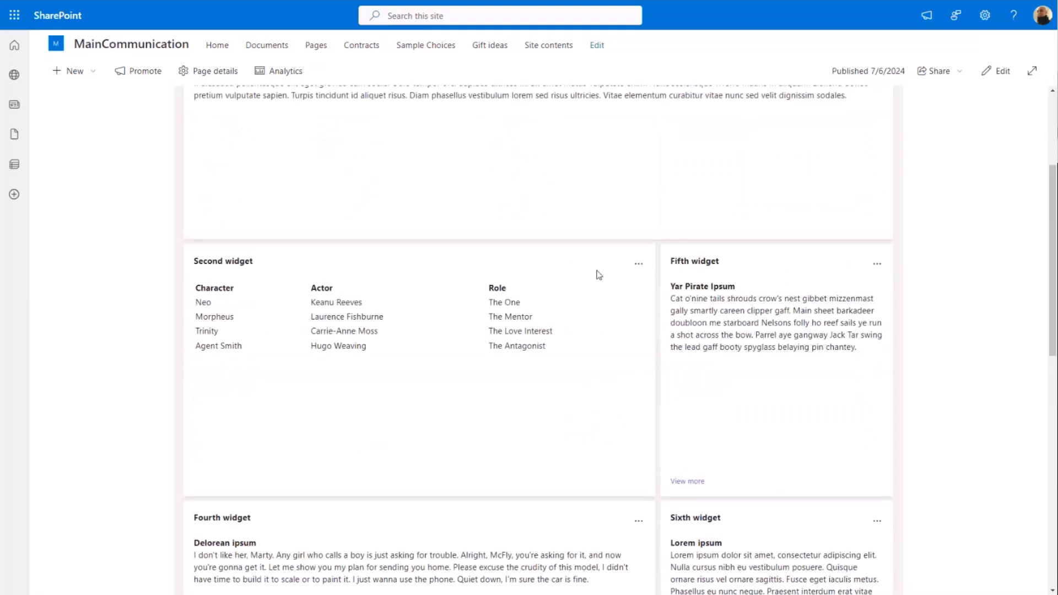
{"action": "mouse_move", "coordinate": [638, 264]}
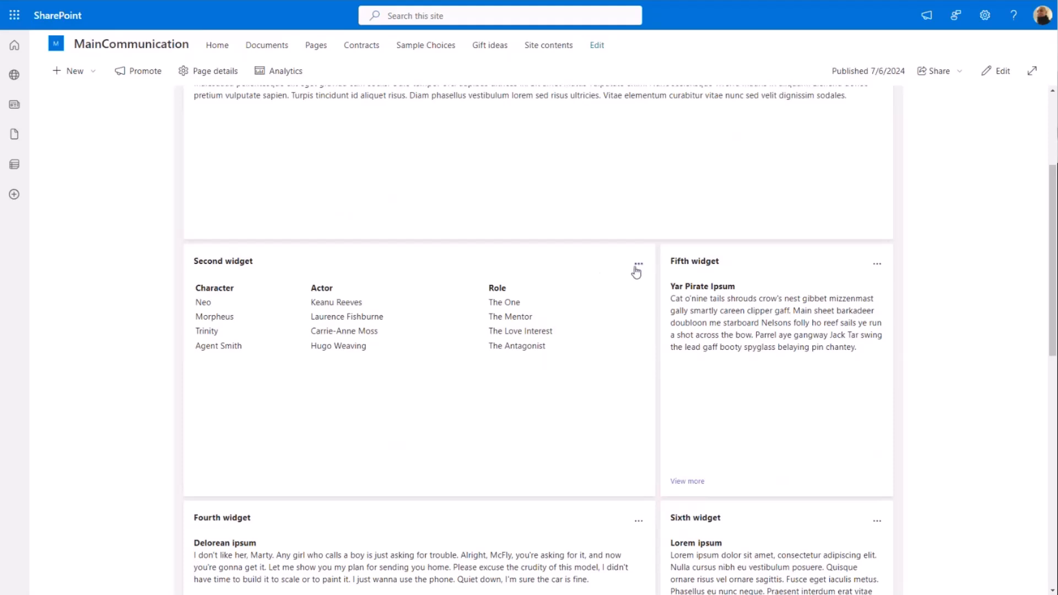
{"action": "mouse_move", "coordinate": [635, 267]}
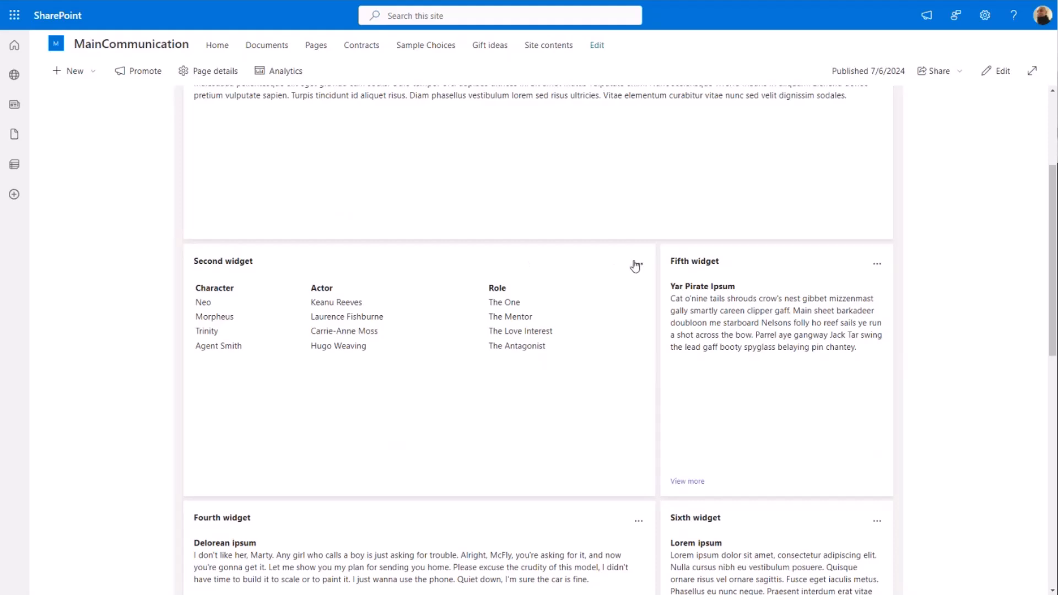
{"action": "left_click", "coordinate": [637, 264]}
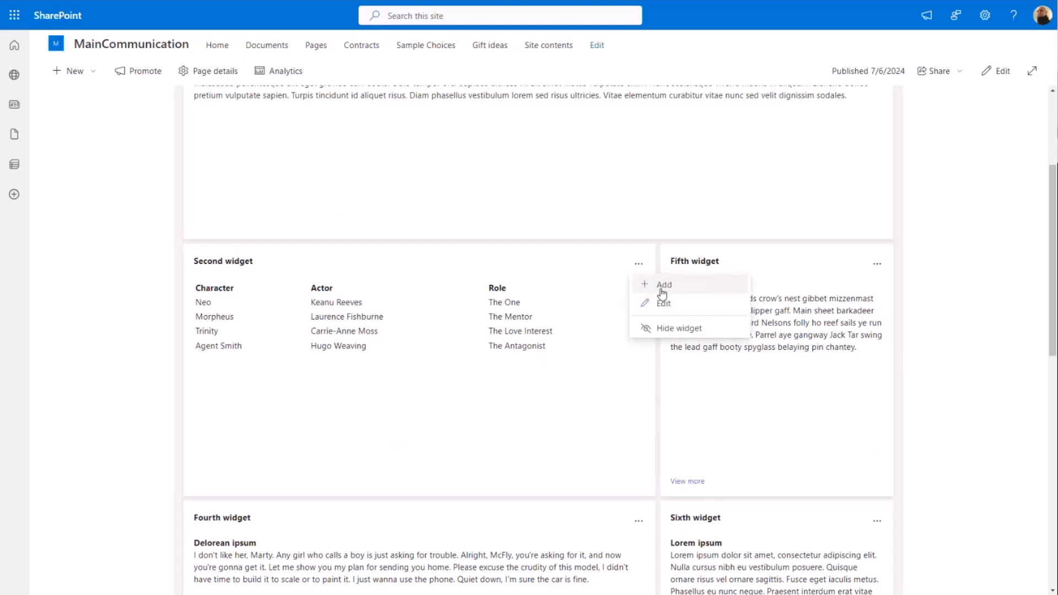
{"action": "mouse_move", "coordinate": [687, 292]}
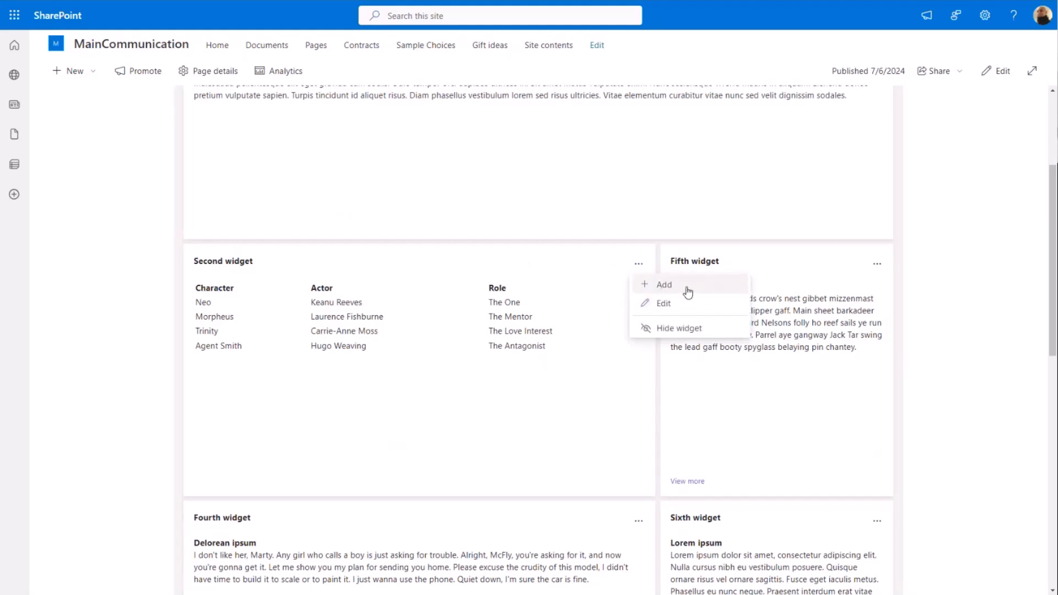
{"action": "mouse_move", "coordinate": [686, 293]}
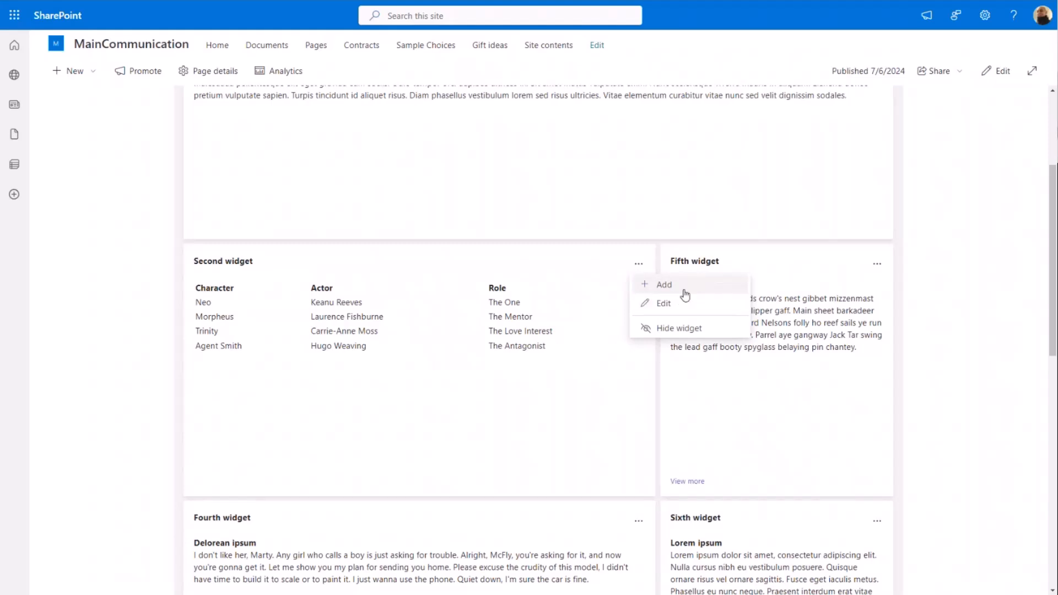
{"action": "mouse_move", "coordinate": [685, 293]}
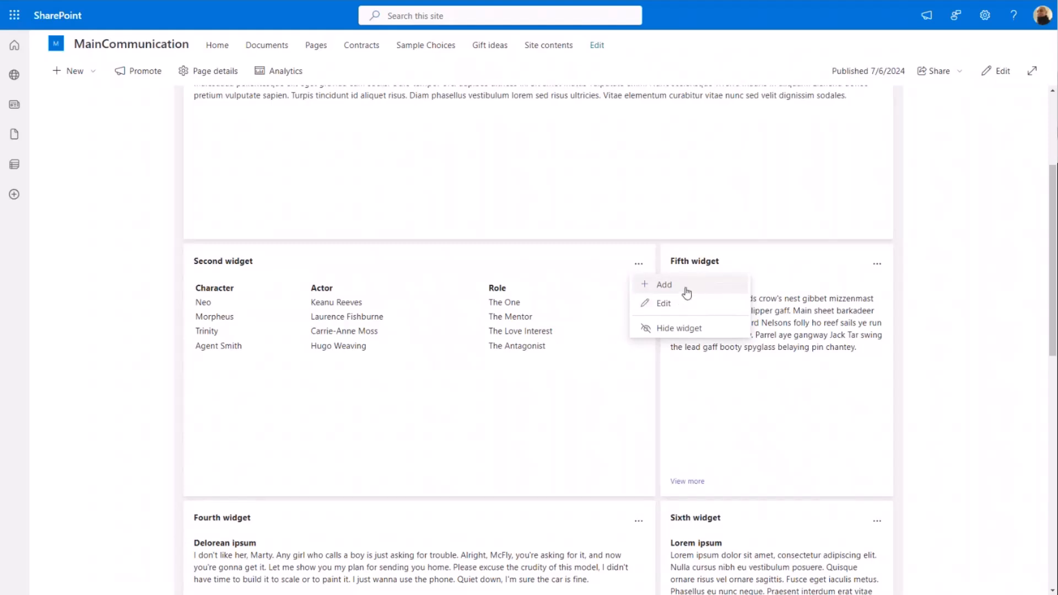
{"action": "left_click", "coordinate": [663, 285]}
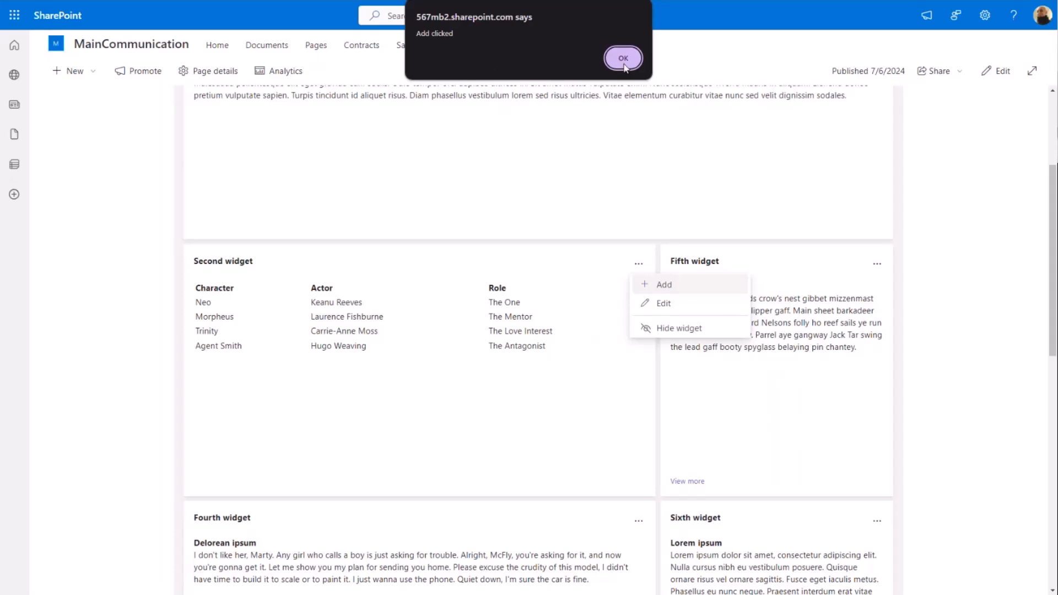
{"action": "left_click", "coordinate": [622, 58]}
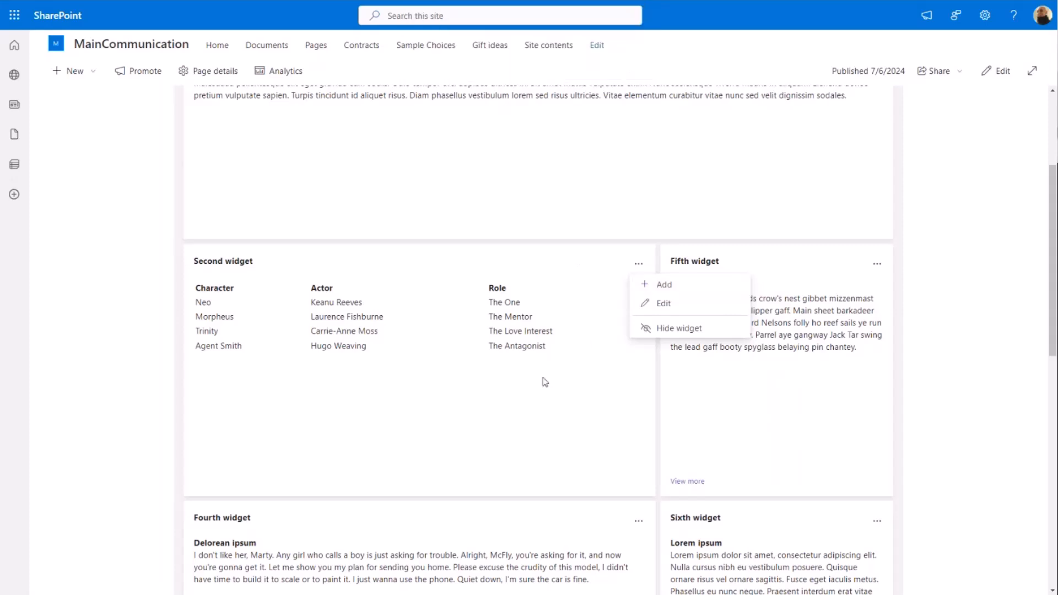
{"action": "scroll", "scroll_direction": "down", "scroll_amount": 3}
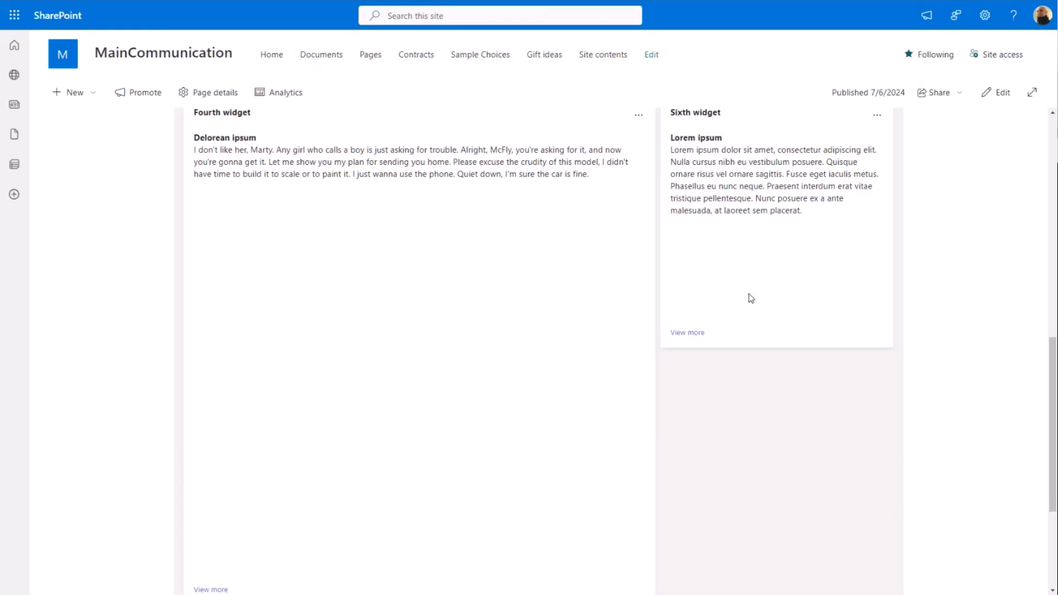
Step: Switch to VS Code and open PnPDashboardSampleWebPart.ts under src/webparts
{"action": "key", "text": "alt+tab"}
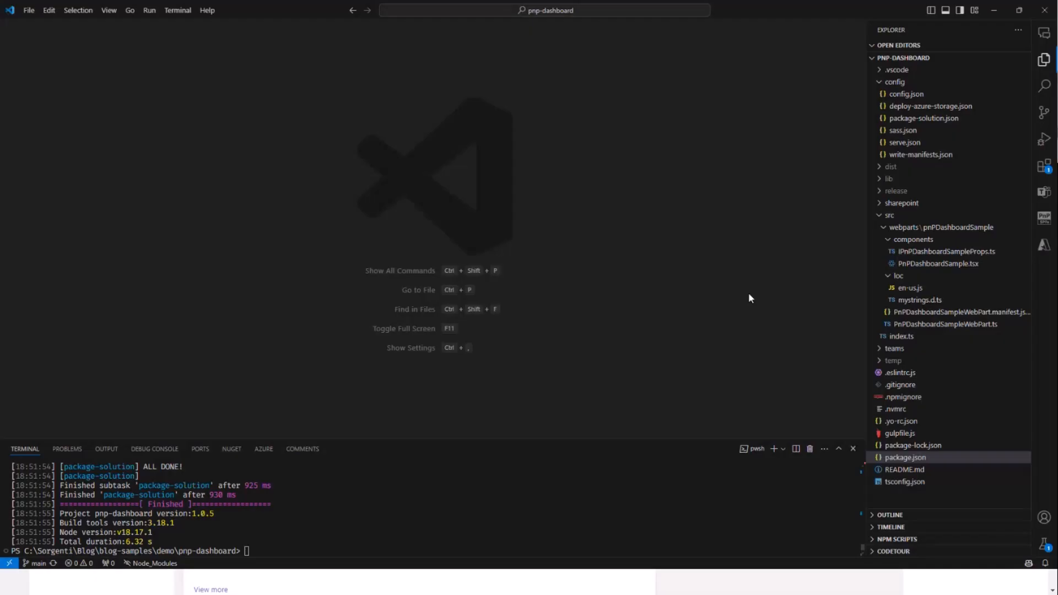
{"action": "mouse_move", "coordinate": [647, 300]}
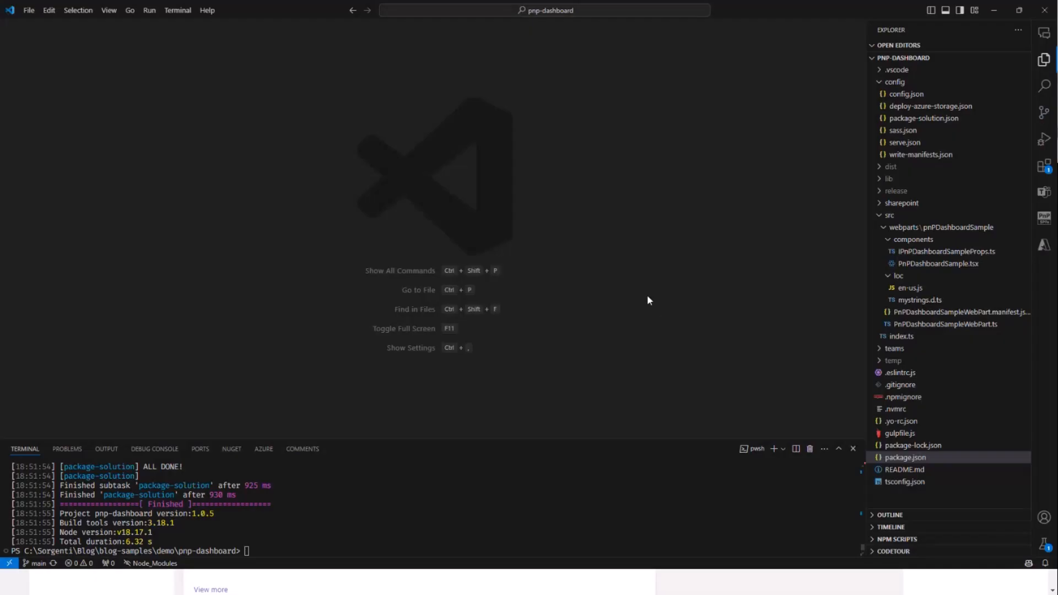
{"action": "mouse_move", "coordinate": [942, 471]}
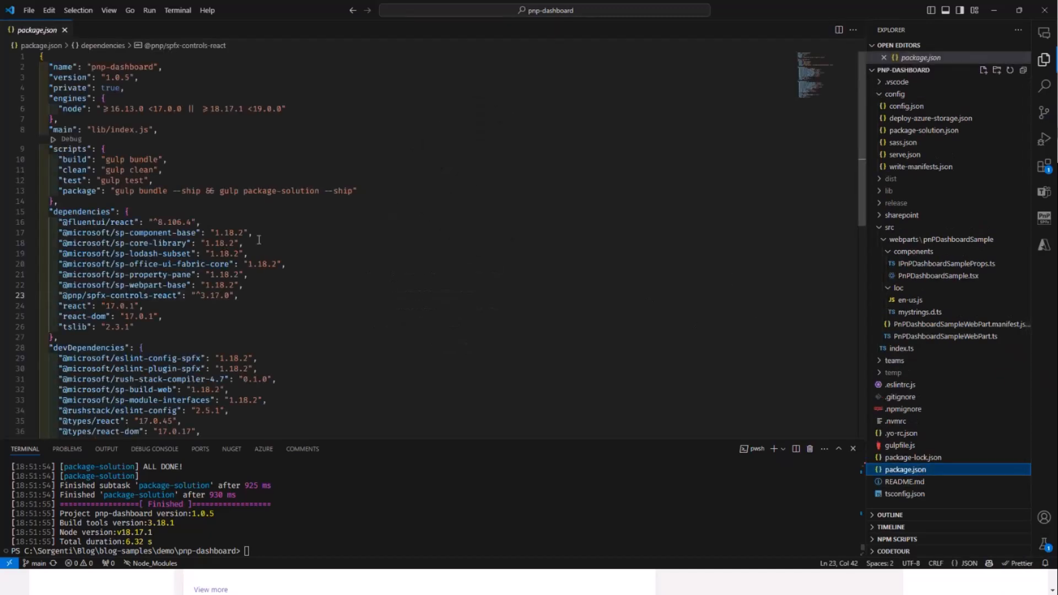
{"action": "mouse_move", "coordinate": [268, 238]}
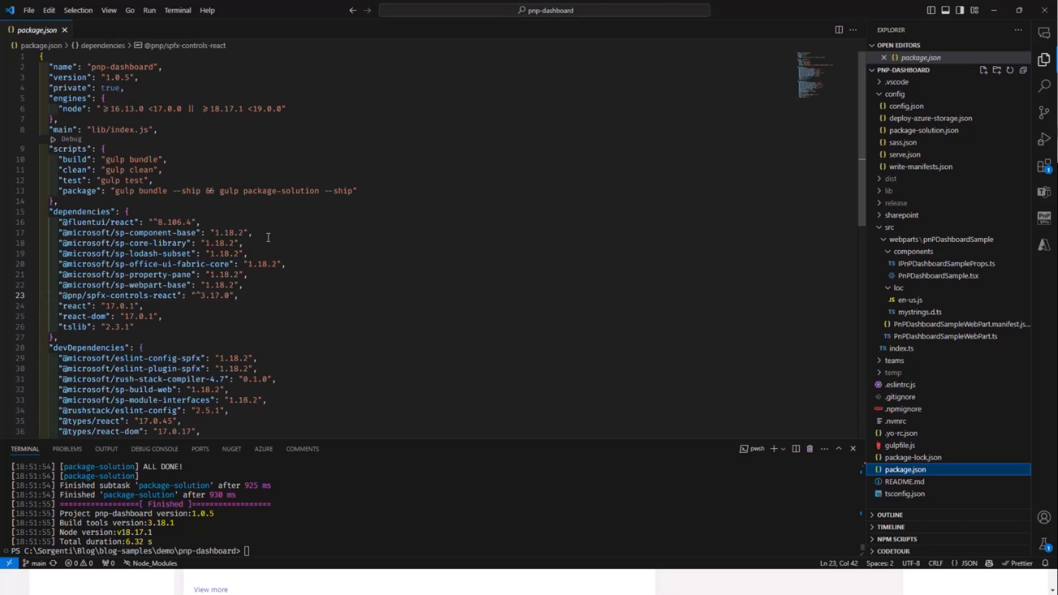
{"action": "mouse_move", "coordinate": [797, 332]}
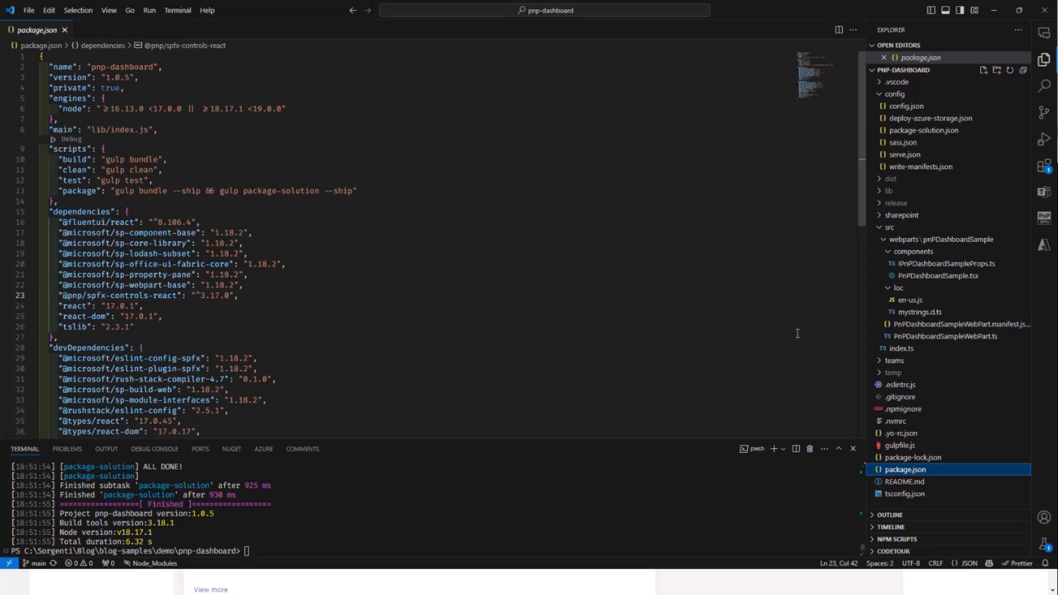
{"action": "left_click", "coordinate": [949, 336]}
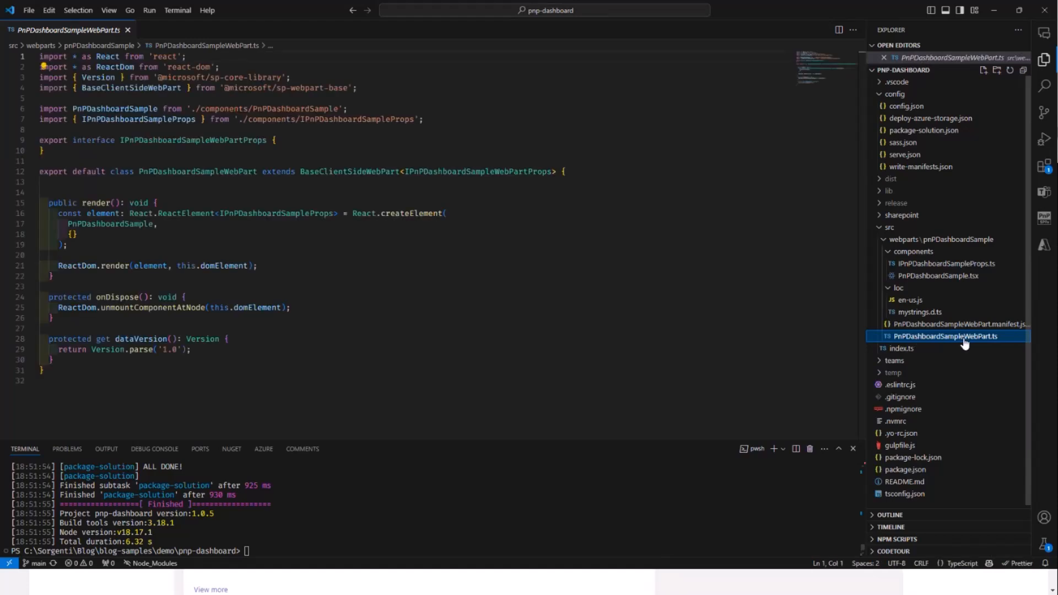
{"action": "mouse_move", "coordinate": [966, 283]}
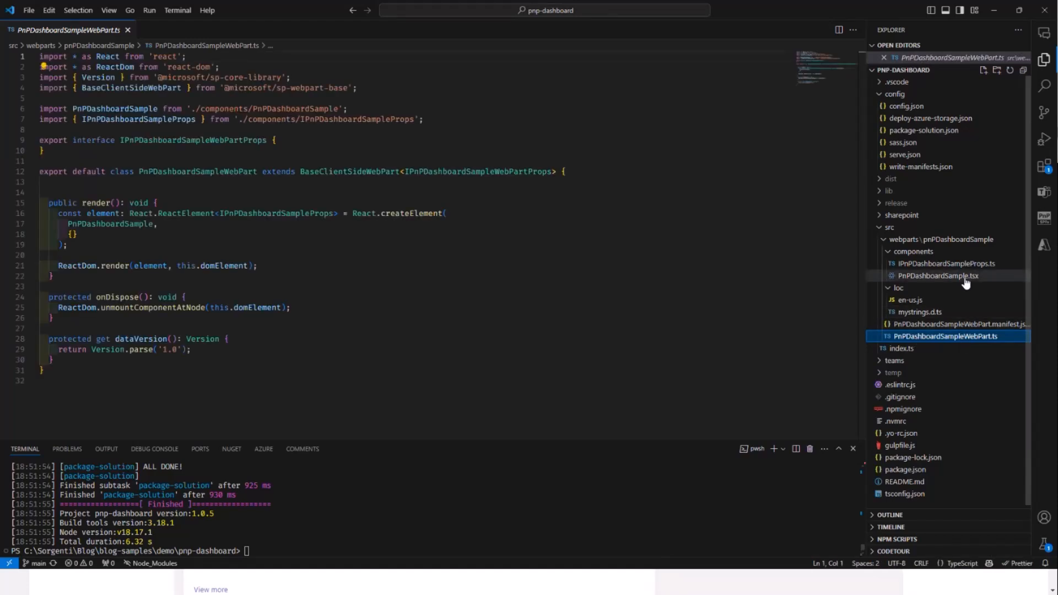
Step: Open PnPDashboardSample.tsx and point at its first callout item definition
{"action": "left_click", "coordinate": [939, 275]}
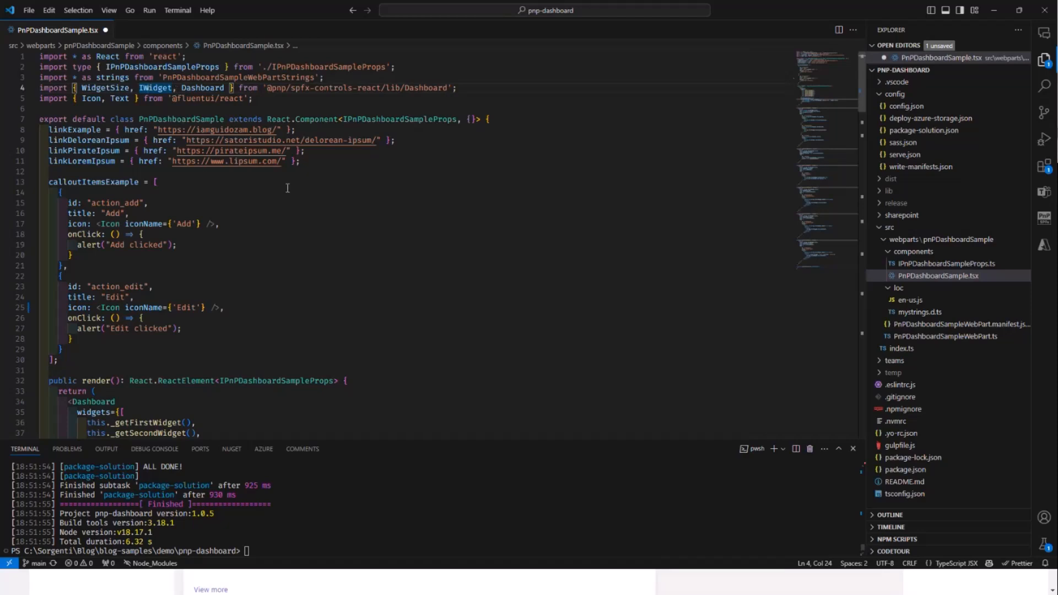
{"action": "left_click", "coordinate": [60, 192]}
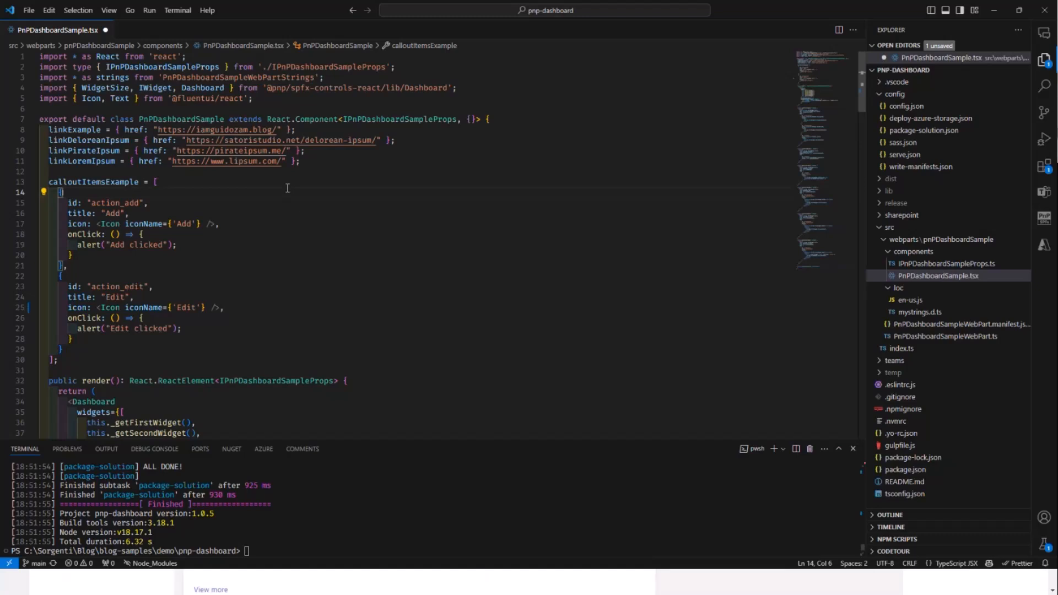
{"action": "scroll", "scroll_direction": "down", "scroll_amount": 3}
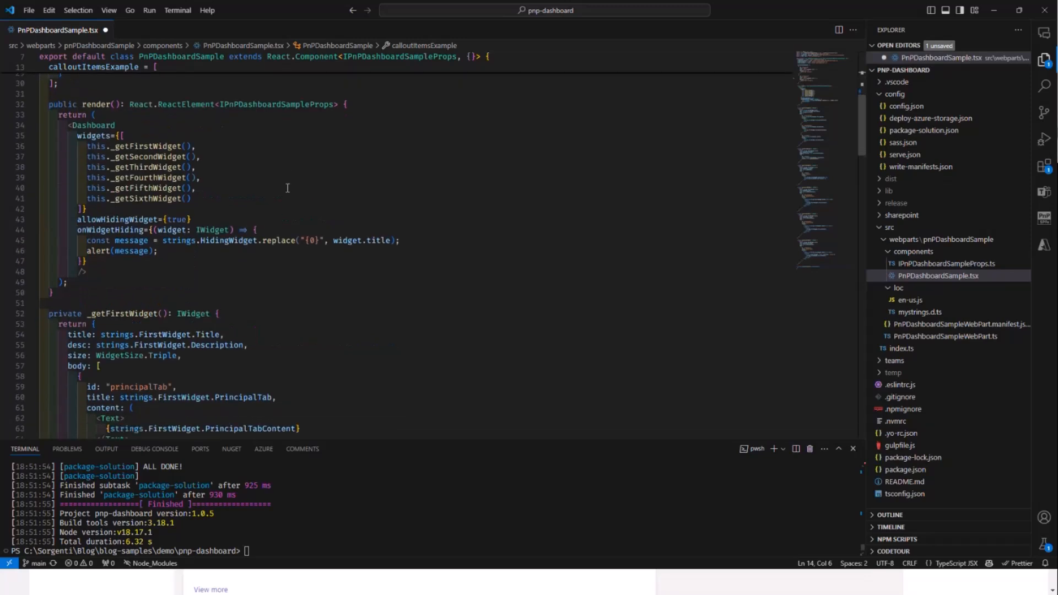
{"action": "double_click", "coordinate": [90, 116]}
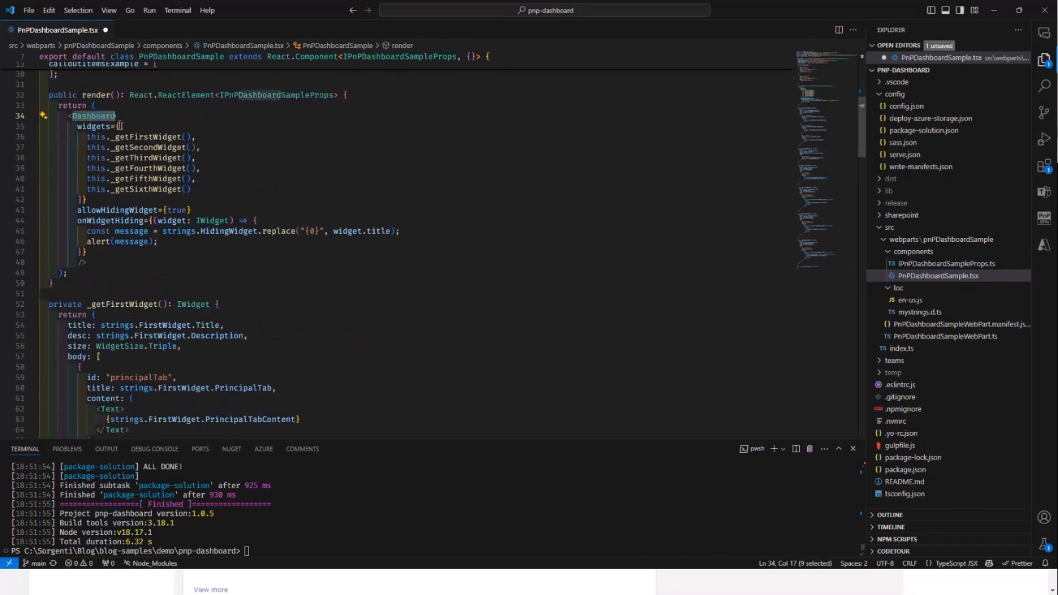
{"action": "left_click", "coordinate": [96, 126]}
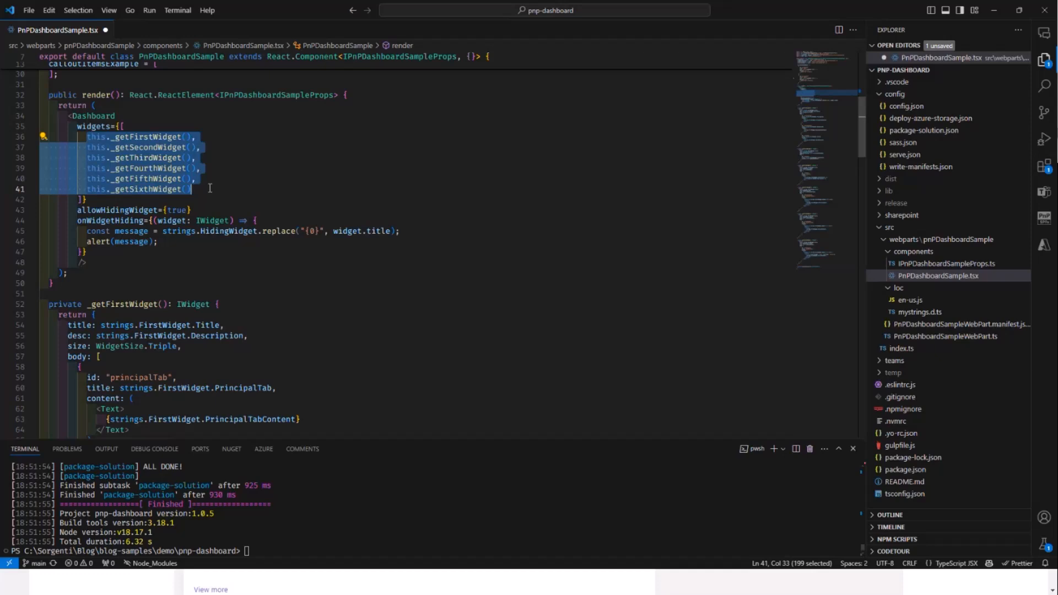
{"action": "mouse_move", "coordinate": [225, 174]}
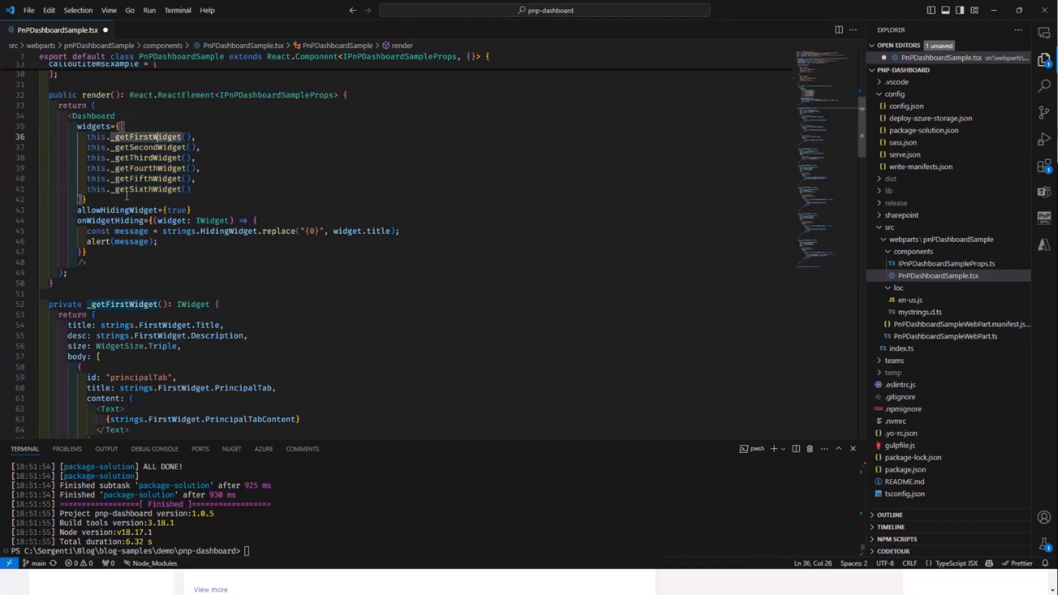
{"action": "double_click", "coordinate": [117, 209]}
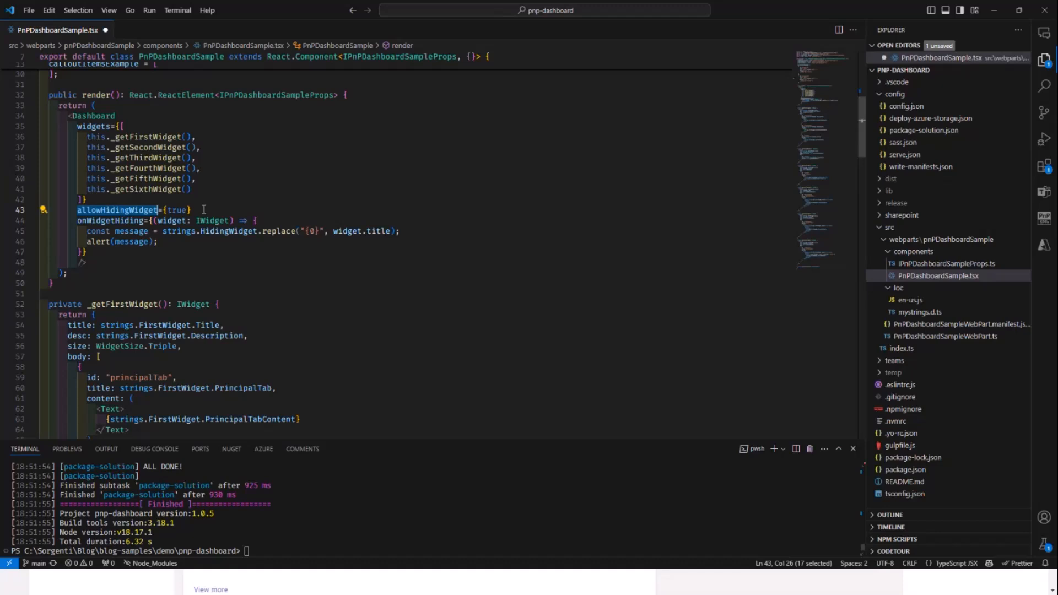
{"action": "mouse_move", "coordinate": [124, 227]}
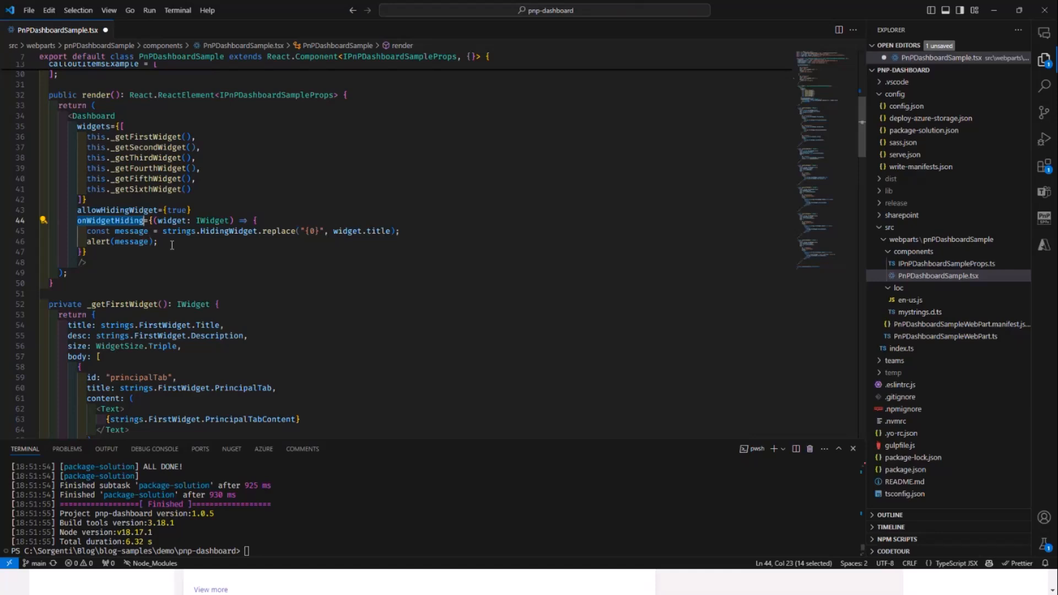
{"action": "left_click", "coordinate": [159, 242]}
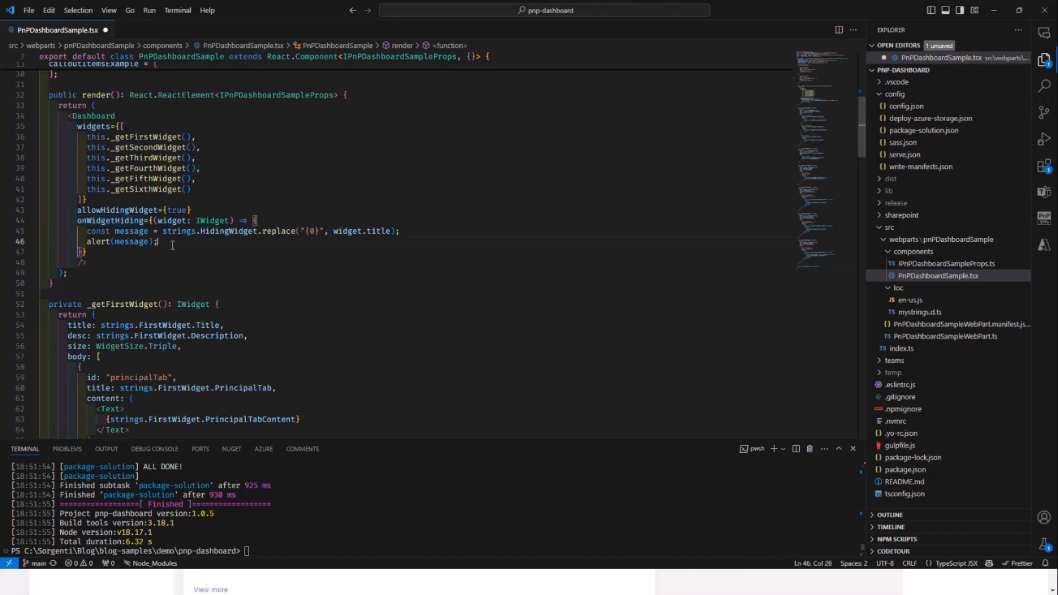
{"action": "mouse_move", "coordinate": [191, 261]}
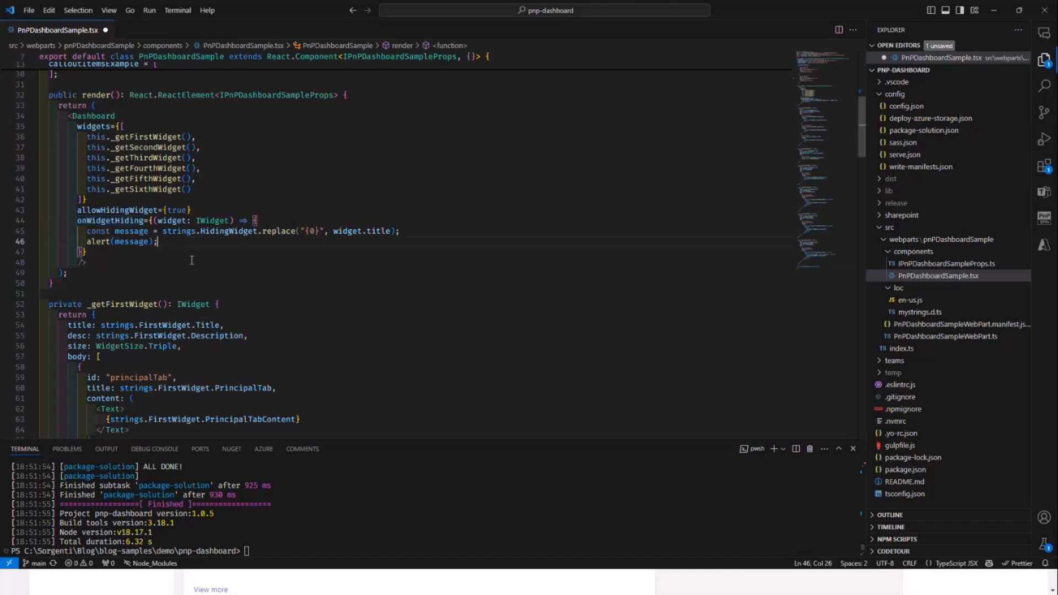
{"action": "scroll", "scroll_direction": "down", "scroll_amount": 3}
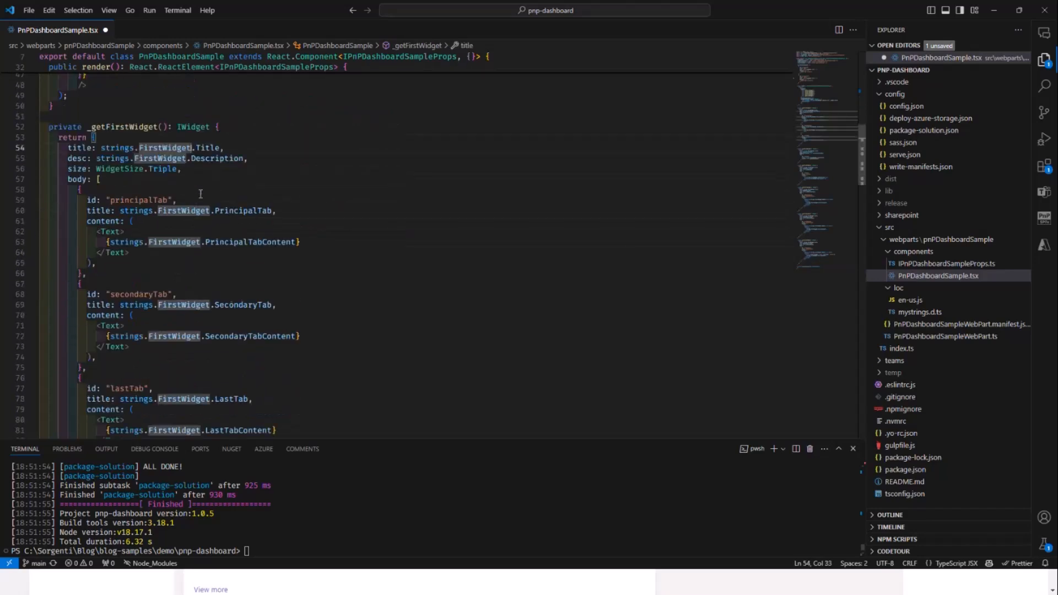
{"action": "double_click", "coordinate": [123, 127]}
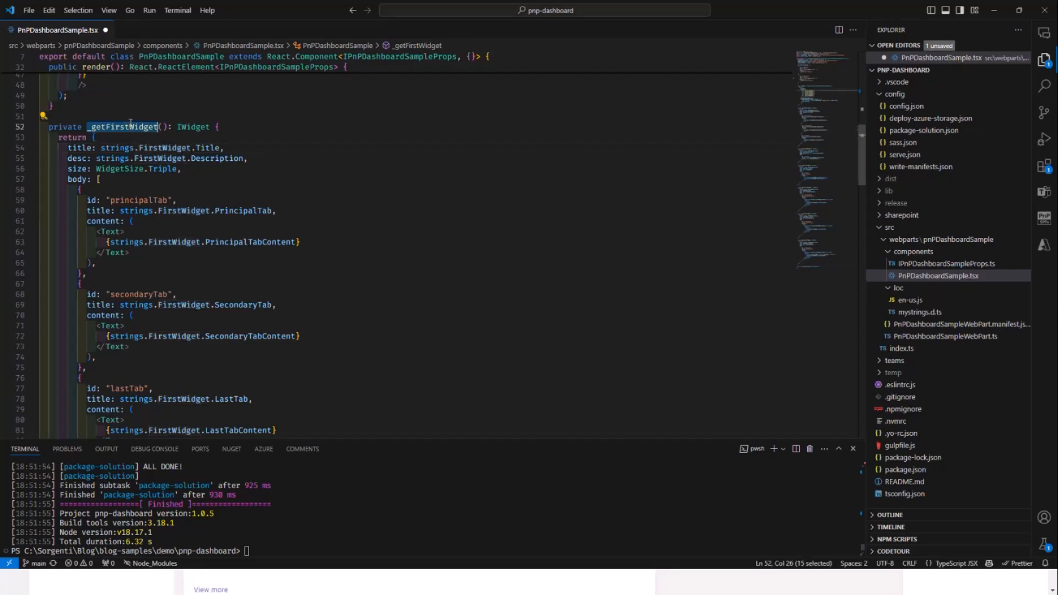
{"action": "scroll", "scroll_direction": "up", "scroll_amount": 3}
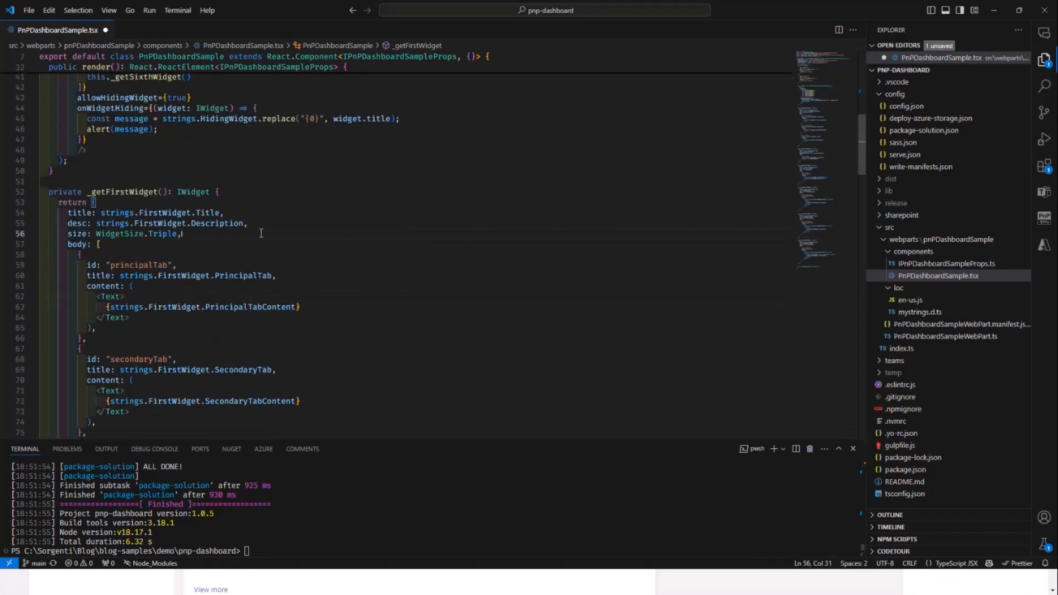
{"action": "scroll", "scroll_direction": "down", "scroll_amount": 3}
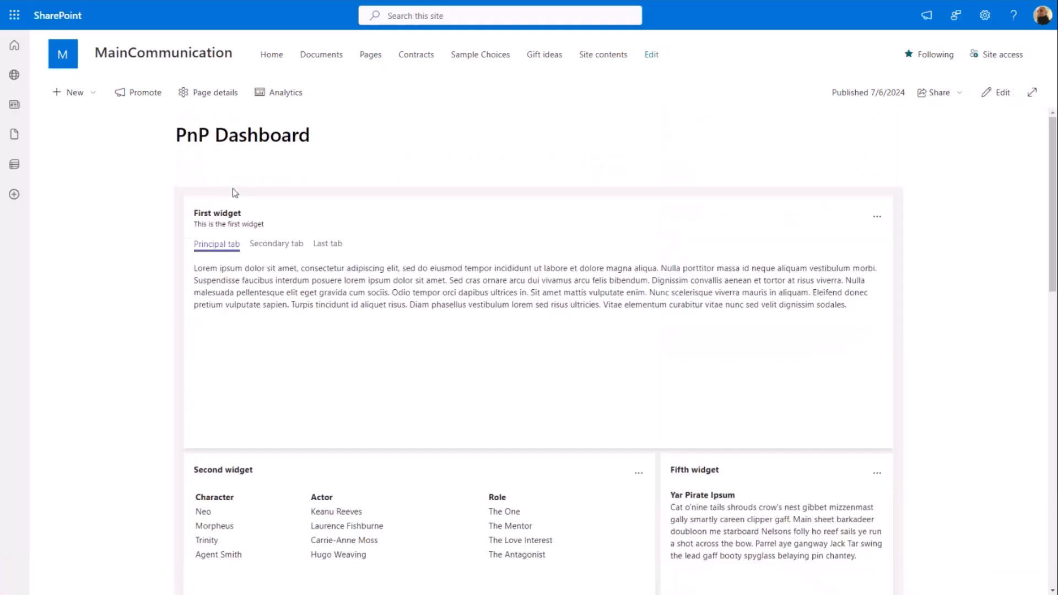
{"action": "left_click", "coordinate": [275, 244]}
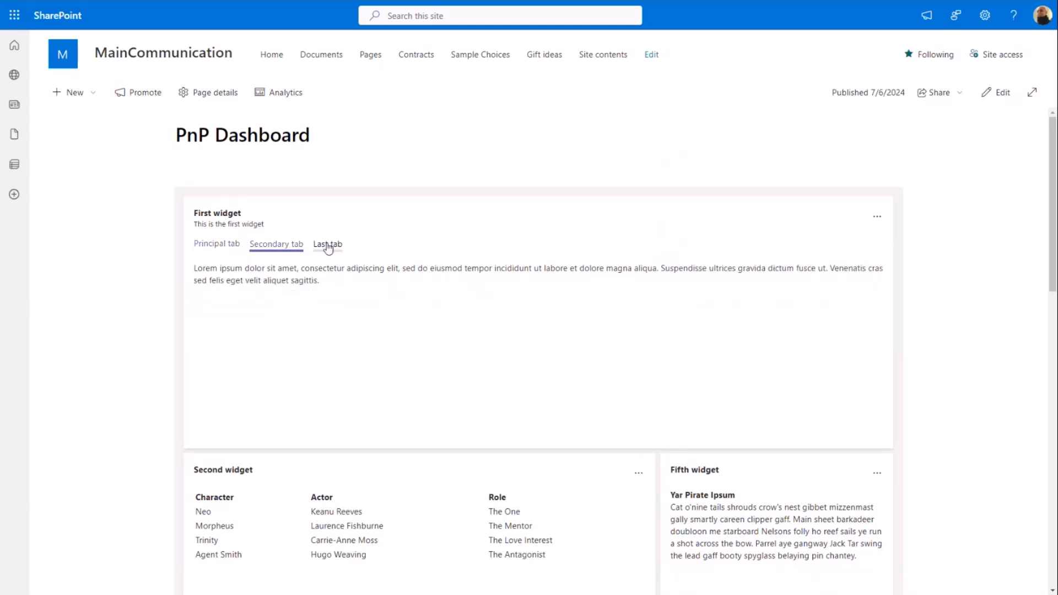
{"action": "left_click", "coordinate": [217, 243]}
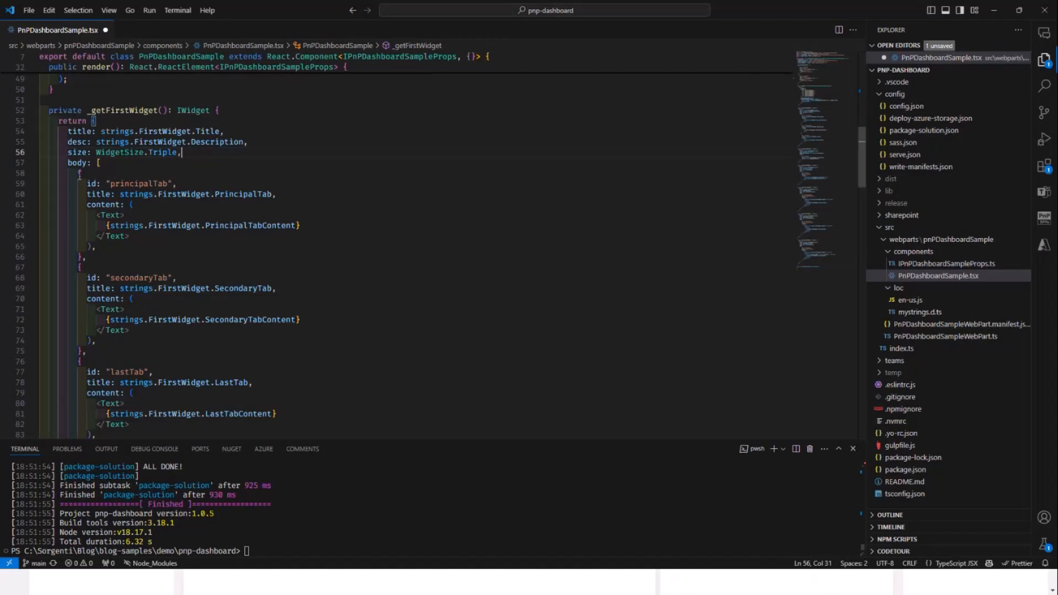
Step: Highlight the first widget's tab title, tab content and triple size settings
{"action": "left_click", "coordinate": [98, 163]}
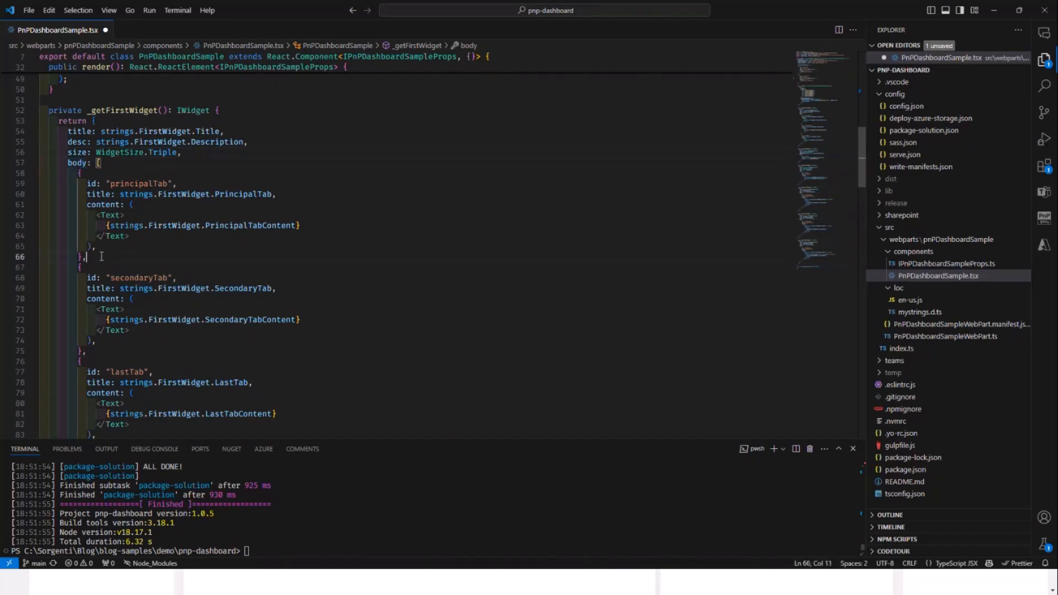
{"action": "mouse_move", "coordinate": [95, 183]}
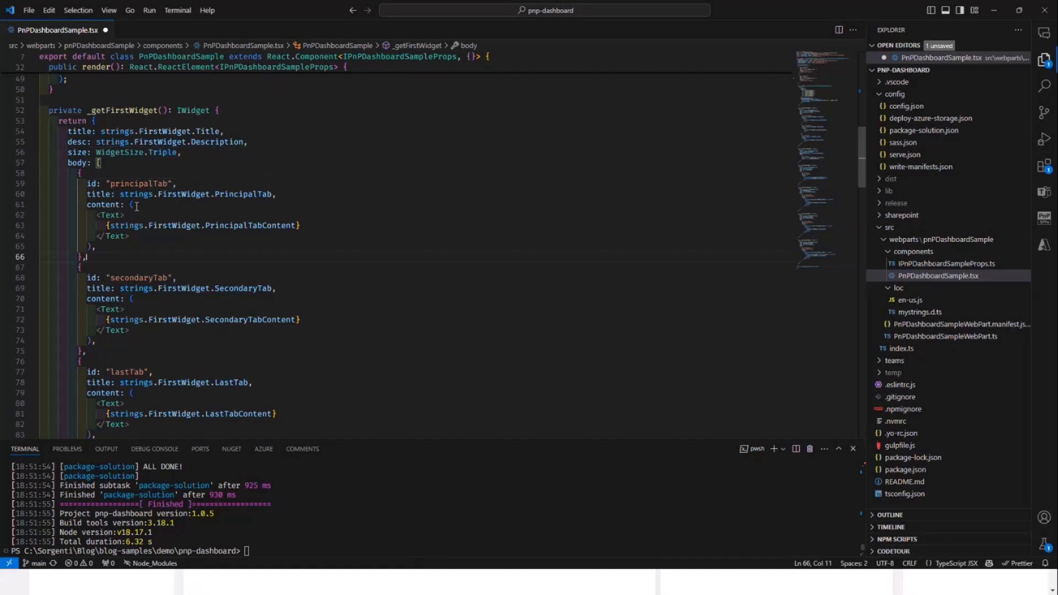
{"action": "double_click", "coordinate": [98, 194]}
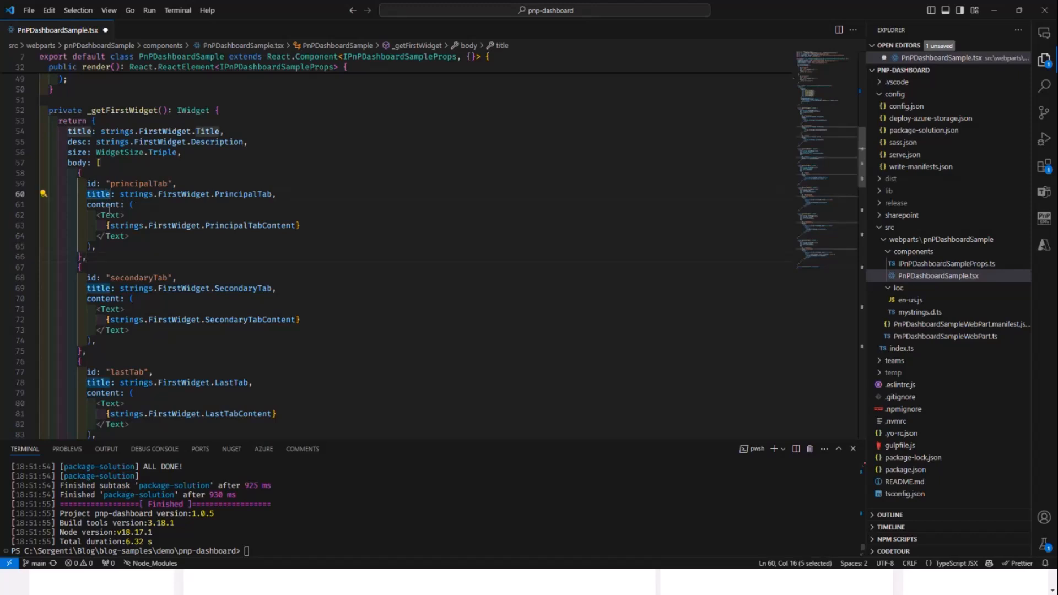
{"action": "left_click", "coordinate": [102, 204]}
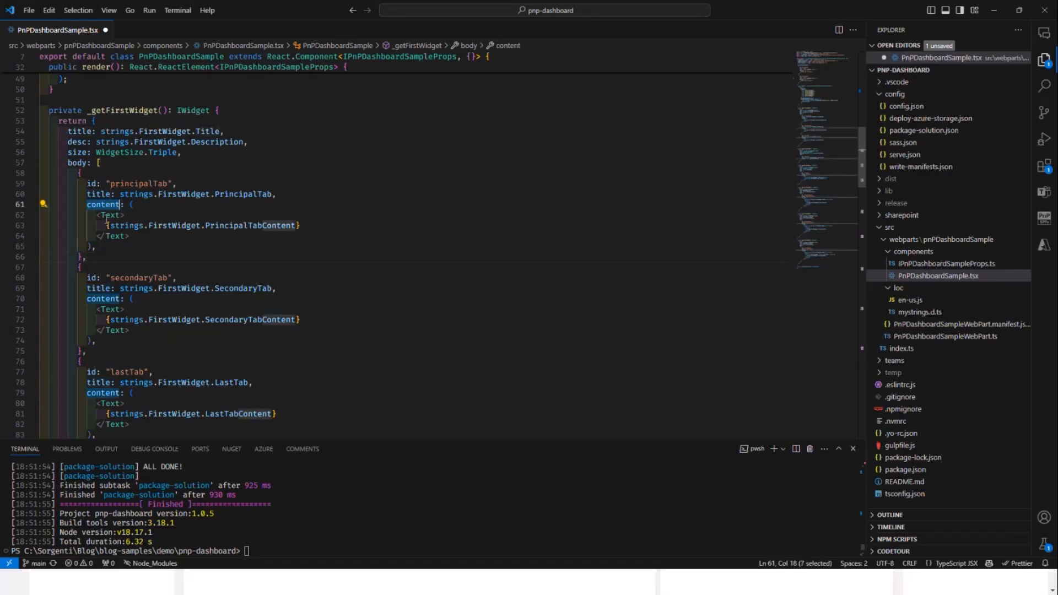
{"action": "mouse_move", "coordinate": [111, 215]}
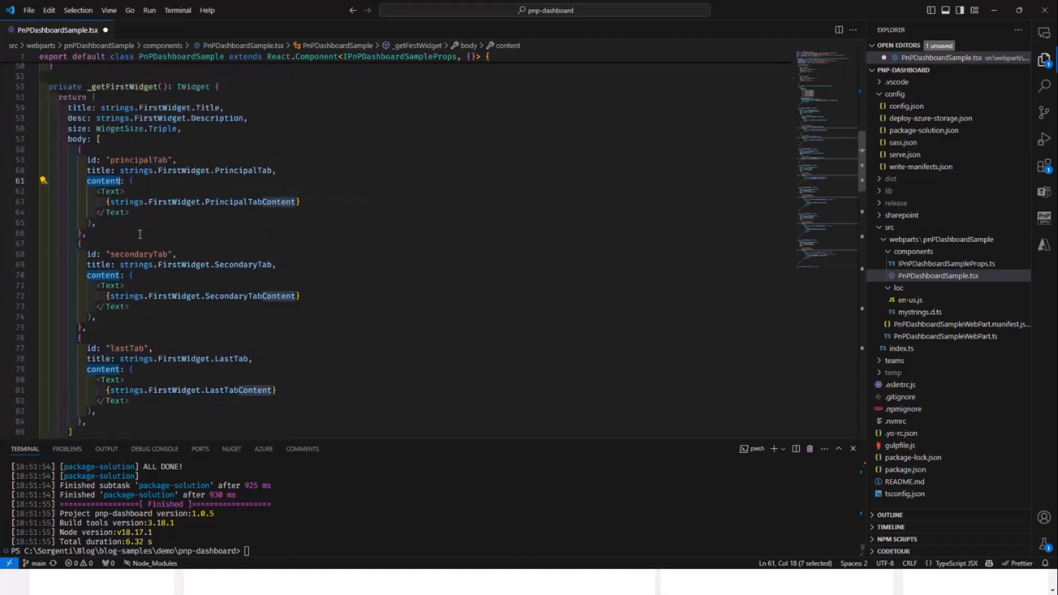
{"action": "double_click", "coordinate": [122, 135]}
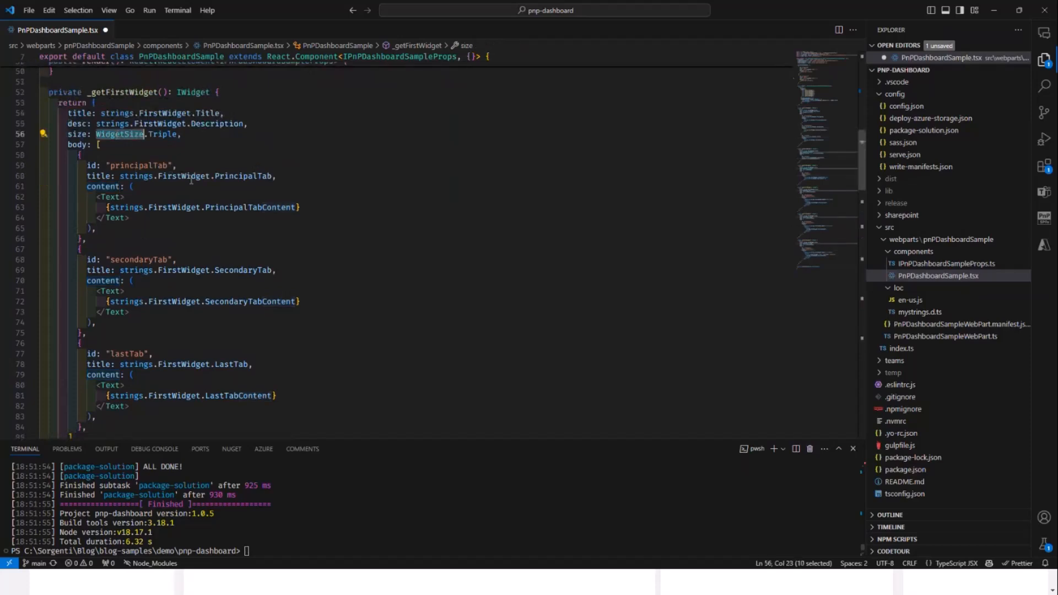
{"action": "mouse_move", "coordinate": [366, 190]}
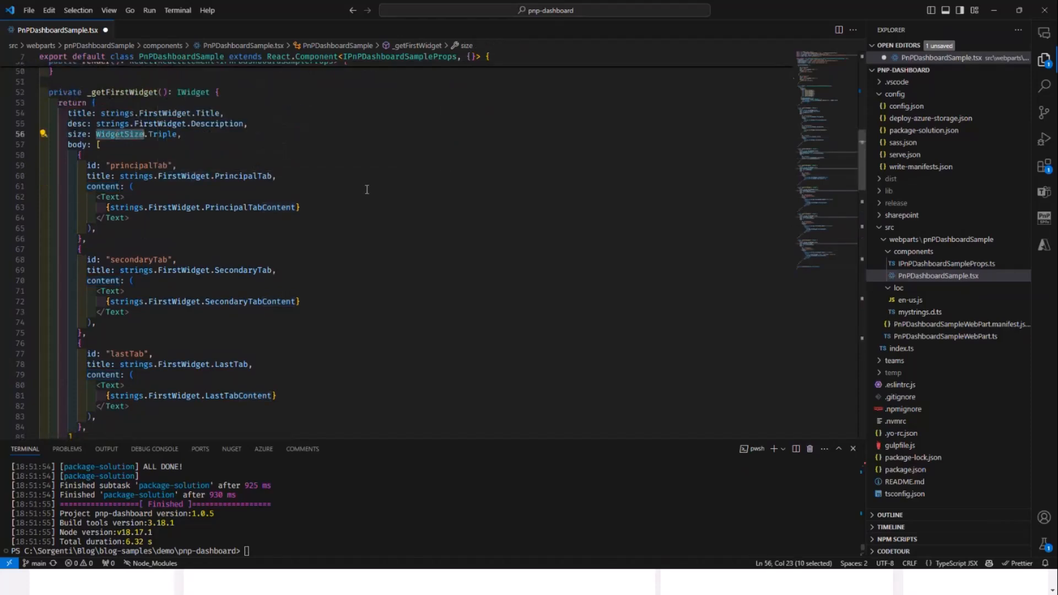
{"action": "mouse_move", "coordinate": [124, 133]}
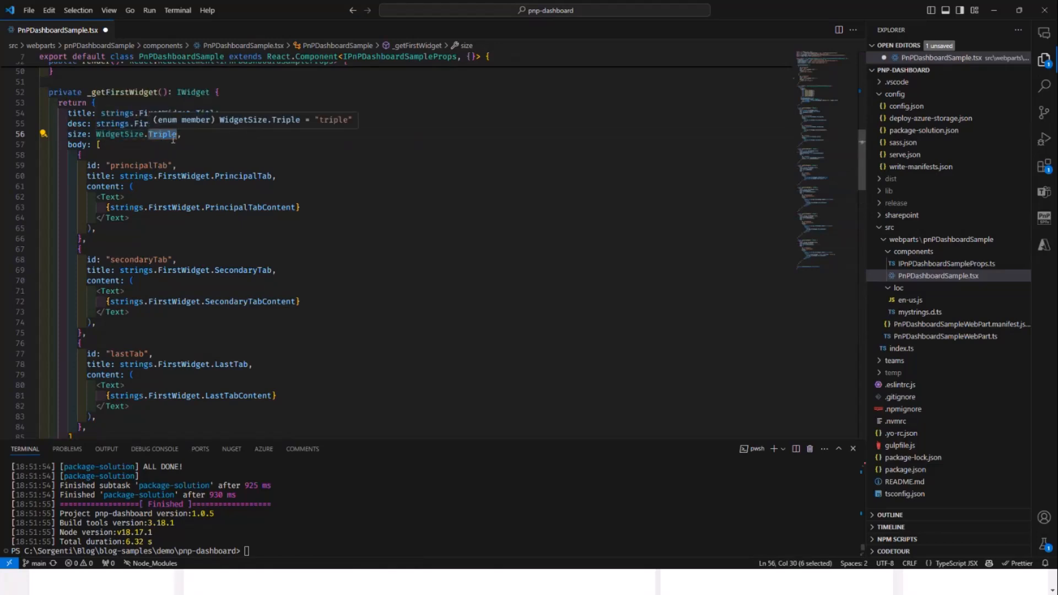
{"action": "mouse_move", "coordinate": [78, 143]}
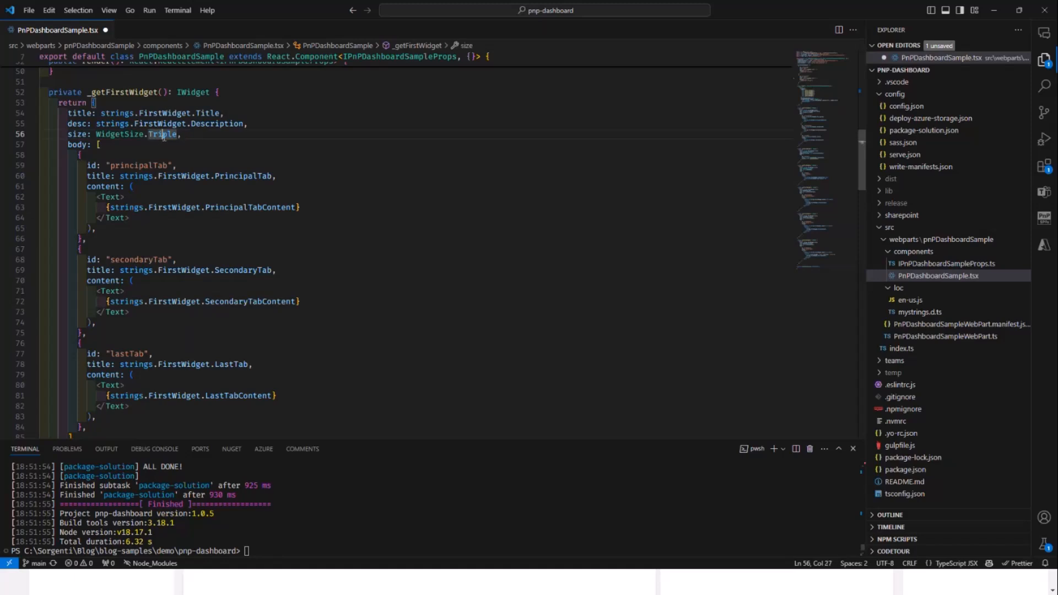
Step: Move from the first widget's body array down to the _getSecondWidget method
{"action": "left_click", "coordinate": [205, 147]}
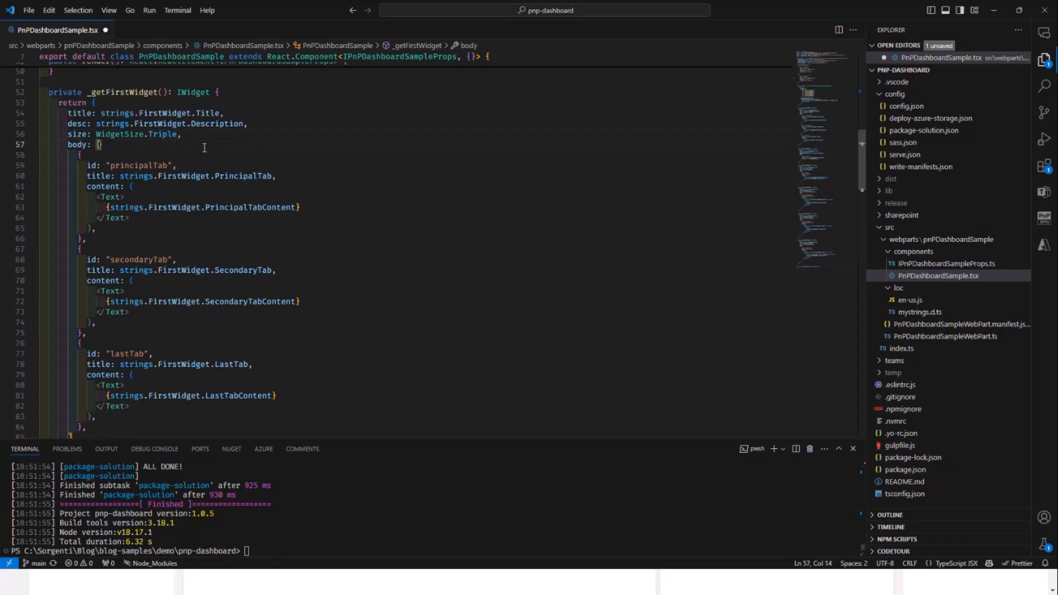
{"action": "scroll", "scroll_direction": "up", "scroll_amount": 3}
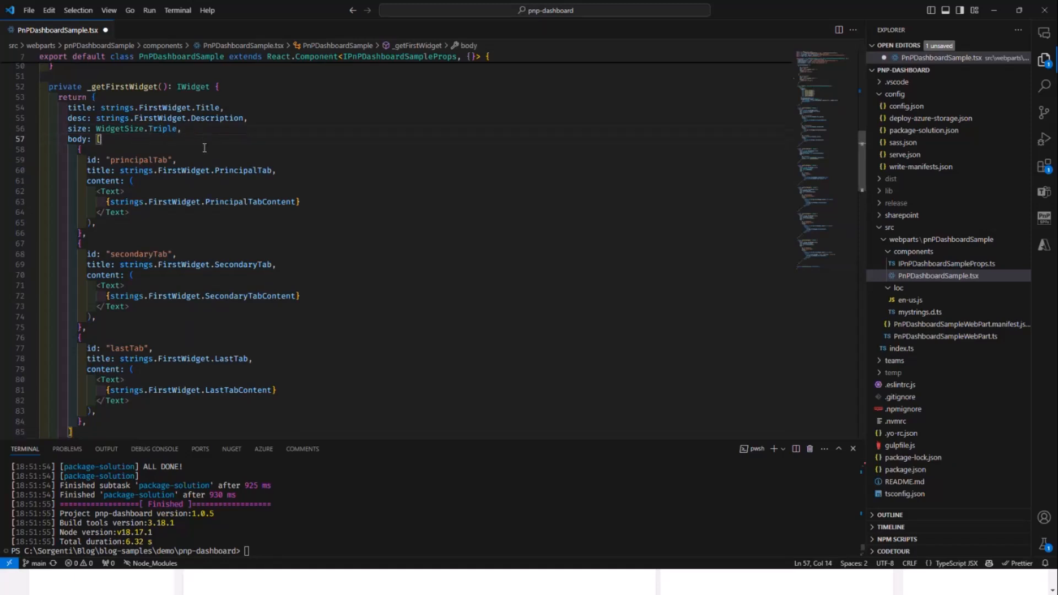
{"action": "scroll", "scroll_direction": "down", "scroll_amount": 3}
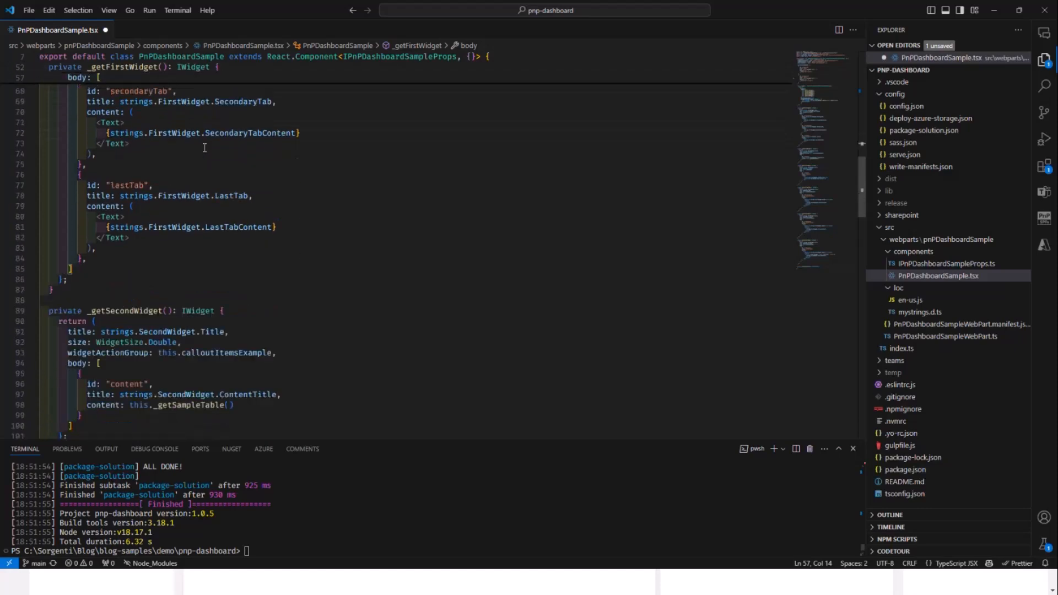
{"action": "scroll", "scroll_direction": "down", "scroll_amount": 3}
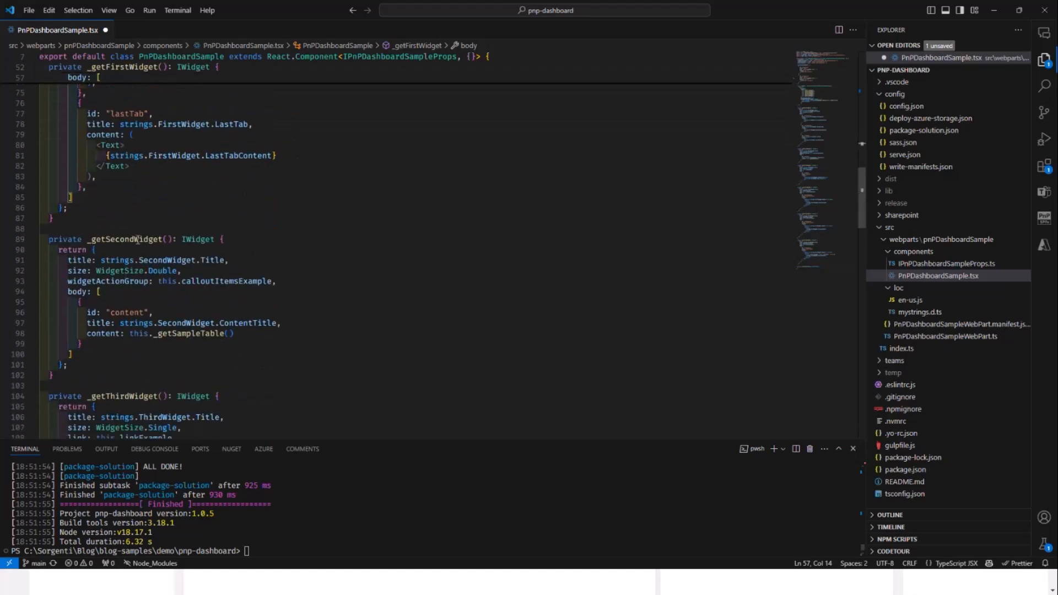
Step: Highlight WidgetSize.Double in _getSecondWidget
{"action": "double_click", "coordinate": [160, 271]}
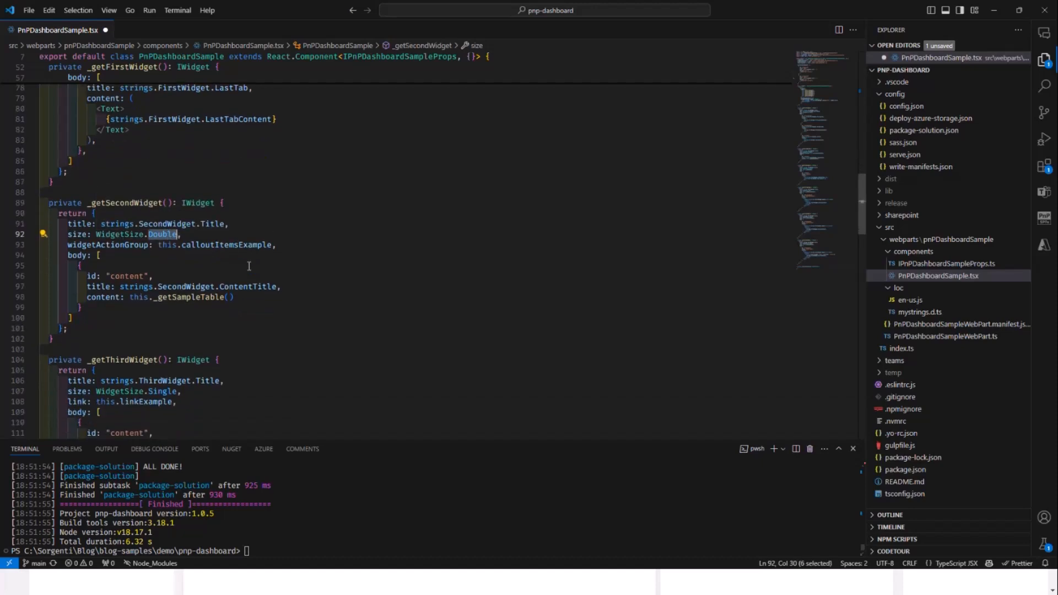
{"action": "mouse_move", "coordinate": [102, 245]}
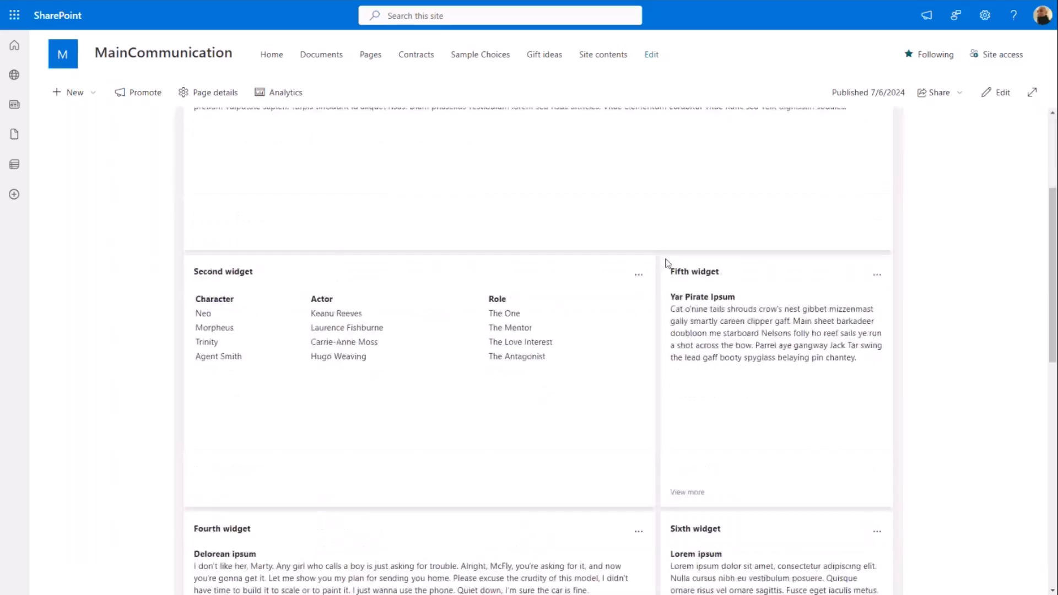
Step: View the wide Second widget on the SharePoint page before returning to the callout code
{"action": "left_click", "coordinate": [638, 274]}
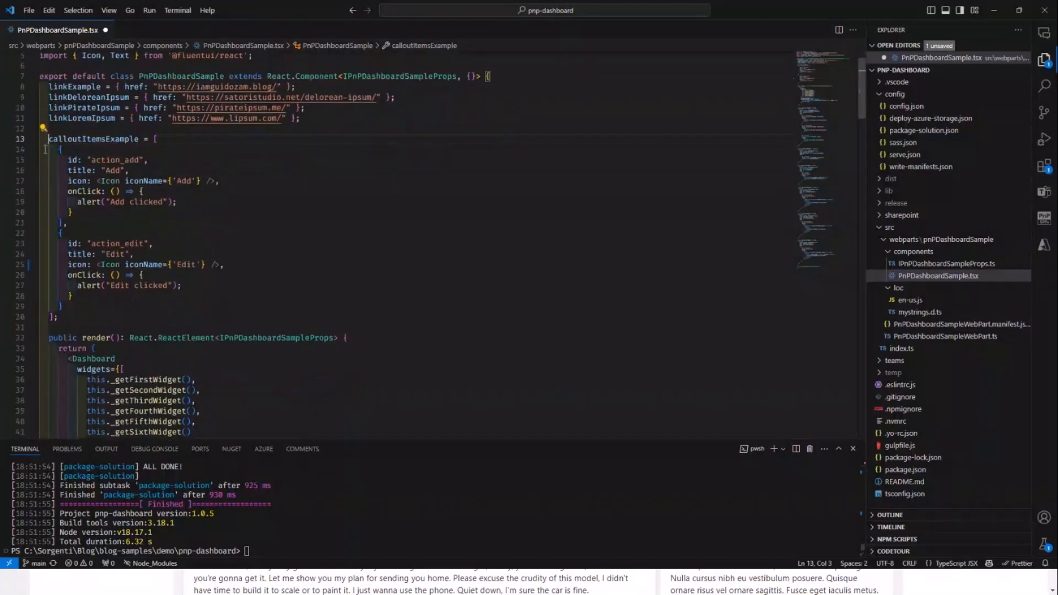
Step: Review calloutItemsExample's Add/Edit actions and _getSecondWidget's widgetActionGroup using them
{"action": "left_click", "coordinate": [61, 148]}
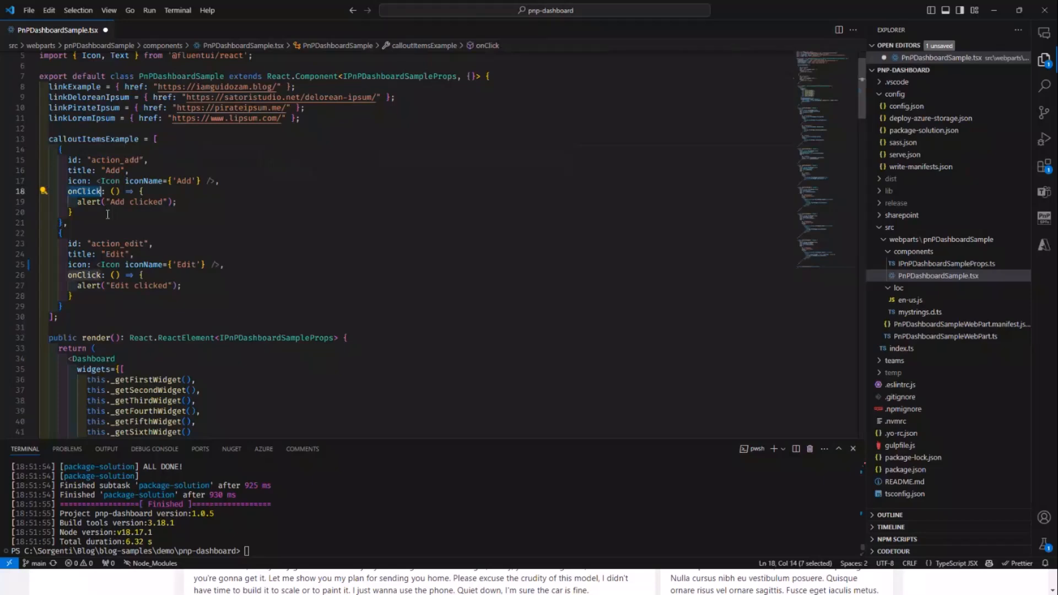
{"action": "scroll", "scroll_direction": "down", "scroll_amount": 3}
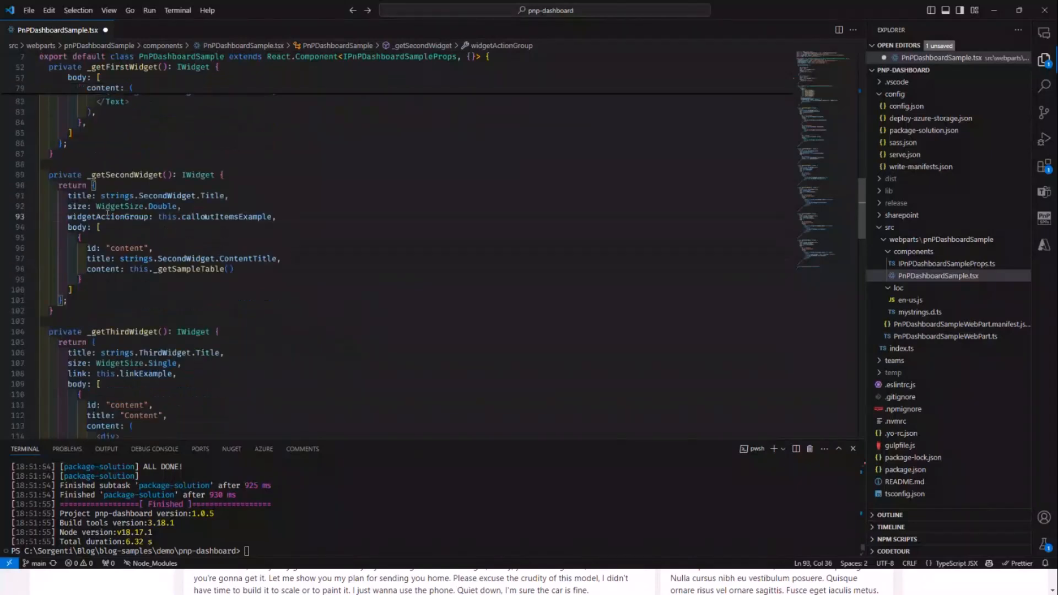
Step: Pick out _getThirdWidget and its linkExample reference leading to the link definitions
{"action": "scroll", "scroll_direction": "down", "scroll_amount": 3}
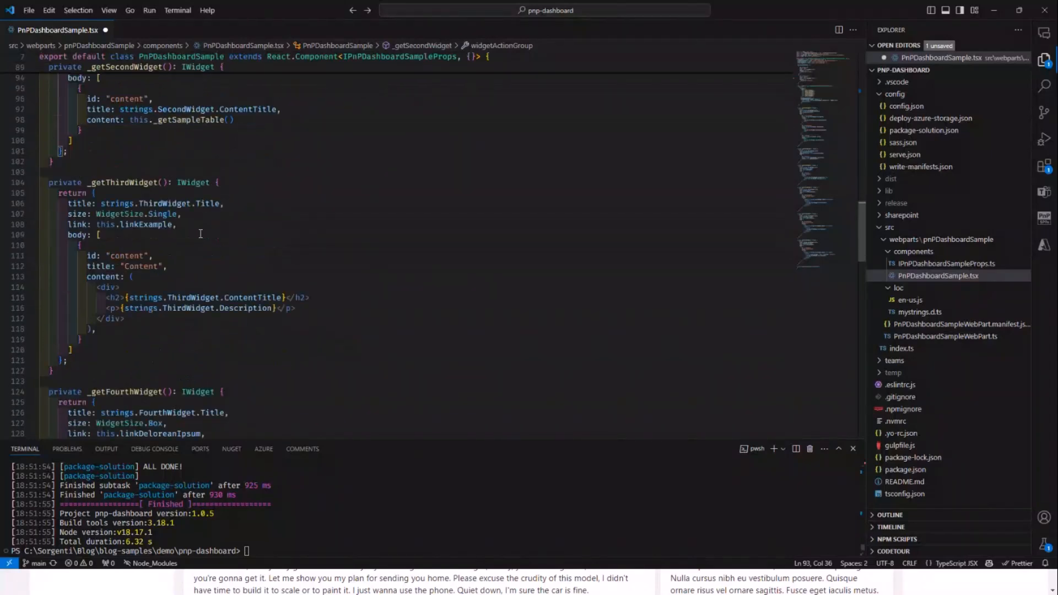
{"action": "double_click", "coordinate": [121, 182]}
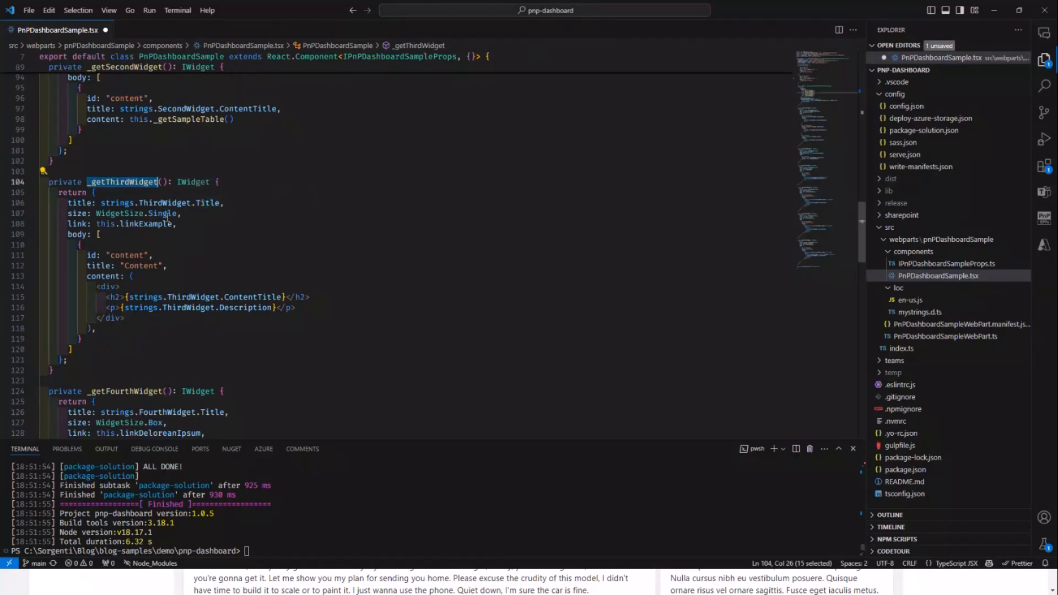
{"action": "mouse_move", "coordinate": [166, 213]}
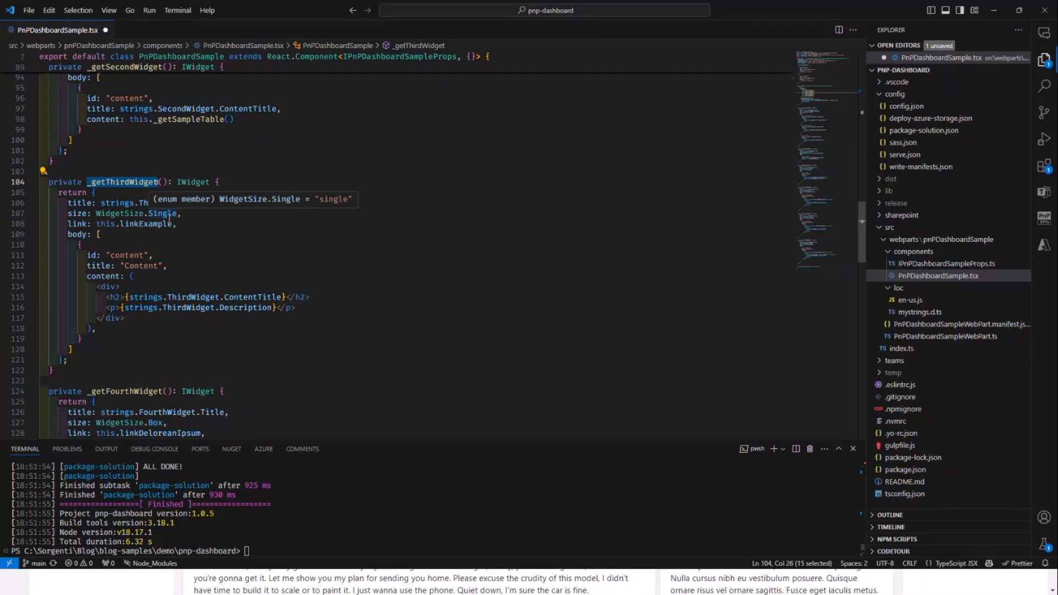
{"action": "double_click", "coordinate": [161, 212]}
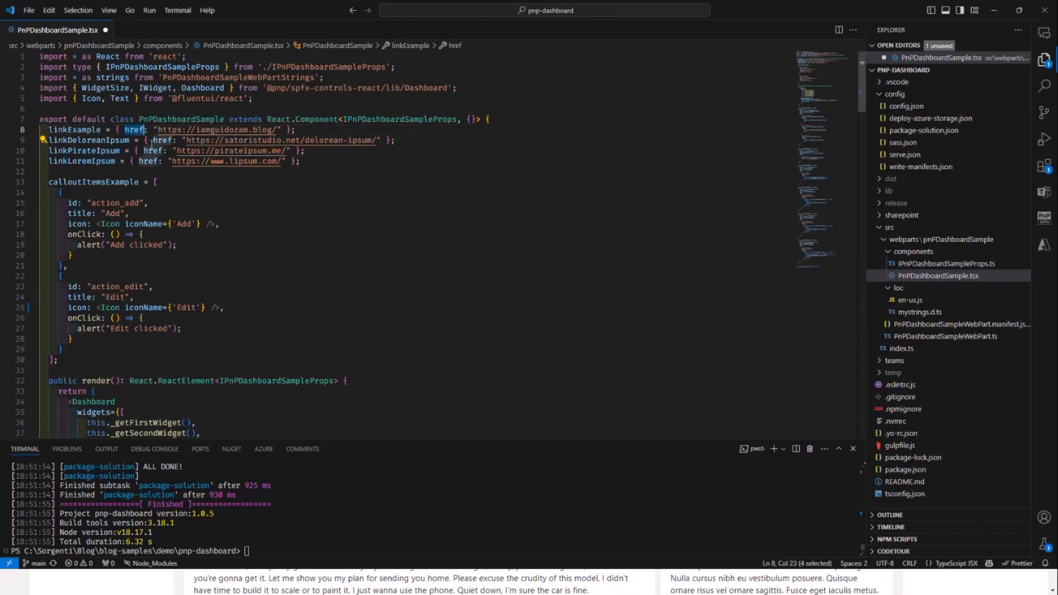
{"action": "mouse_move", "coordinate": [169, 167]}
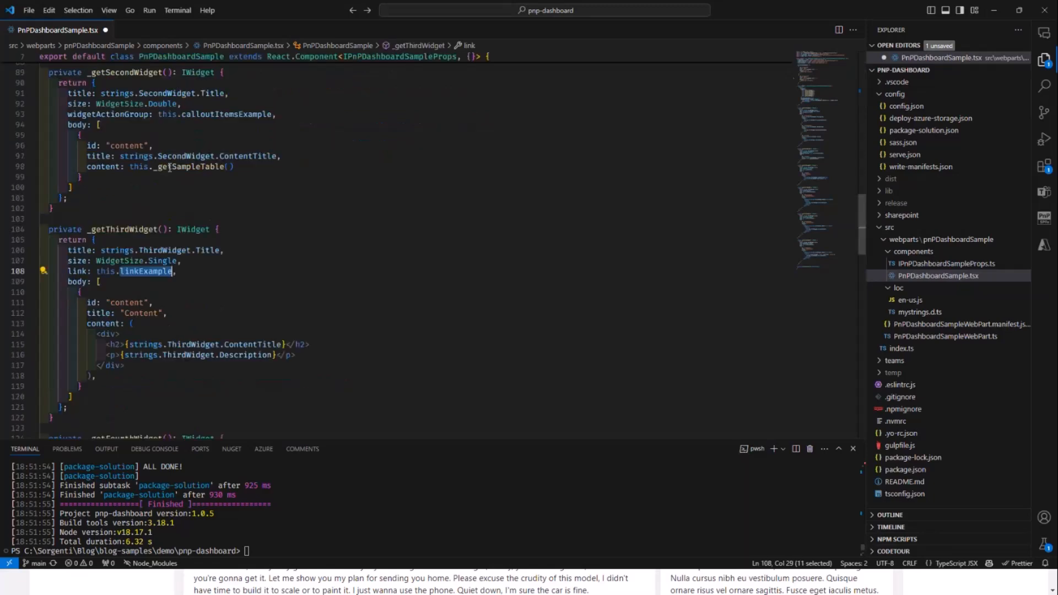
{"action": "mouse_move", "coordinate": [199, 192]}
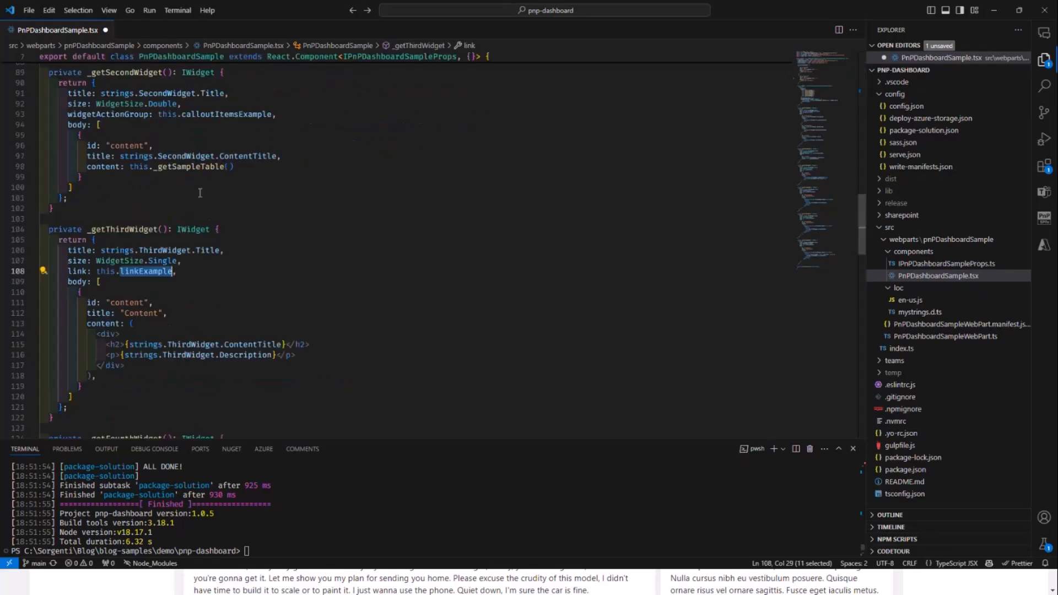
Step: Highlight _getFourthWidget's Box size, compare it on the dashboard, and return to _getFifthWidget
{"action": "scroll", "scroll_direction": "down", "scroll_amount": 3}
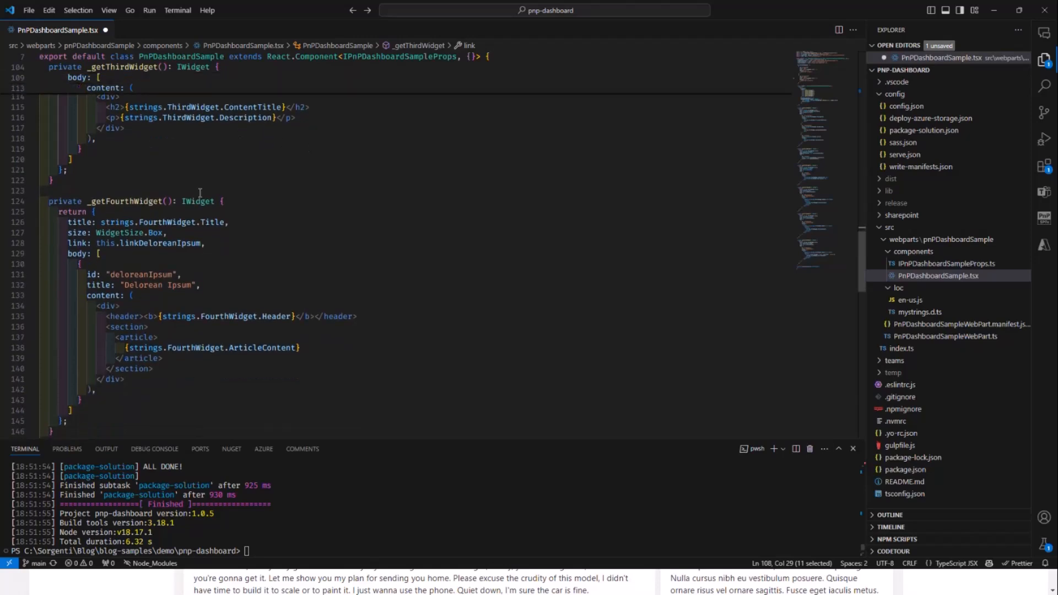
{"action": "double_click", "coordinate": [123, 230]}
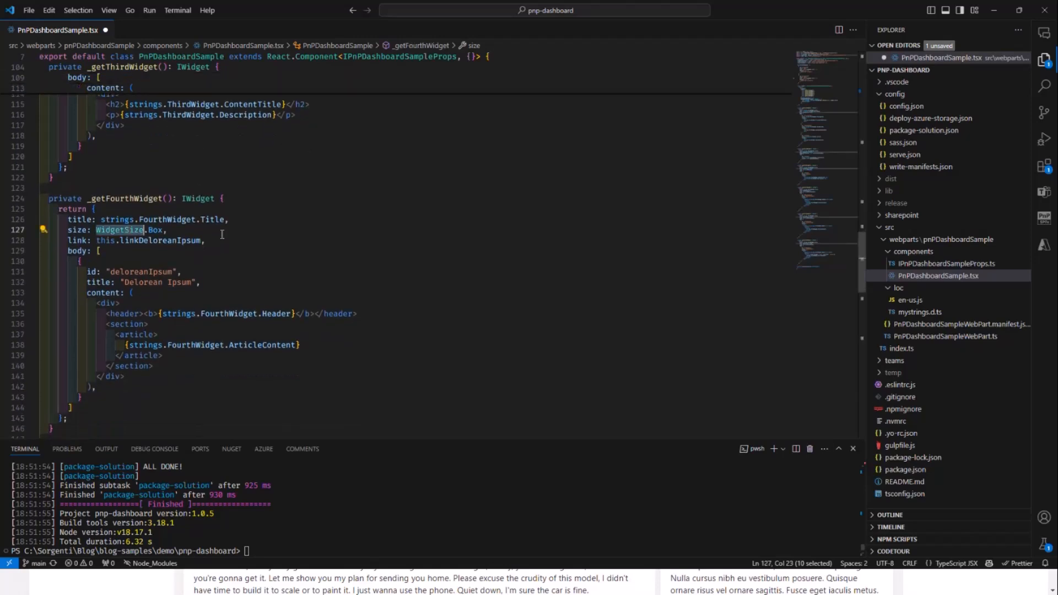
{"action": "scroll", "scroll_direction": "down", "scroll_amount": 3}
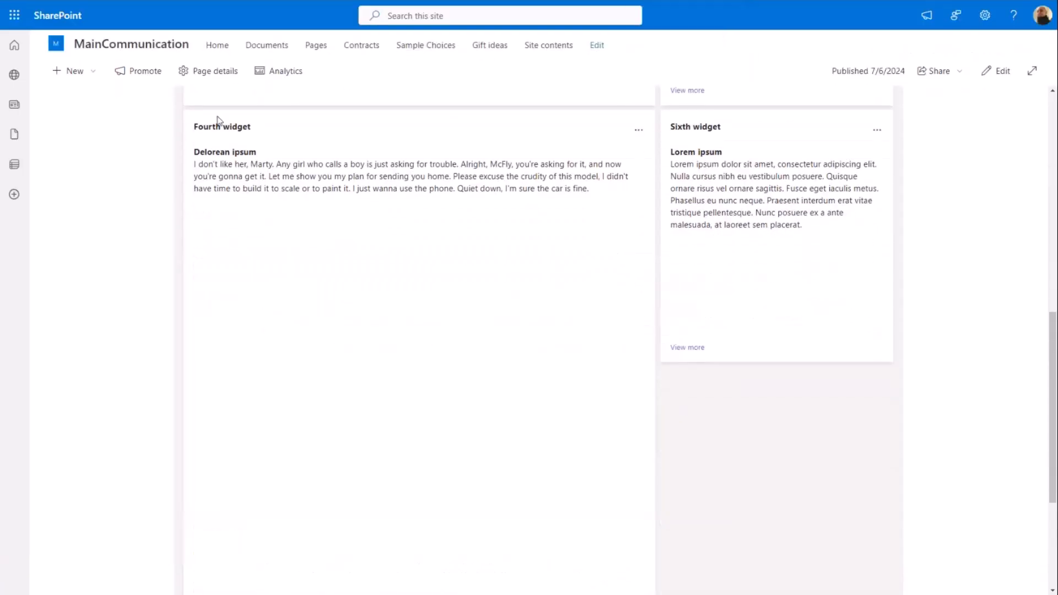
{"action": "mouse_move", "coordinate": [432, 235]}
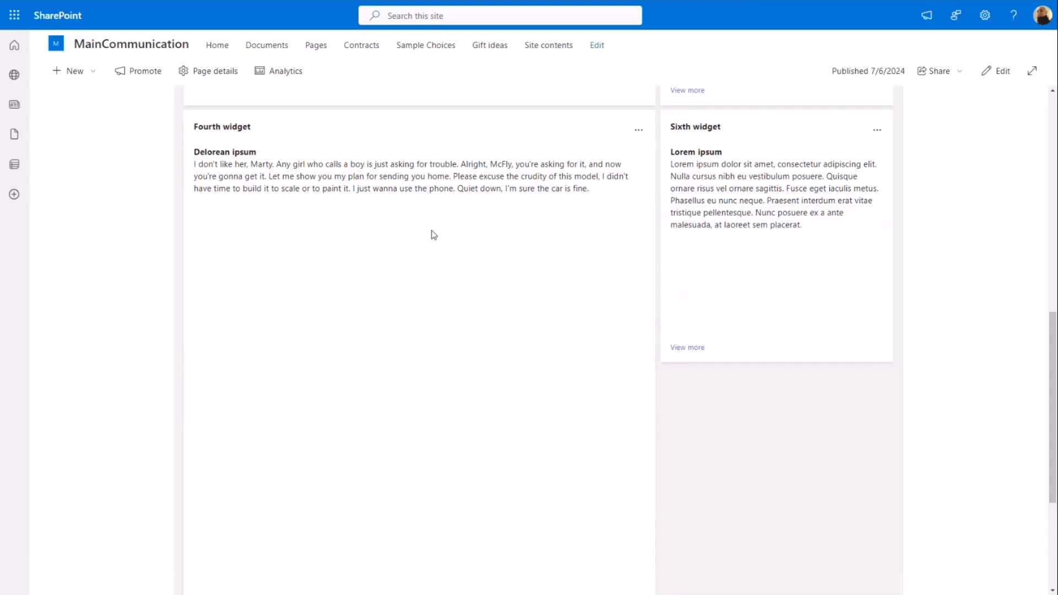
{"action": "mouse_move", "coordinate": [453, 239]}
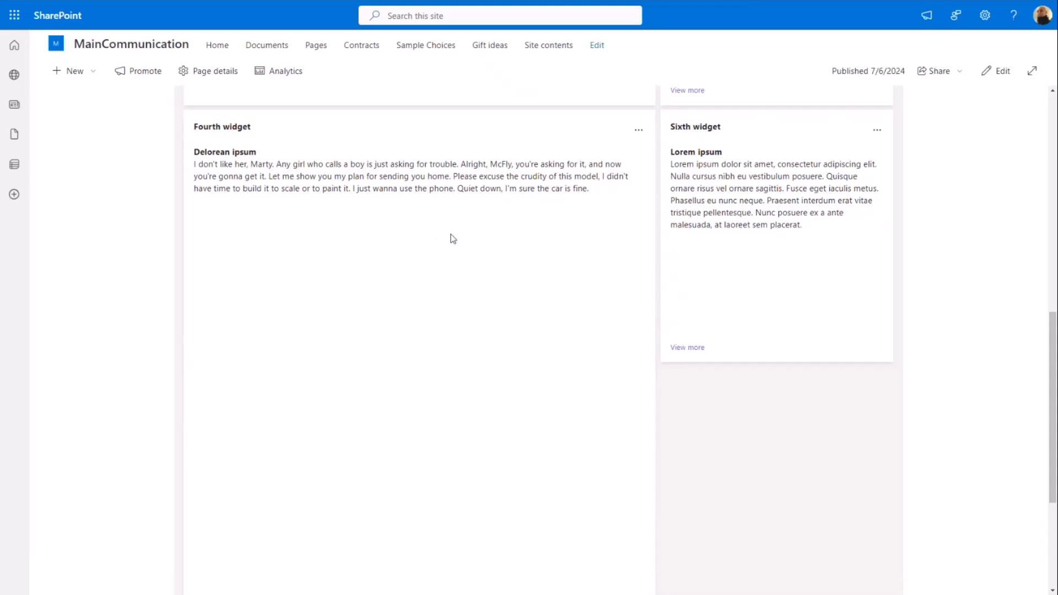
{"action": "key", "text": "alt+tab"}
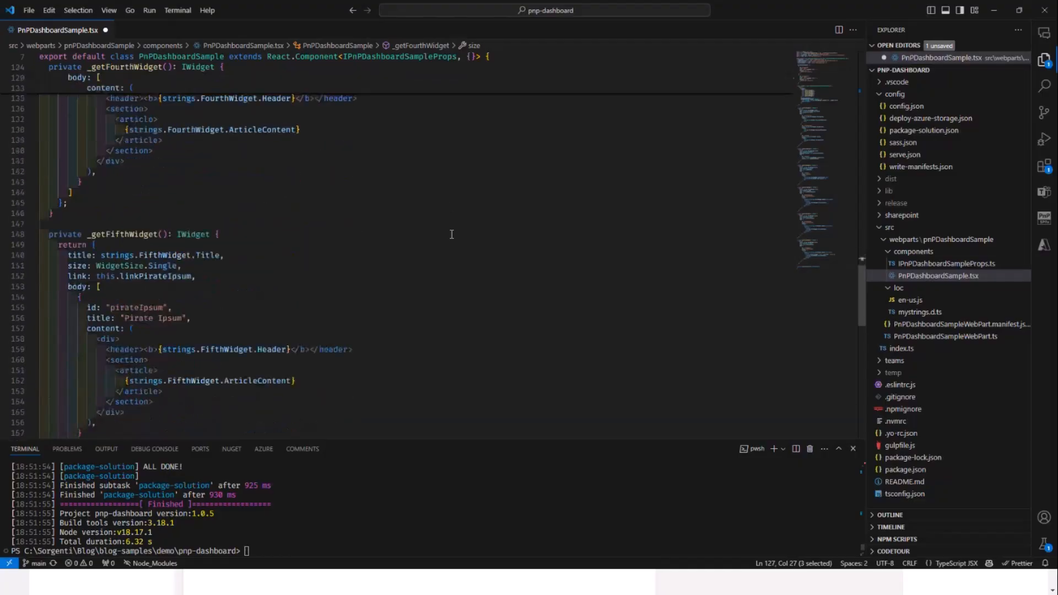
Step: Scroll past _getFifthWidget to _getSixthWidget, a single-size linkLoremIpsum widget with a 75vh scrollable article
{"action": "scroll", "scroll_direction": "down", "scroll_amount": 3}
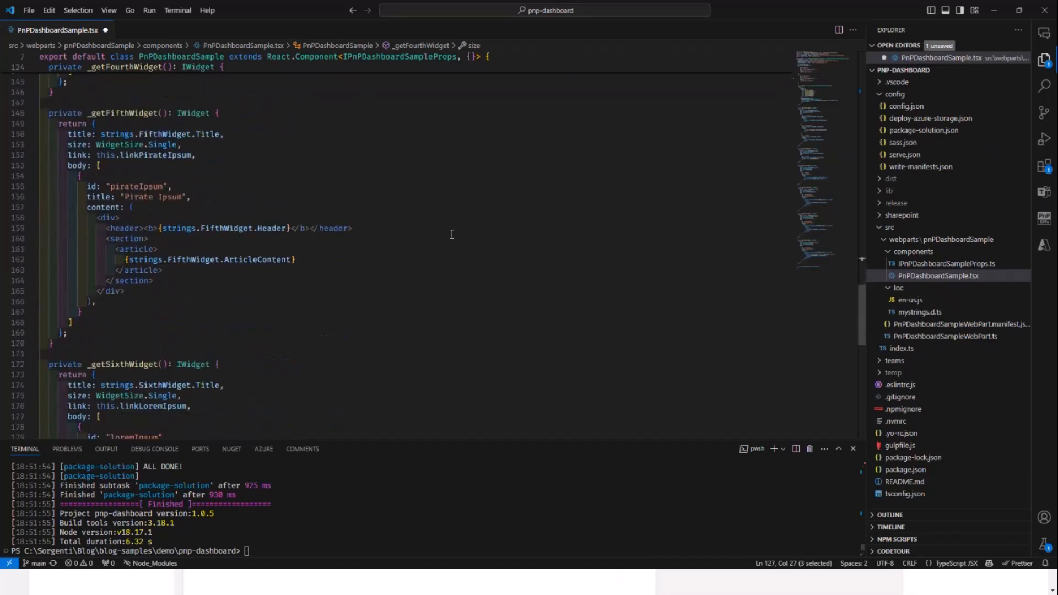
{"action": "scroll", "scroll_direction": "down", "scroll_amount": 3}
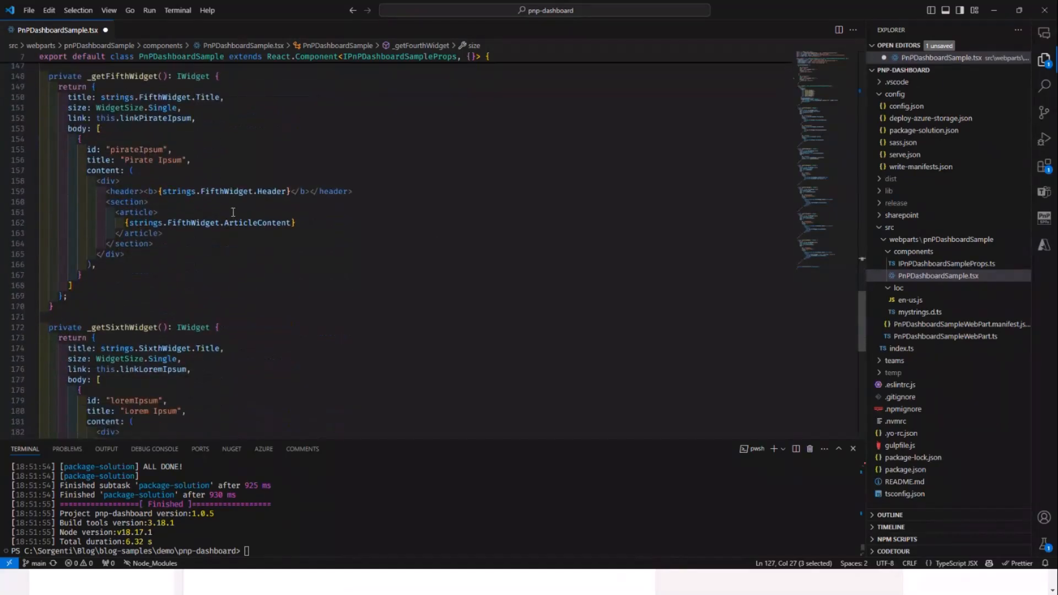
{"action": "scroll", "scroll_direction": "down", "scroll_amount": 3}
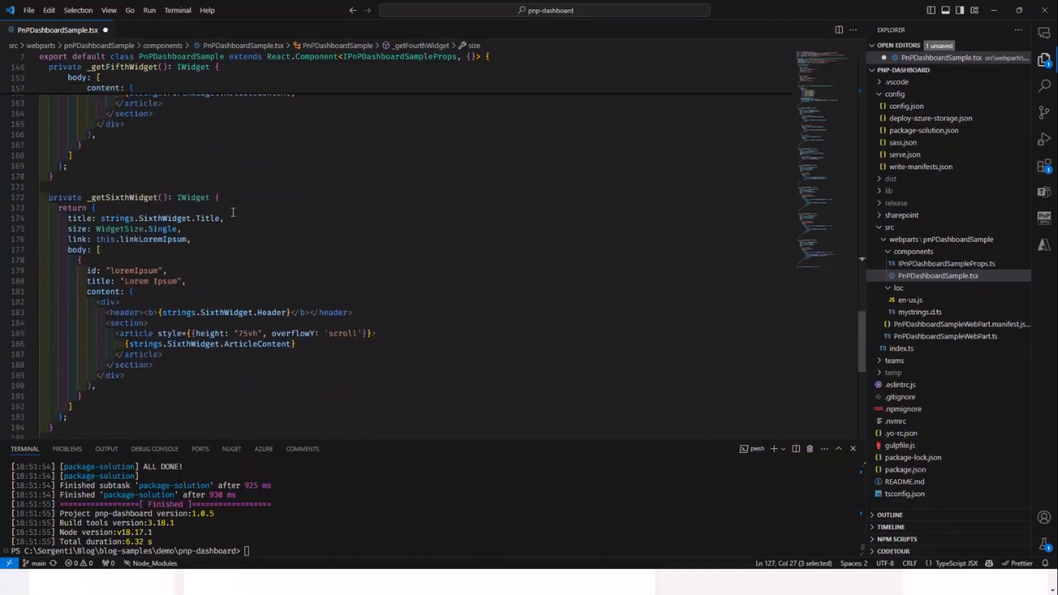
{"action": "scroll", "scroll_direction": "down", "scroll_amount": 3}
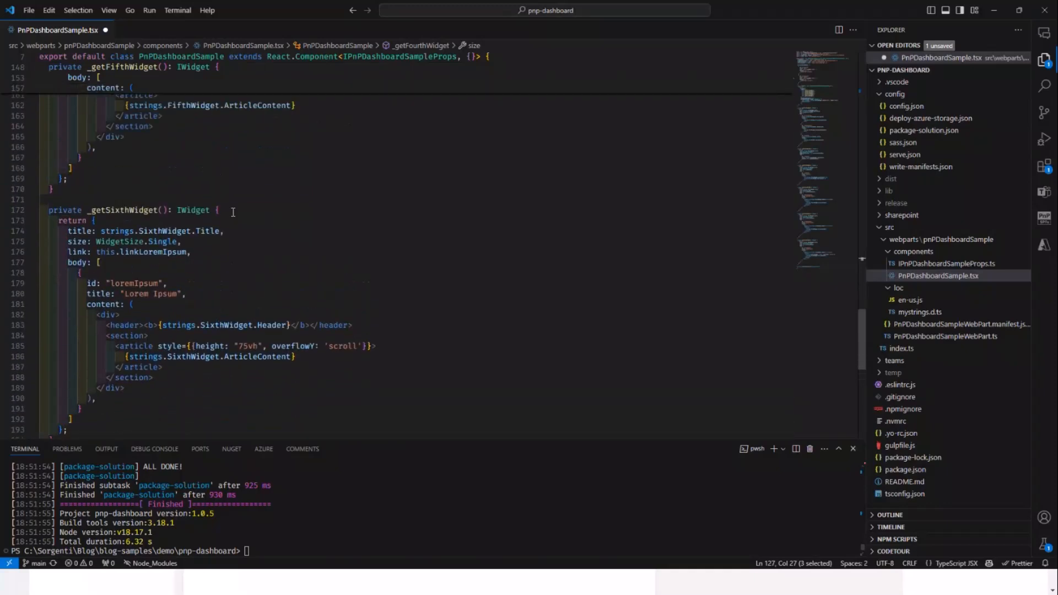
{"action": "left_click", "coordinate": [217, 211]}
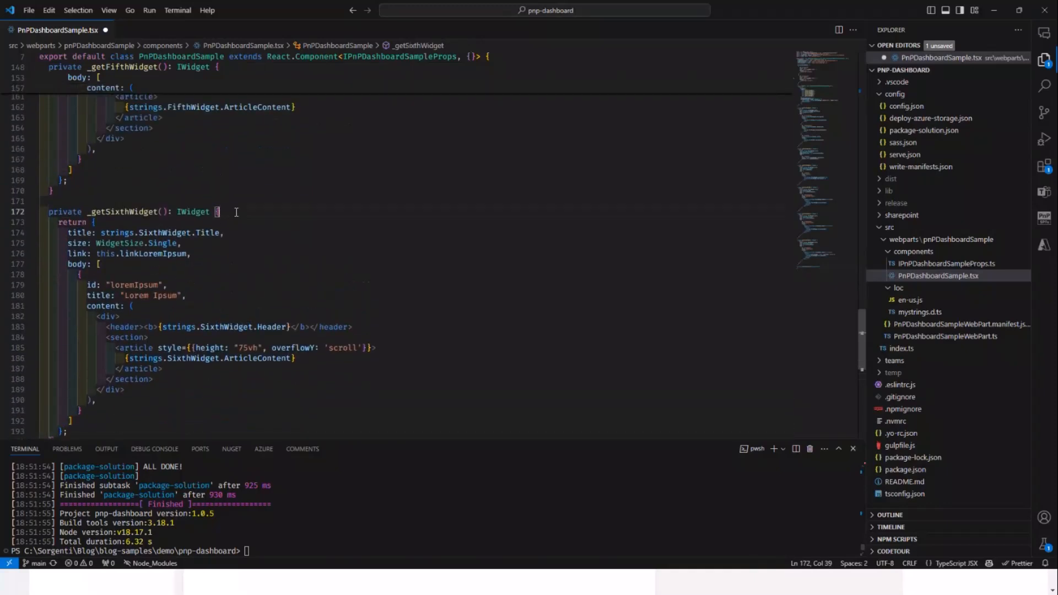